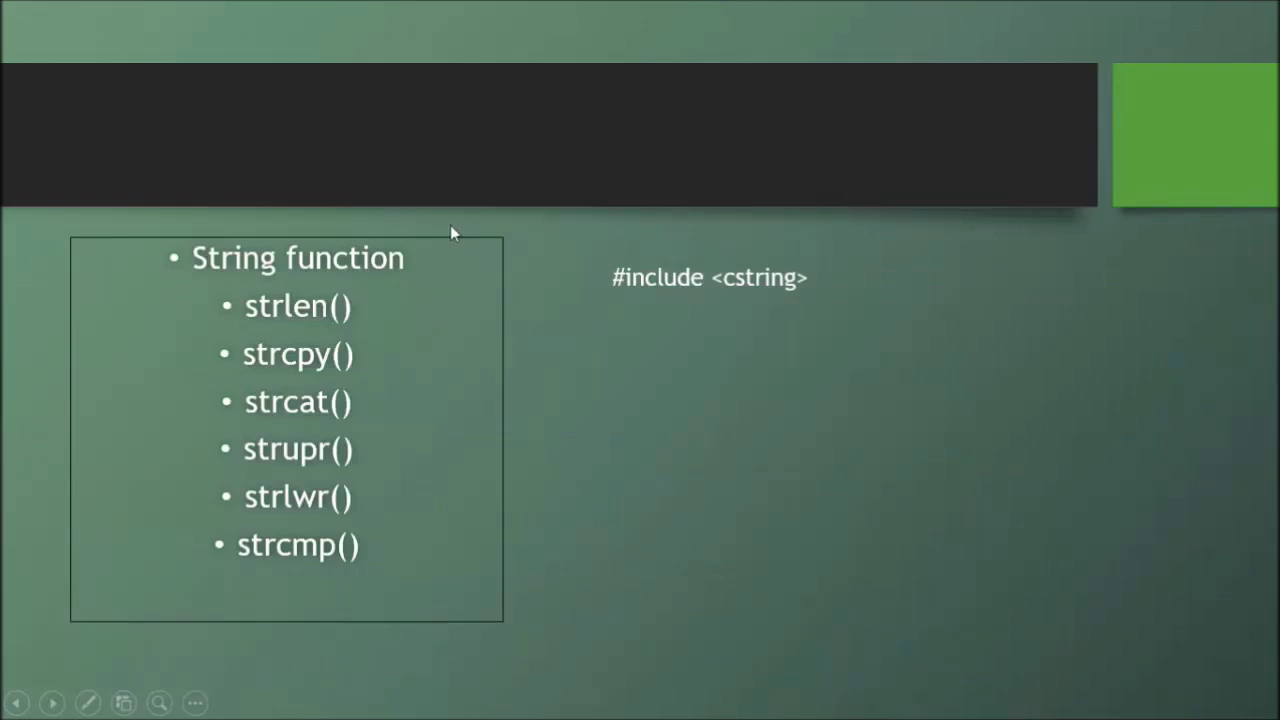
mouse_move(316, 420)
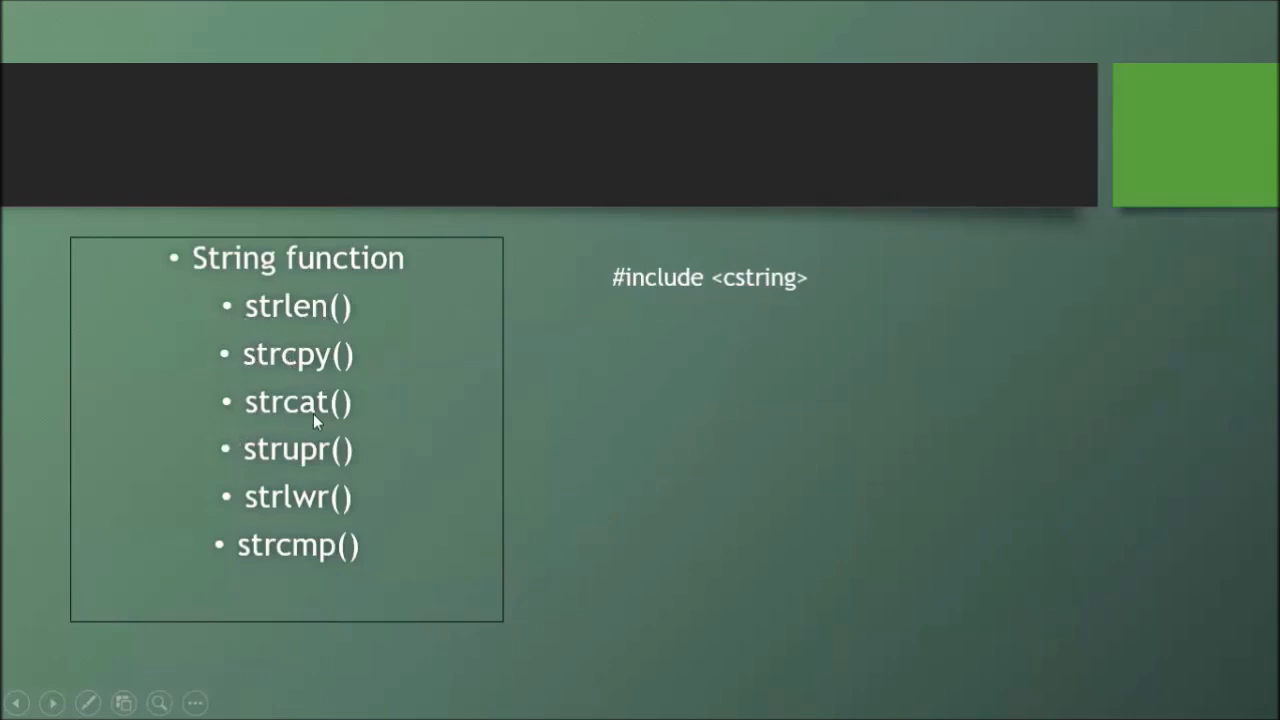
mouse_move(330, 318)
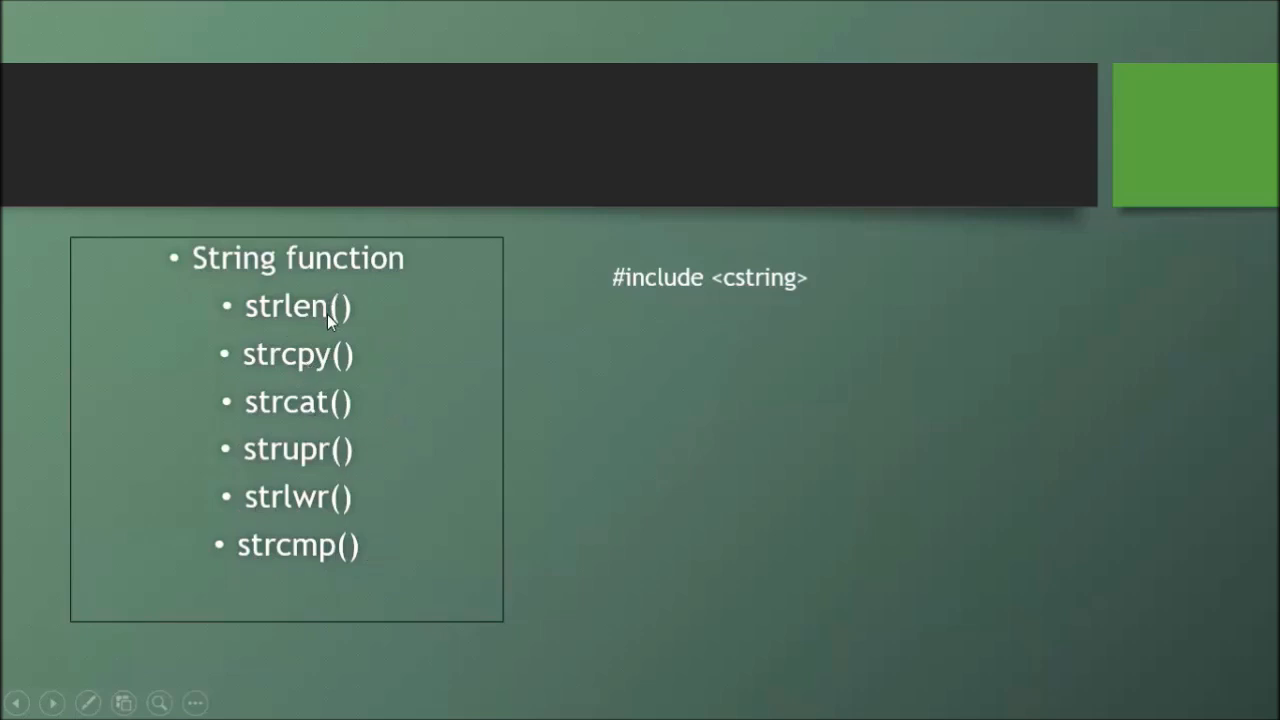
mouse_move(596, 292)
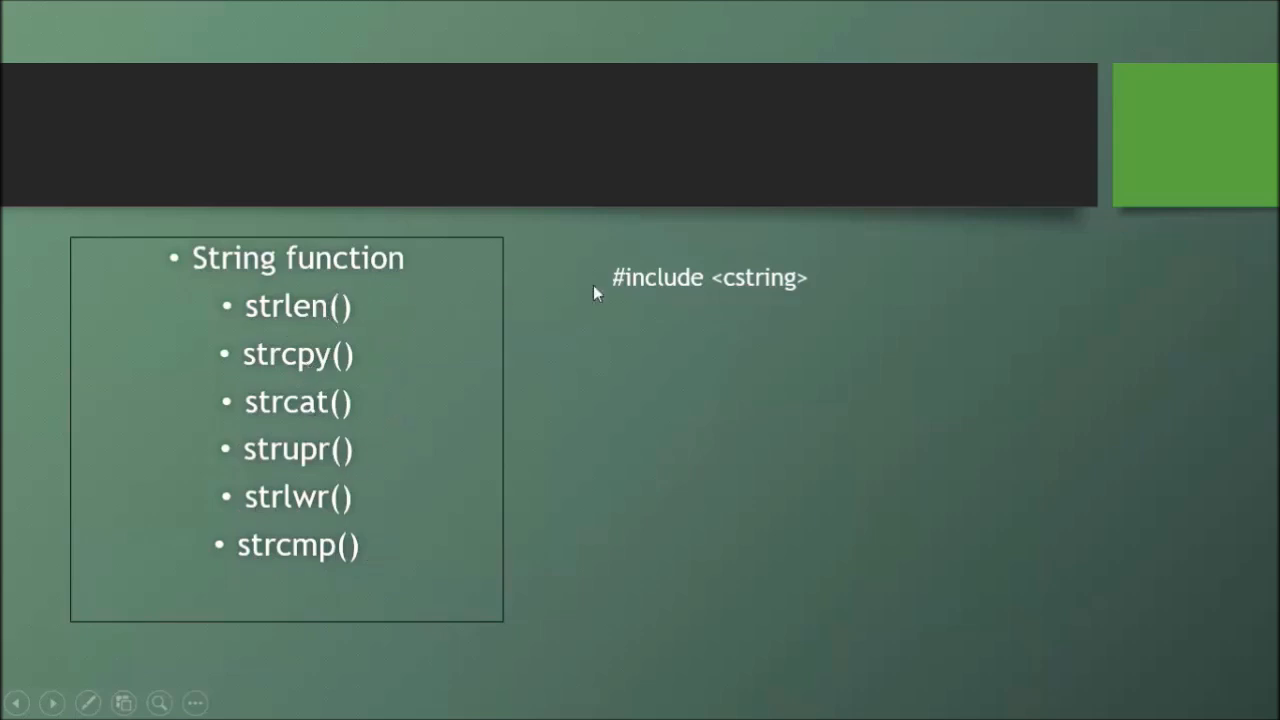
mouse_move(770, 282)
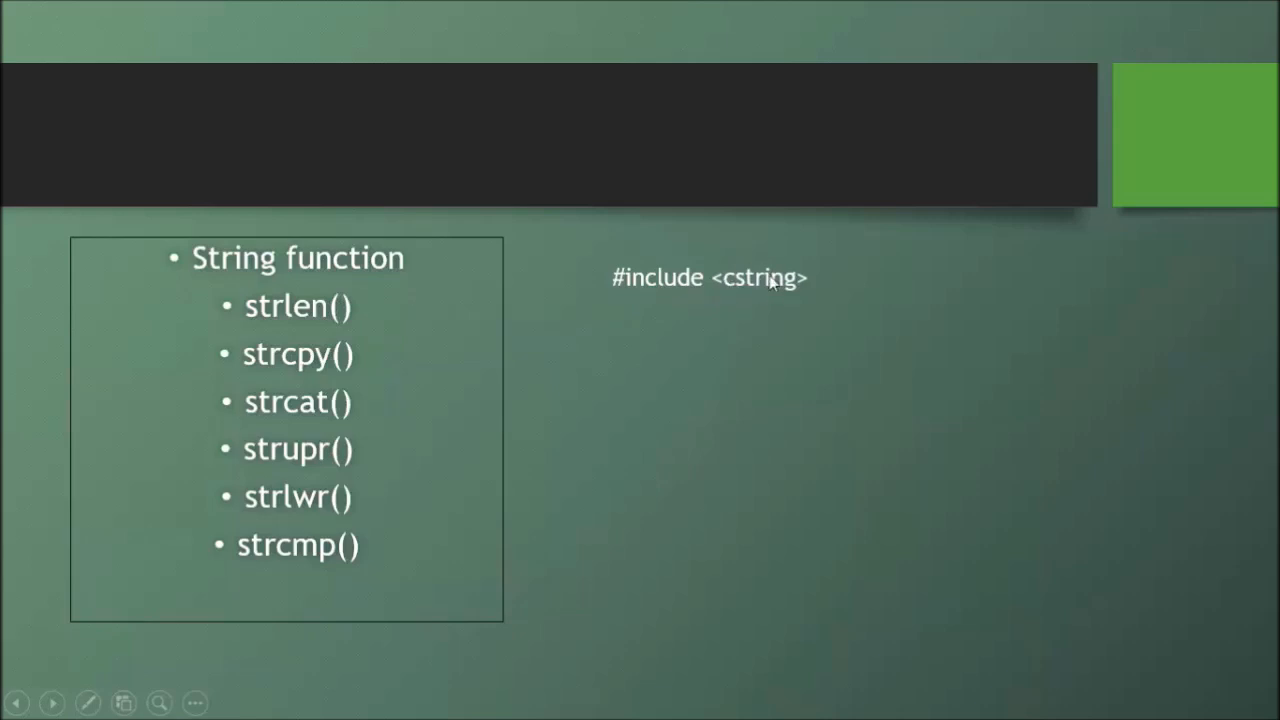
Strip main.cpp to a skeleton: remove the stdio.h include and end main with getch().
left_click(562, 12)
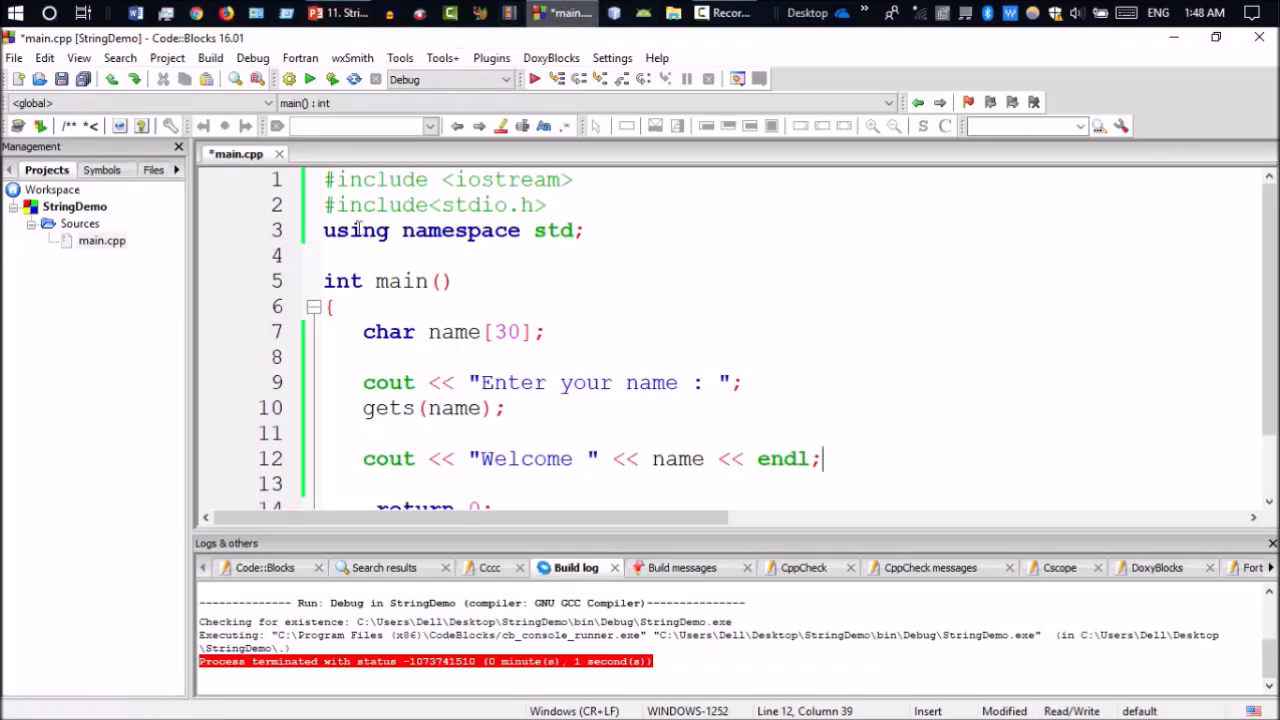
scroll("down", 3)
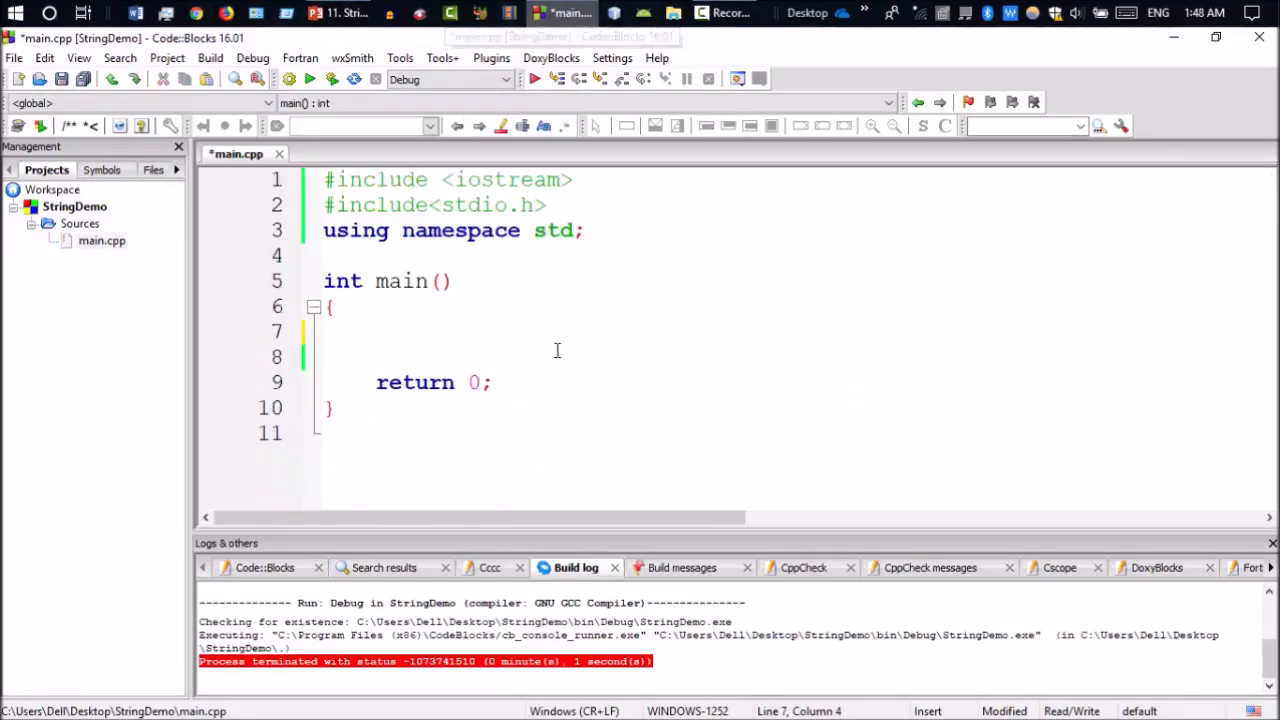
triple_click(436, 204)
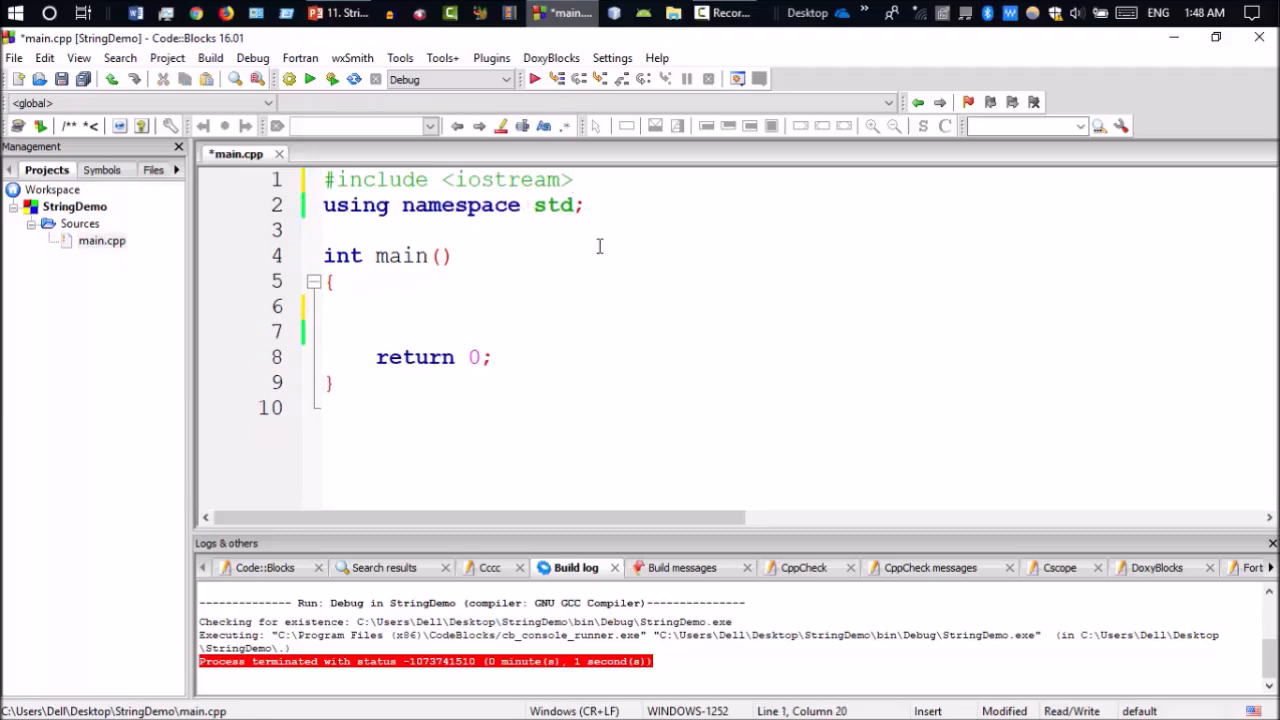
mouse_move(608, 204)
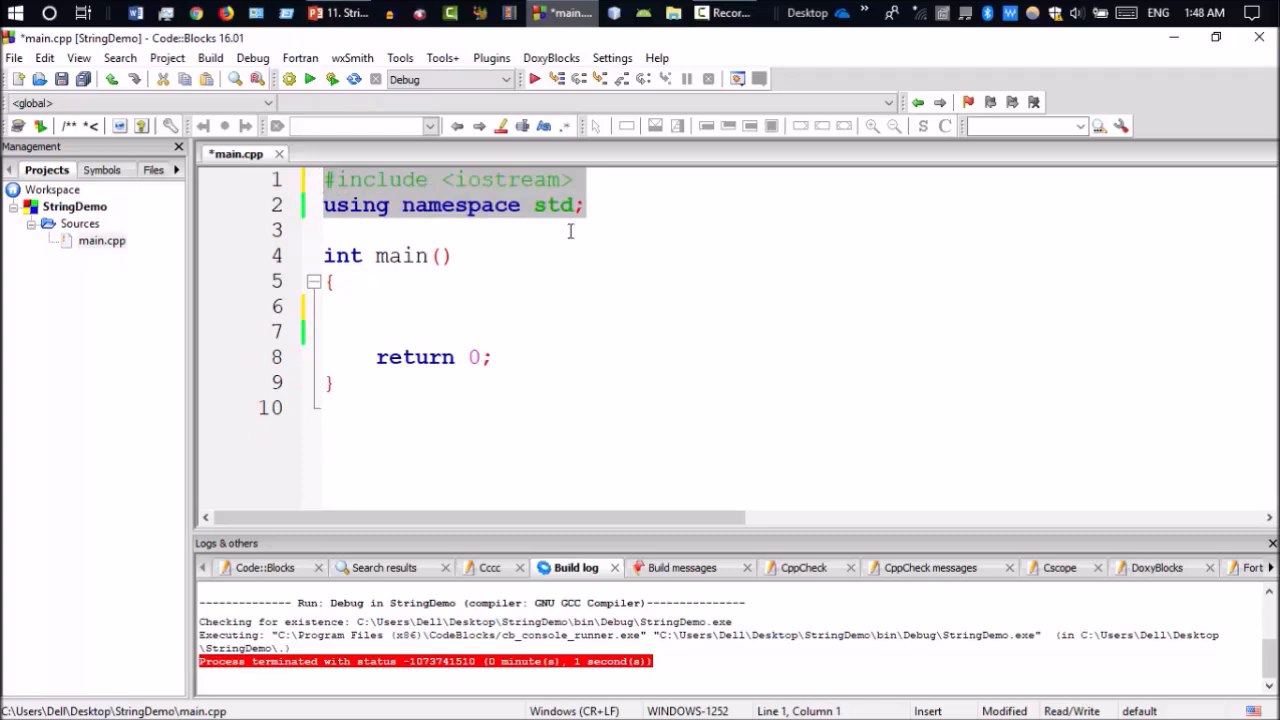
left_click(376, 356)
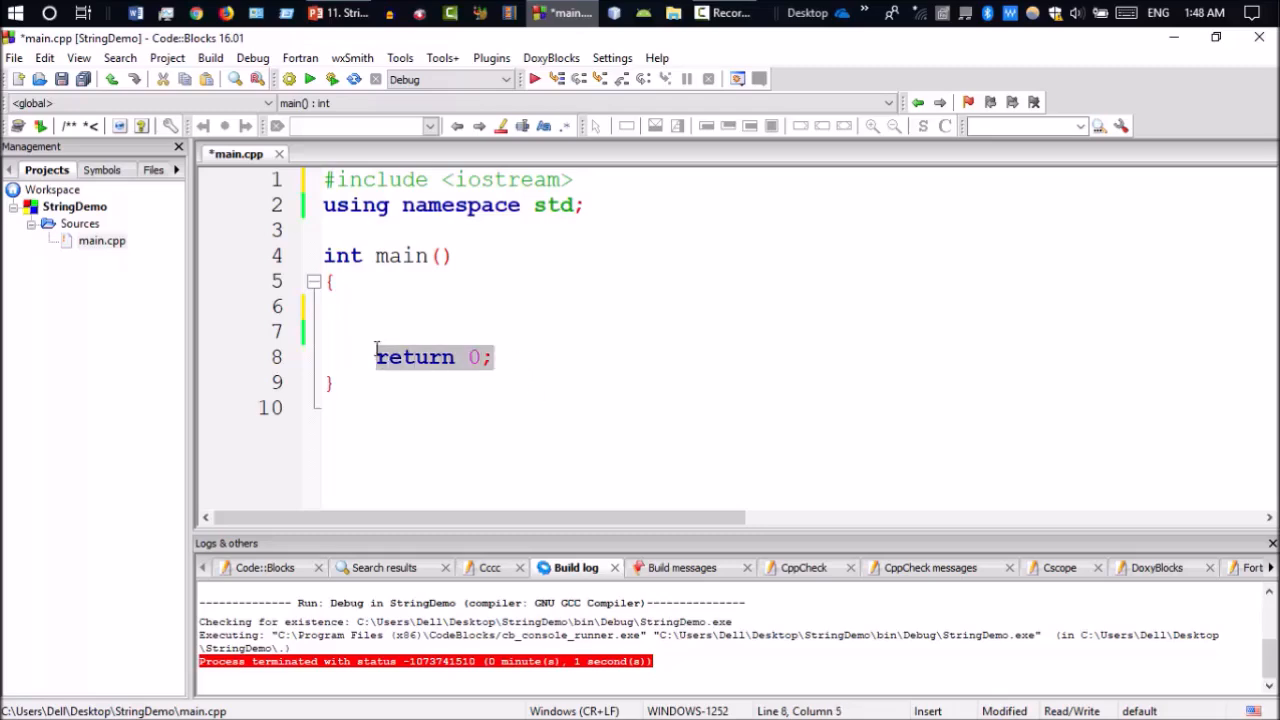
type("getch();")
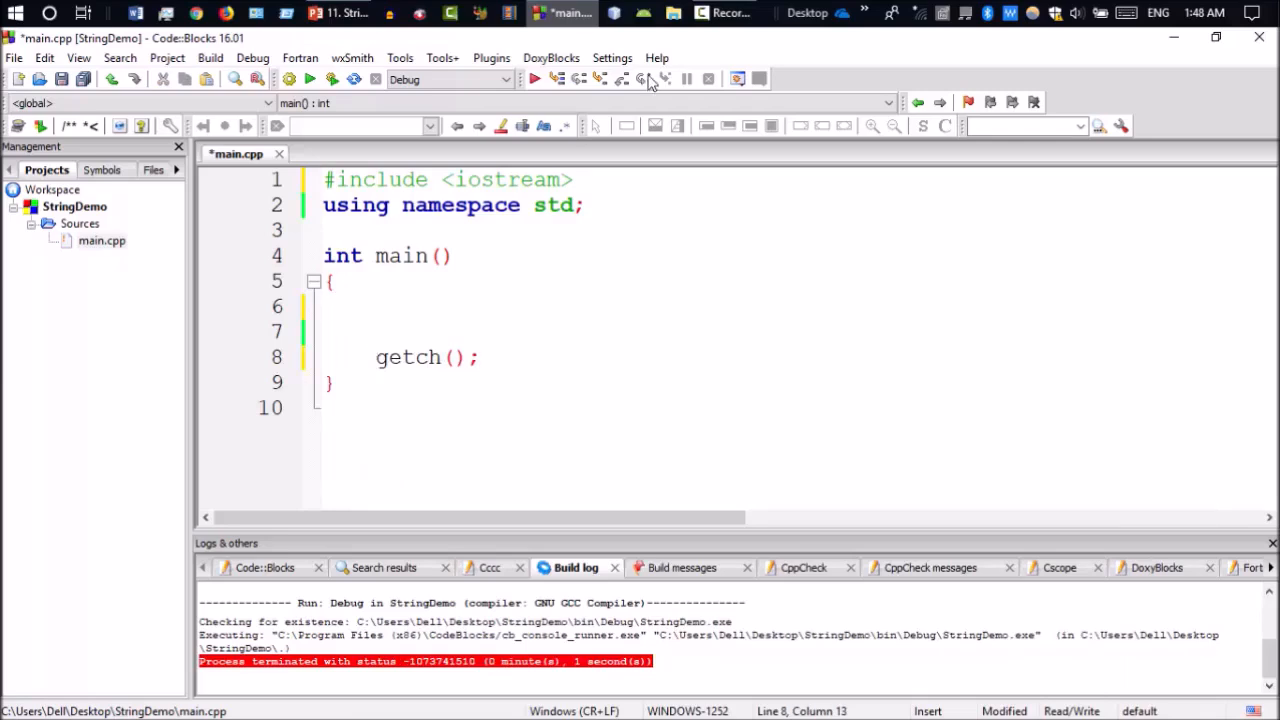
Add #include <conio.h> beneath the iostream include.
type("#include <iostream>")
type("#include <s>")
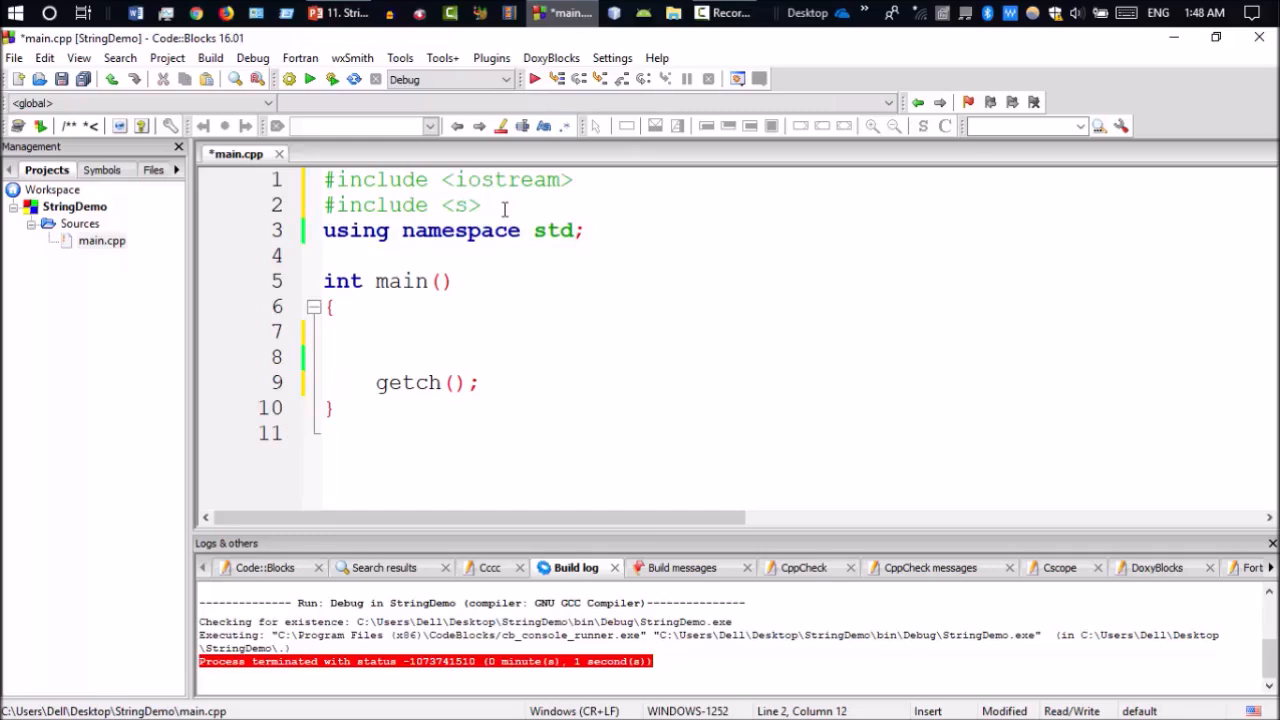
type("on")
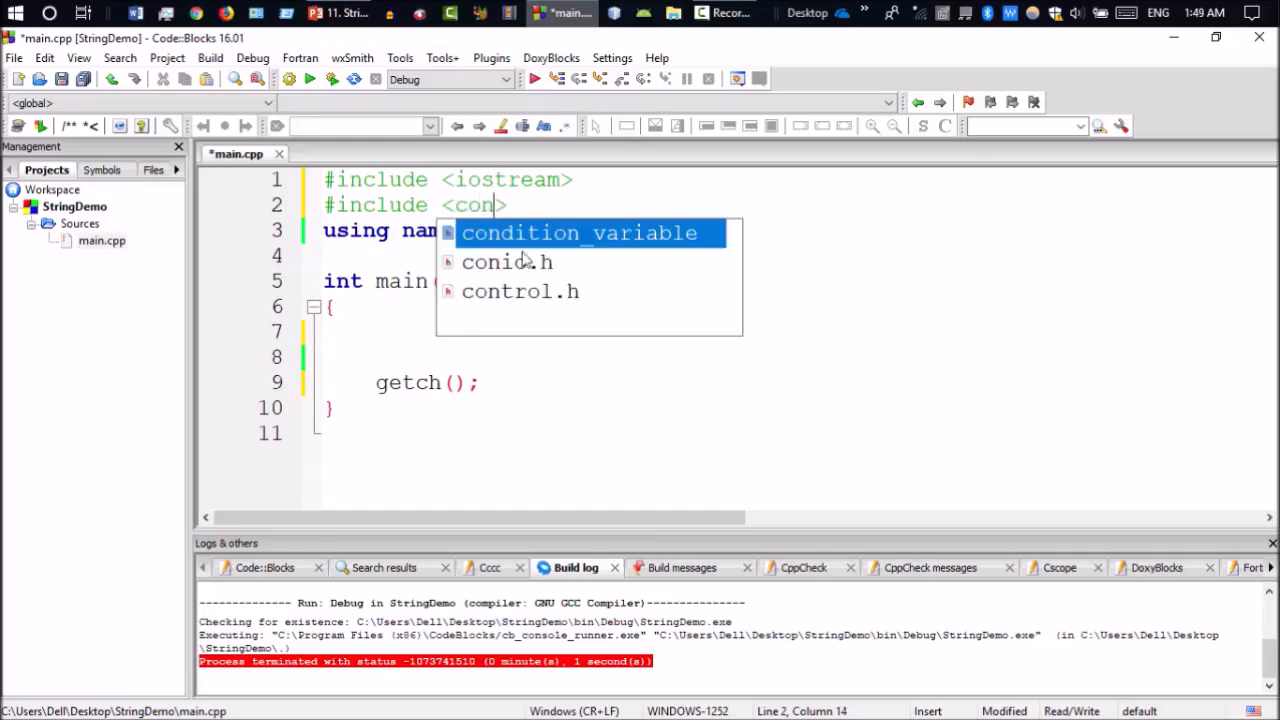
type("io.h>")
left_click(794, 332)
type("char")
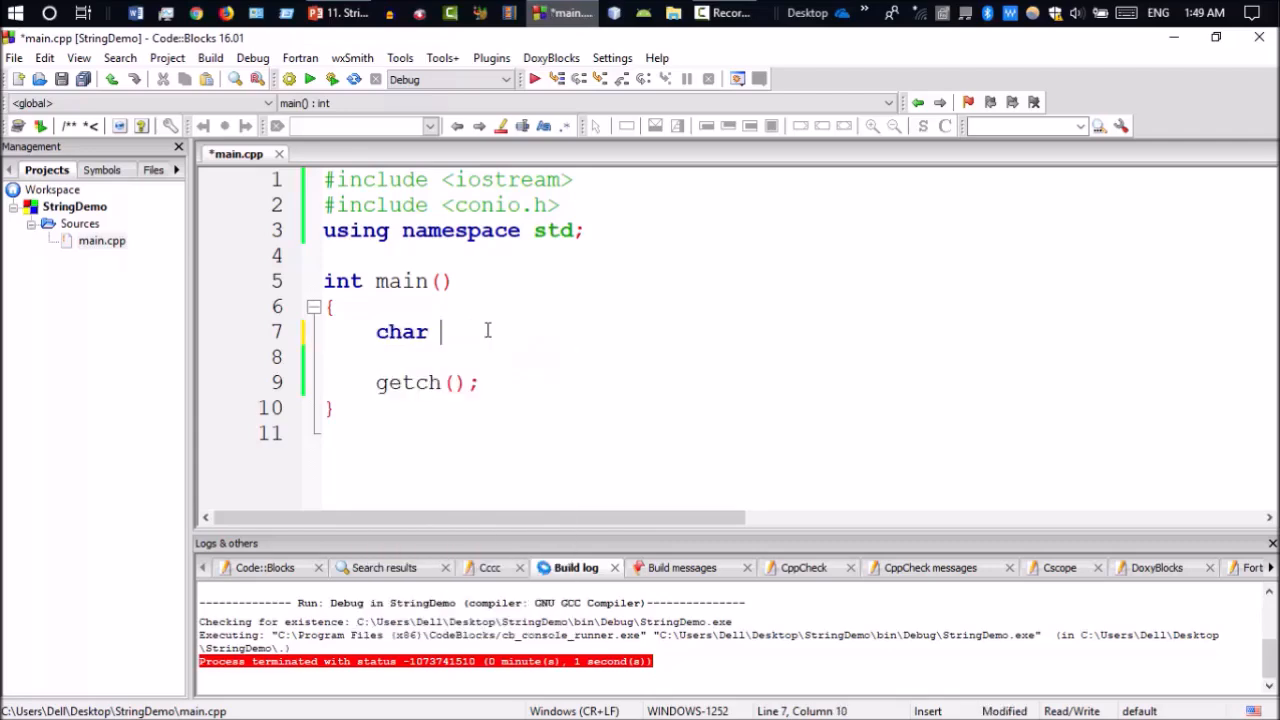
Declare char name1[] = "Anisul" at the top of main.
type("name")
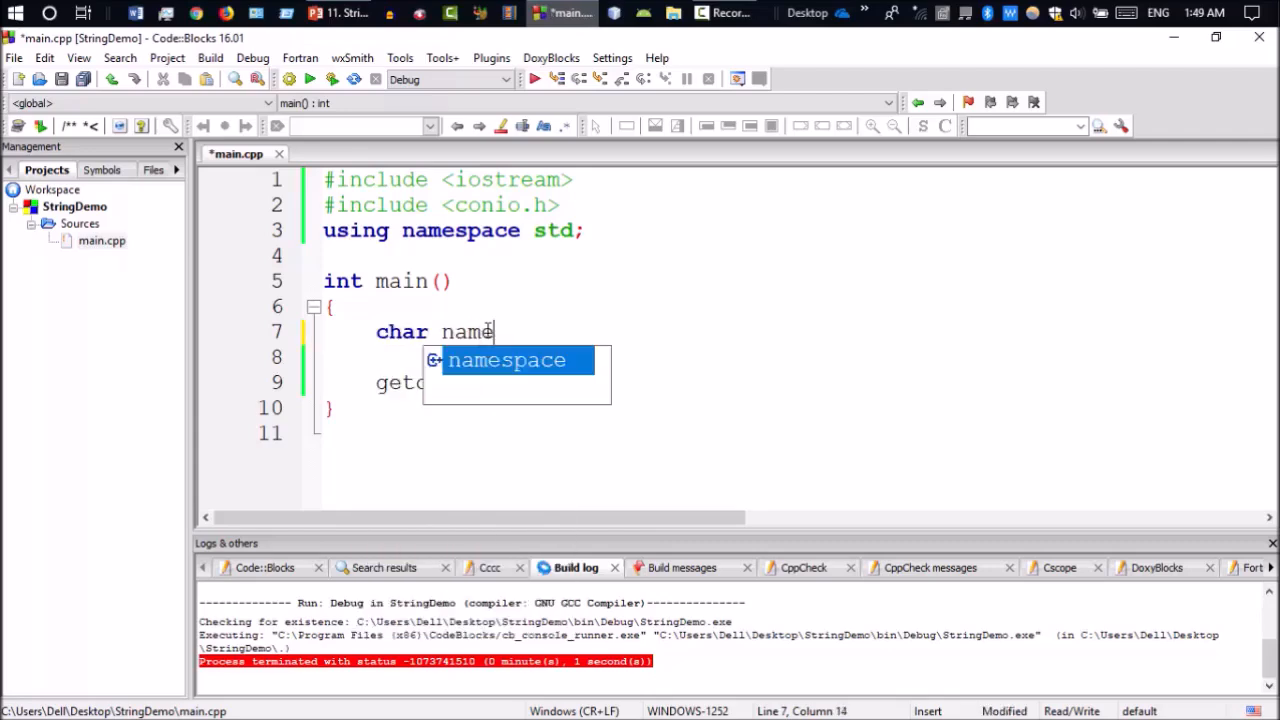
type("1[]")
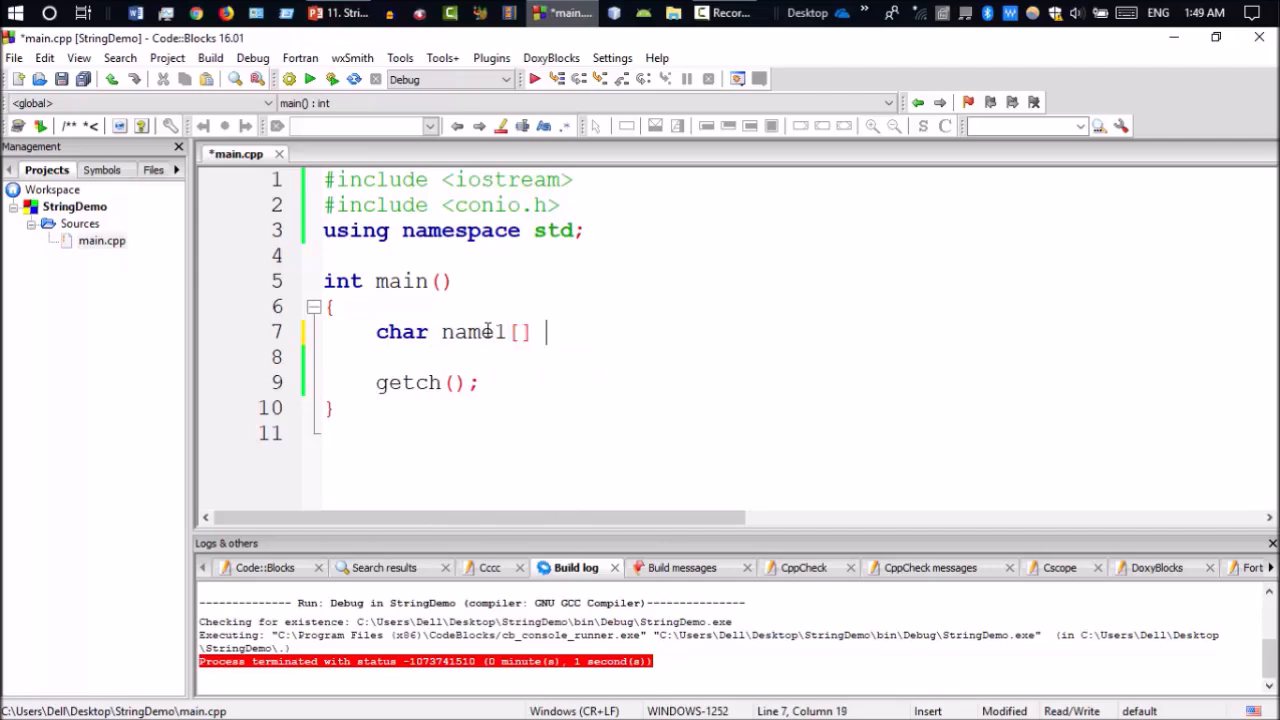
type("= \"Anisu\"")
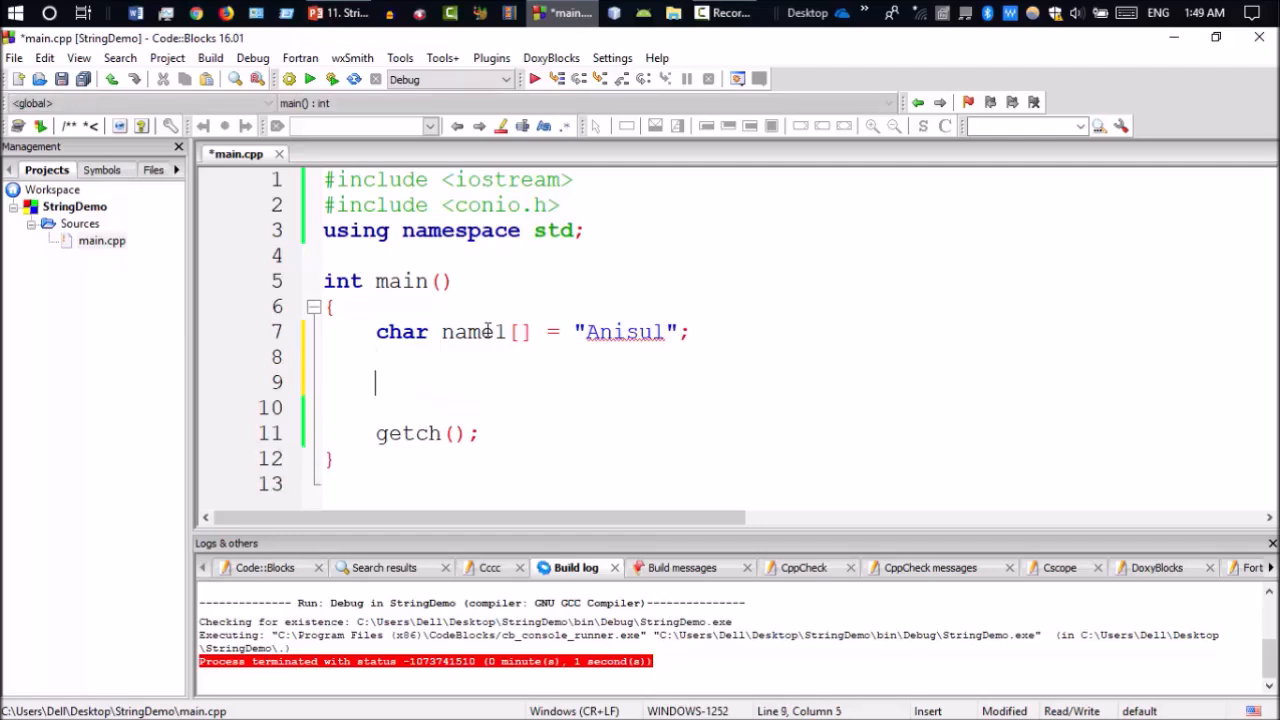
Compute int len = strlen(name1) on the next line.
type("str")
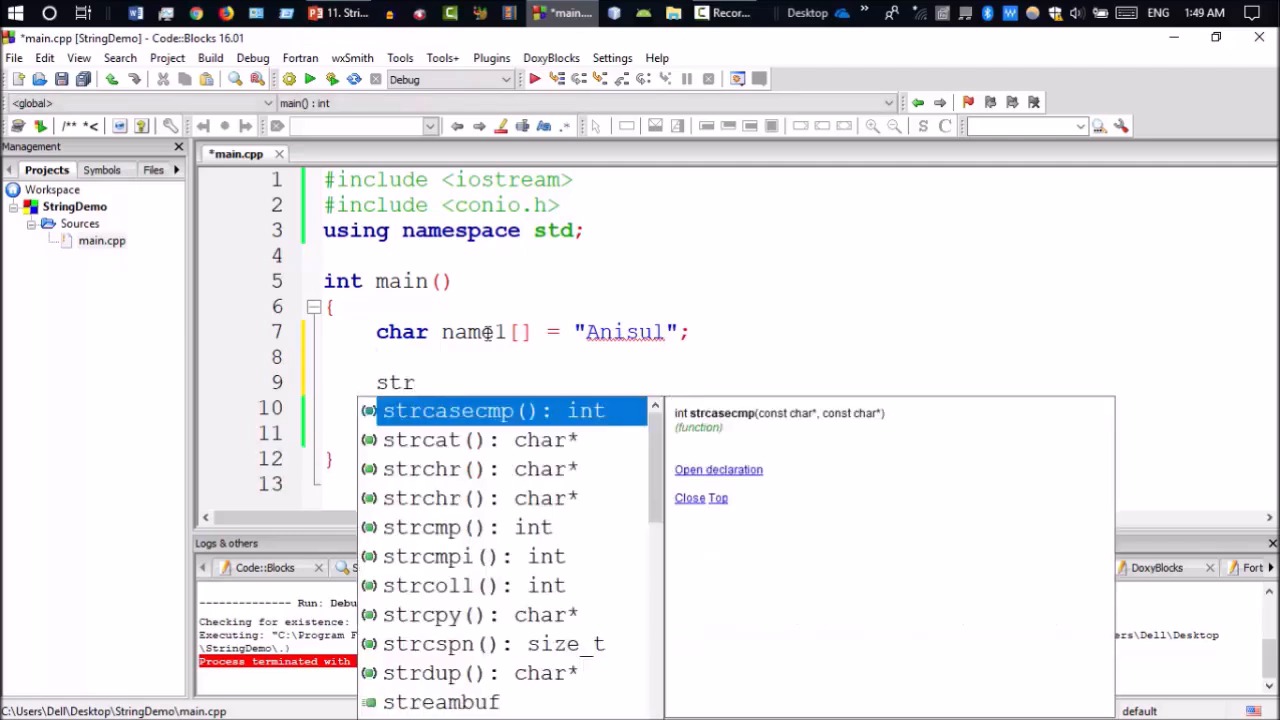
type("len")
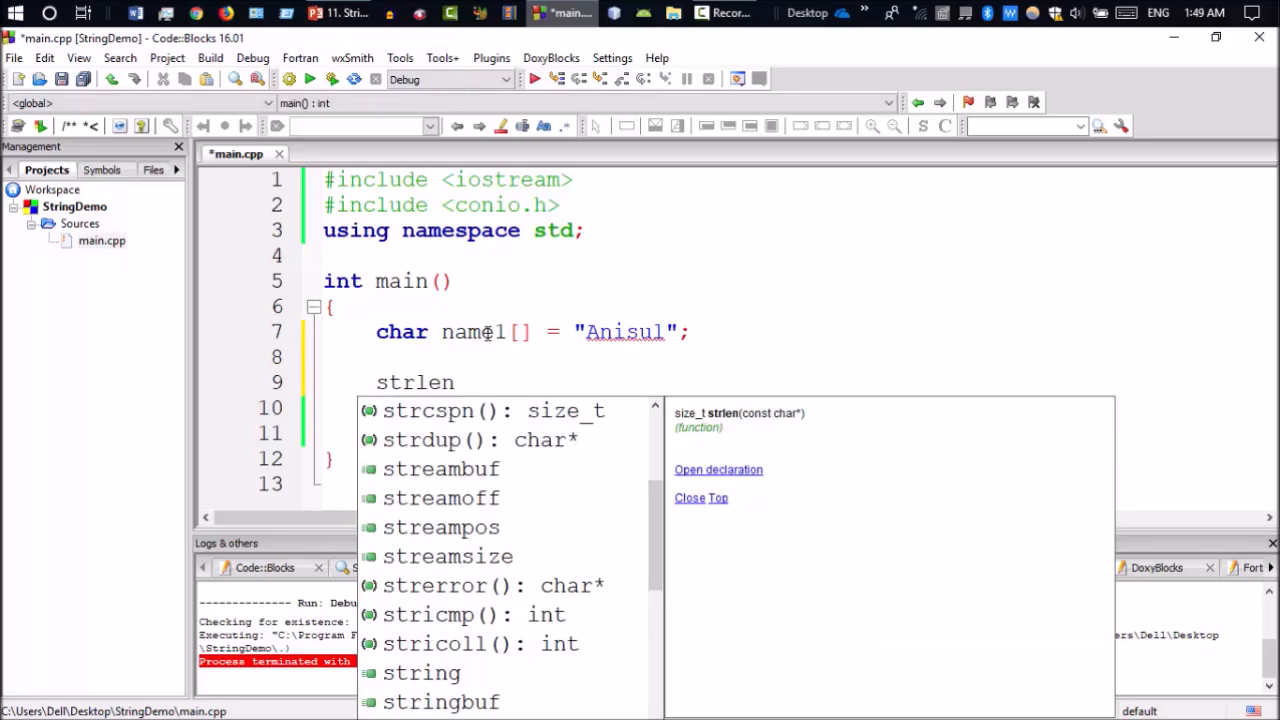
type("(na")
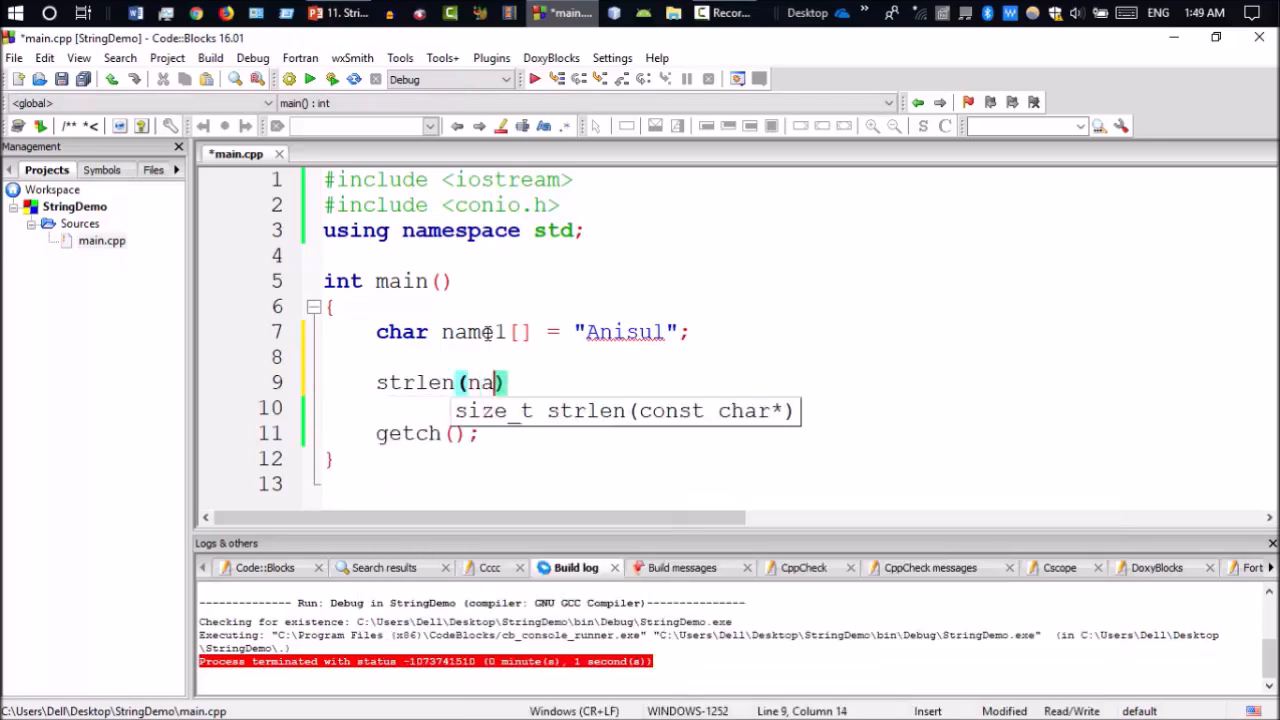
type("me1")
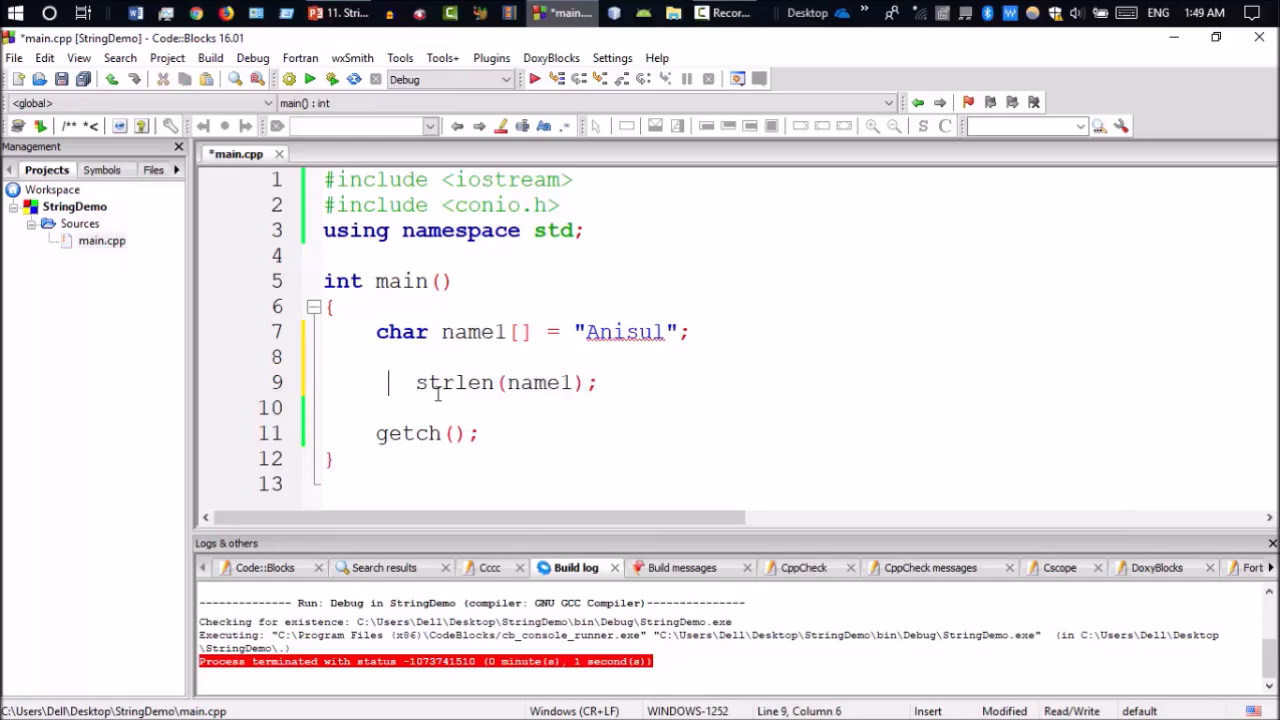
type("int")
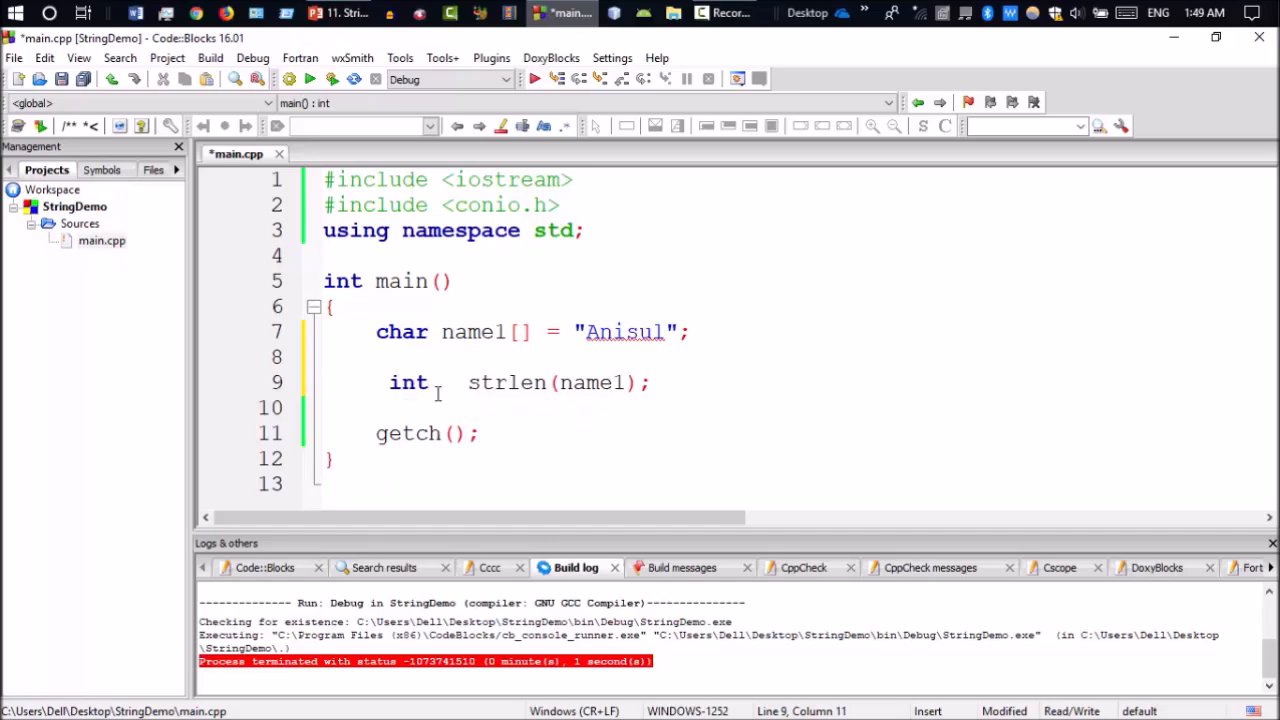
type("len =")
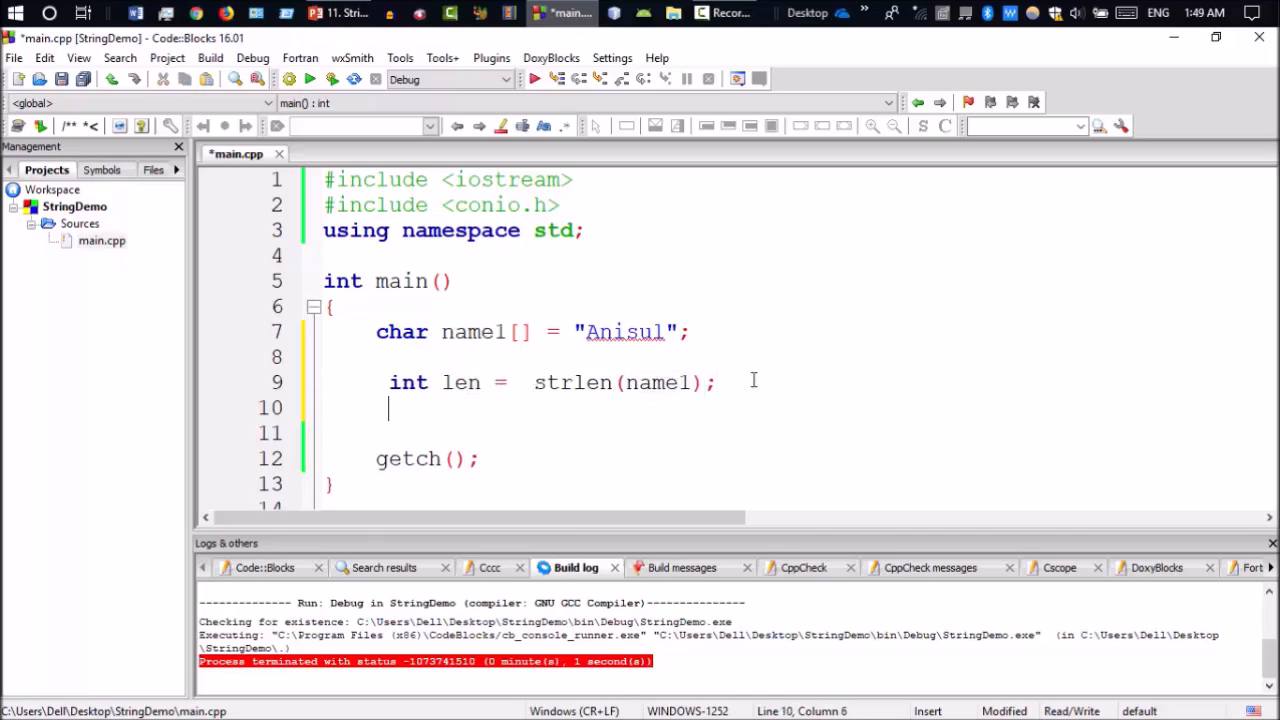
Print "Length of string = " followed by len with cout.
type("cout <<")
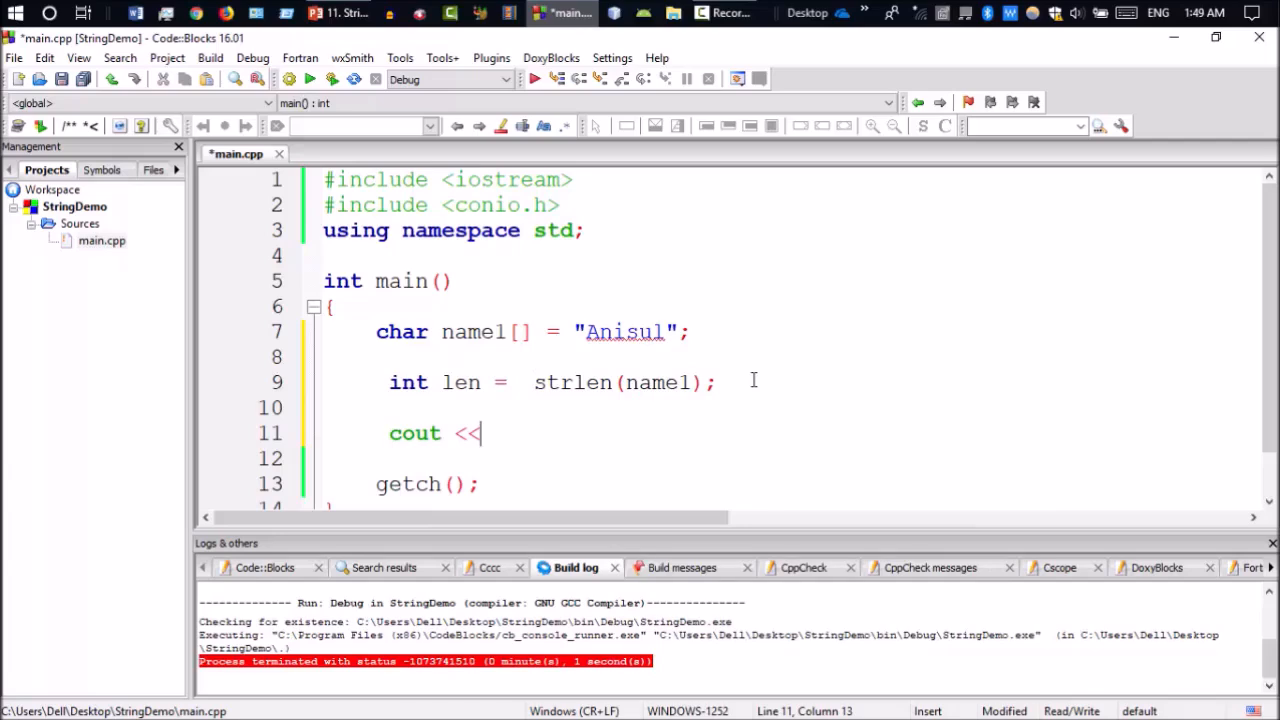
type("\"L\"")
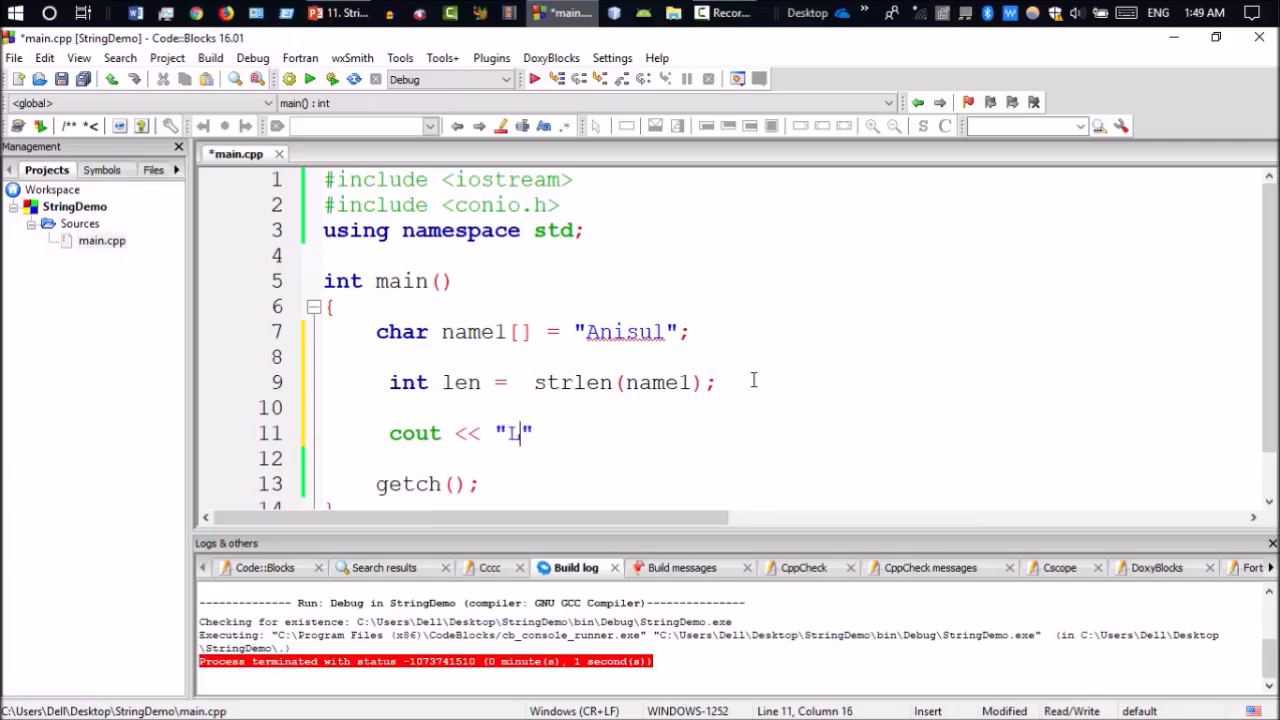
type("ength o")
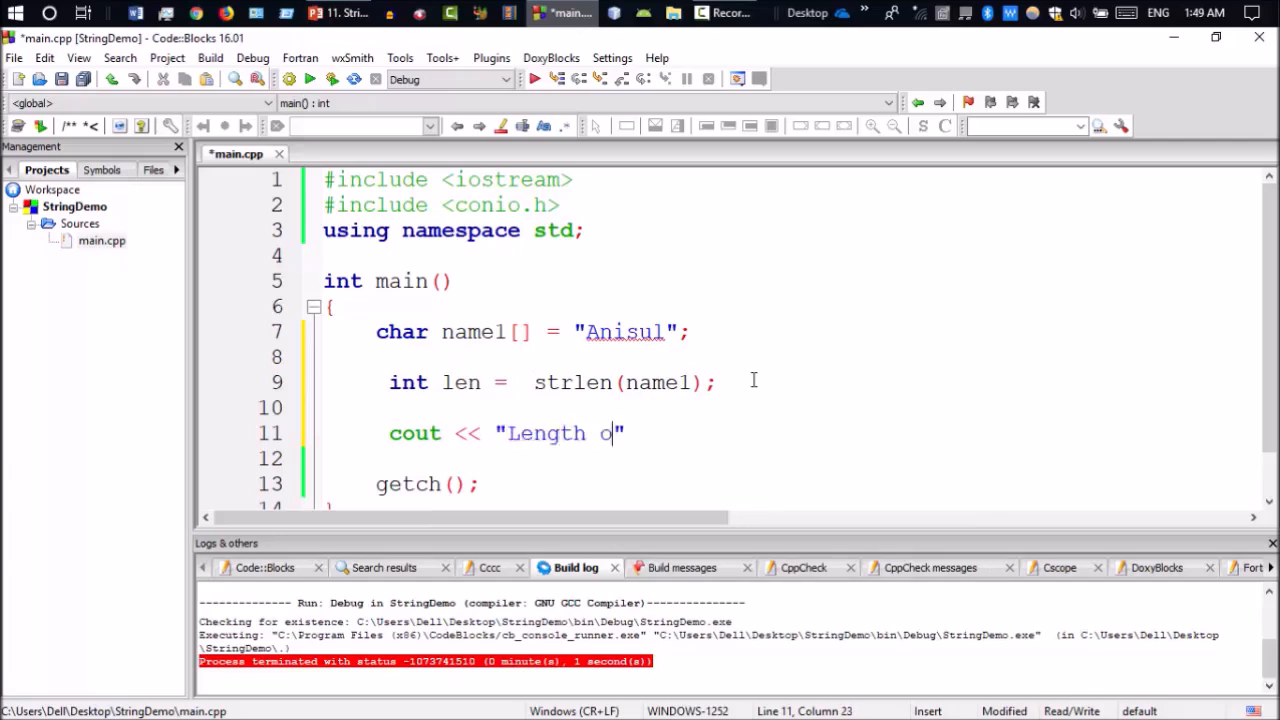
type("f string")
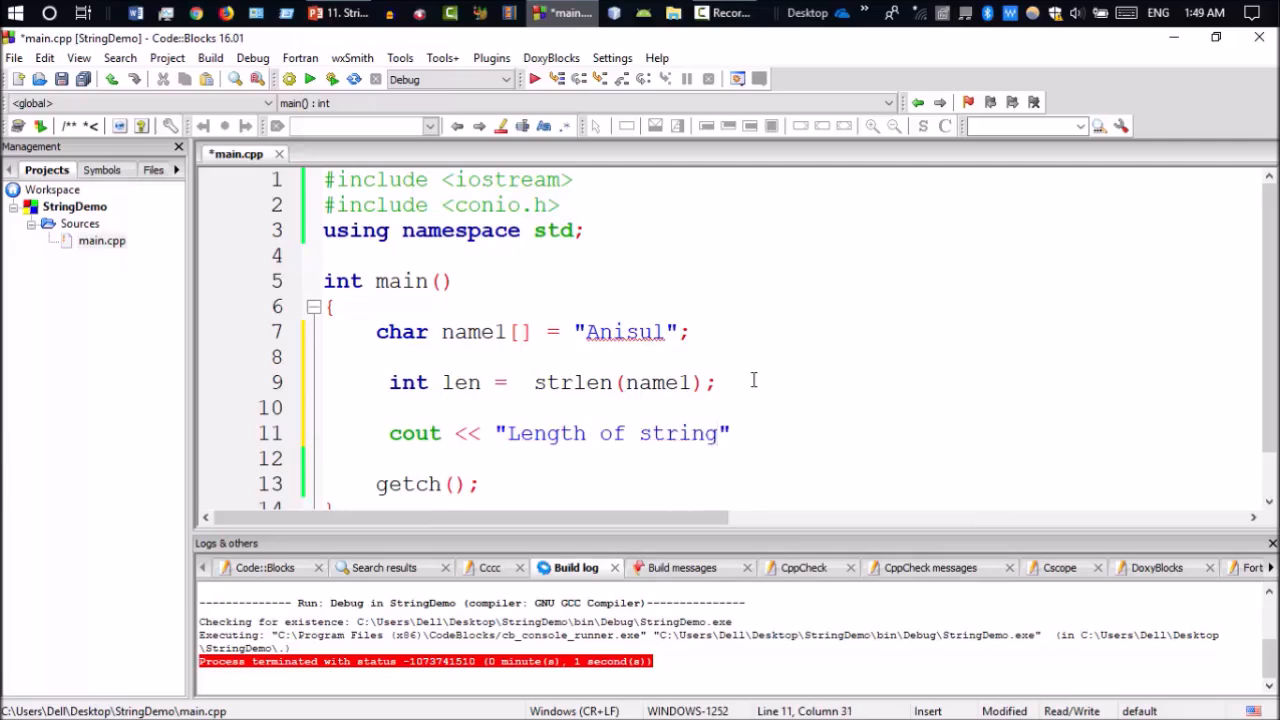
type("= \"")
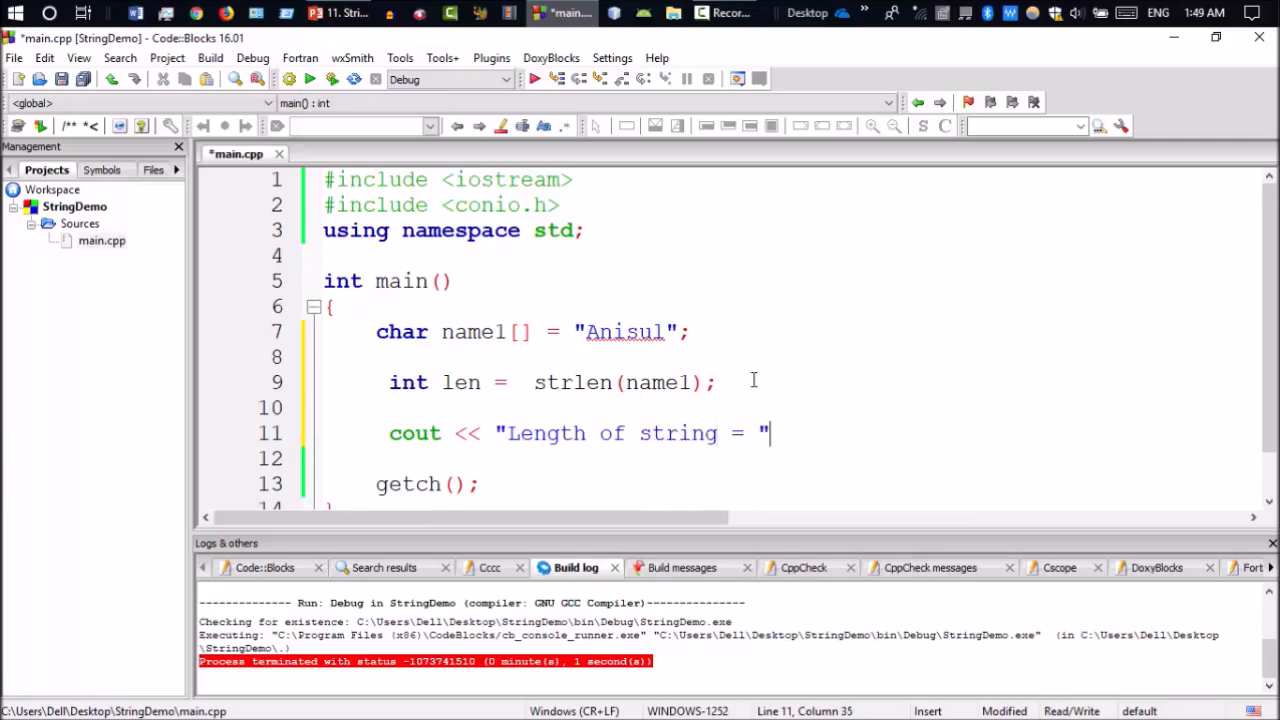
type("<< len")
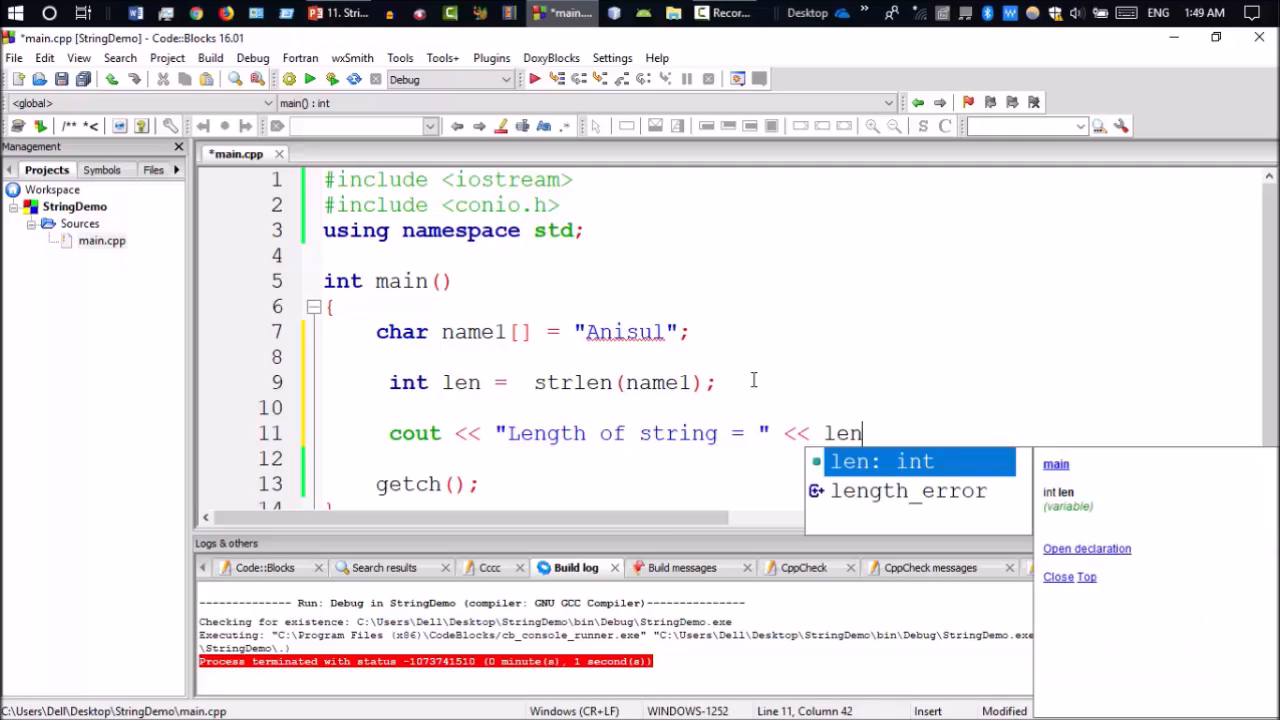
type(";")
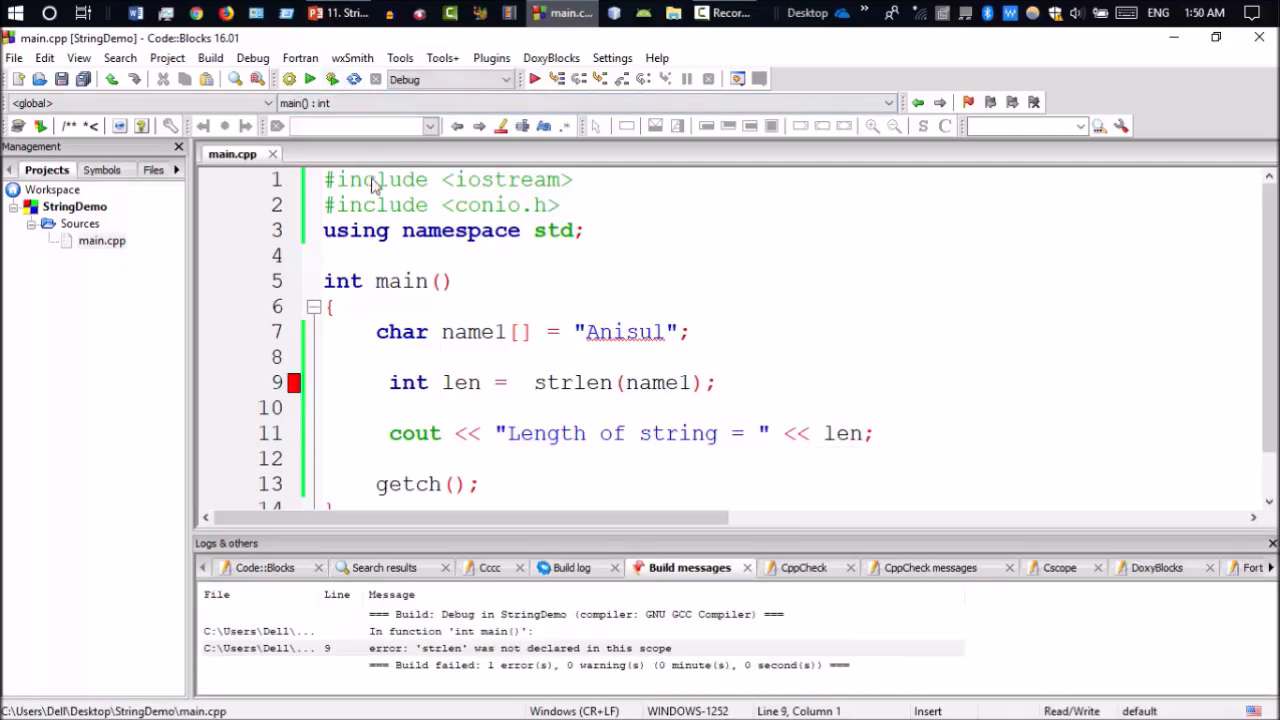
Fix the undeclared strlen error by adding #include<cstring>, then build and run.
double_click(572, 382)
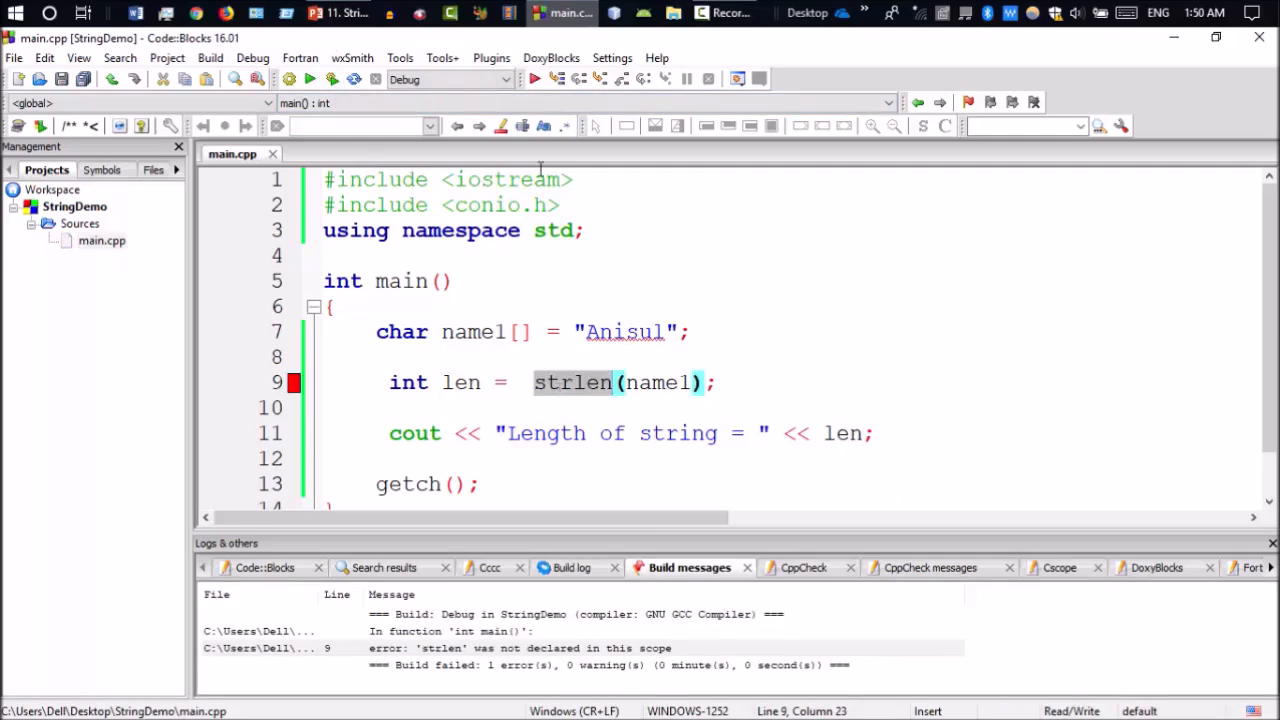
mouse_move(564, 206)
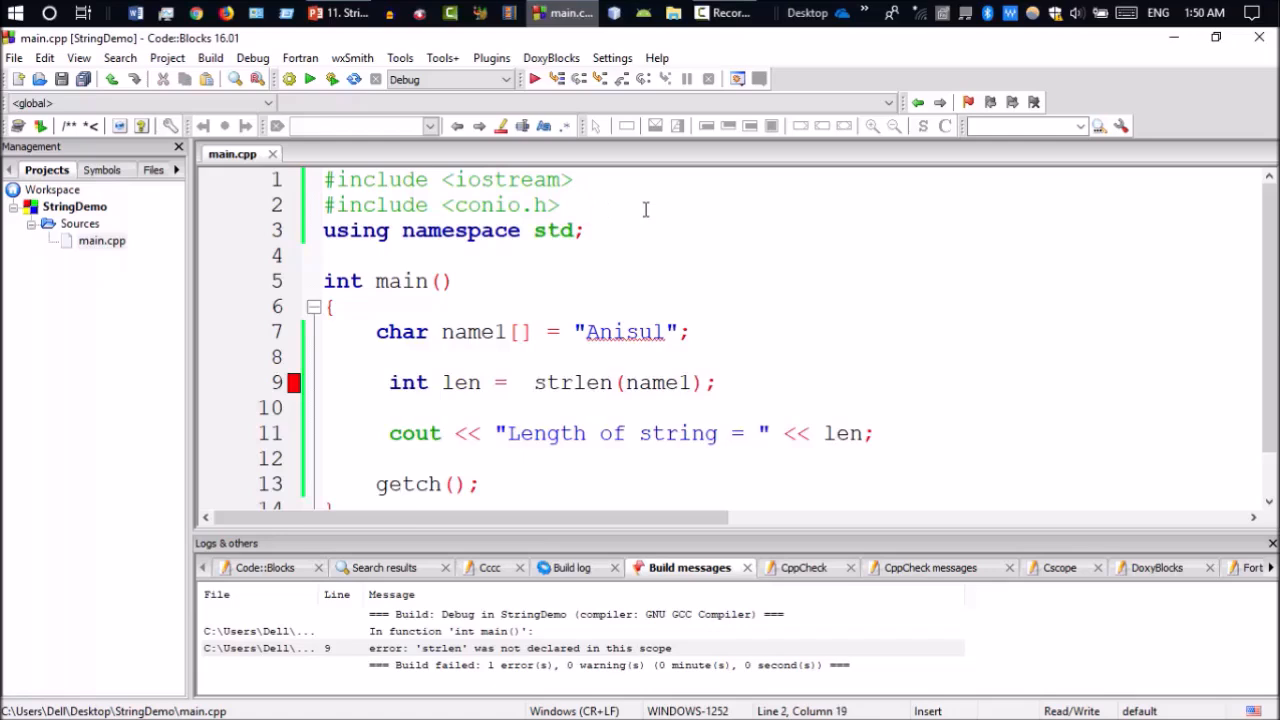
type("#inb")
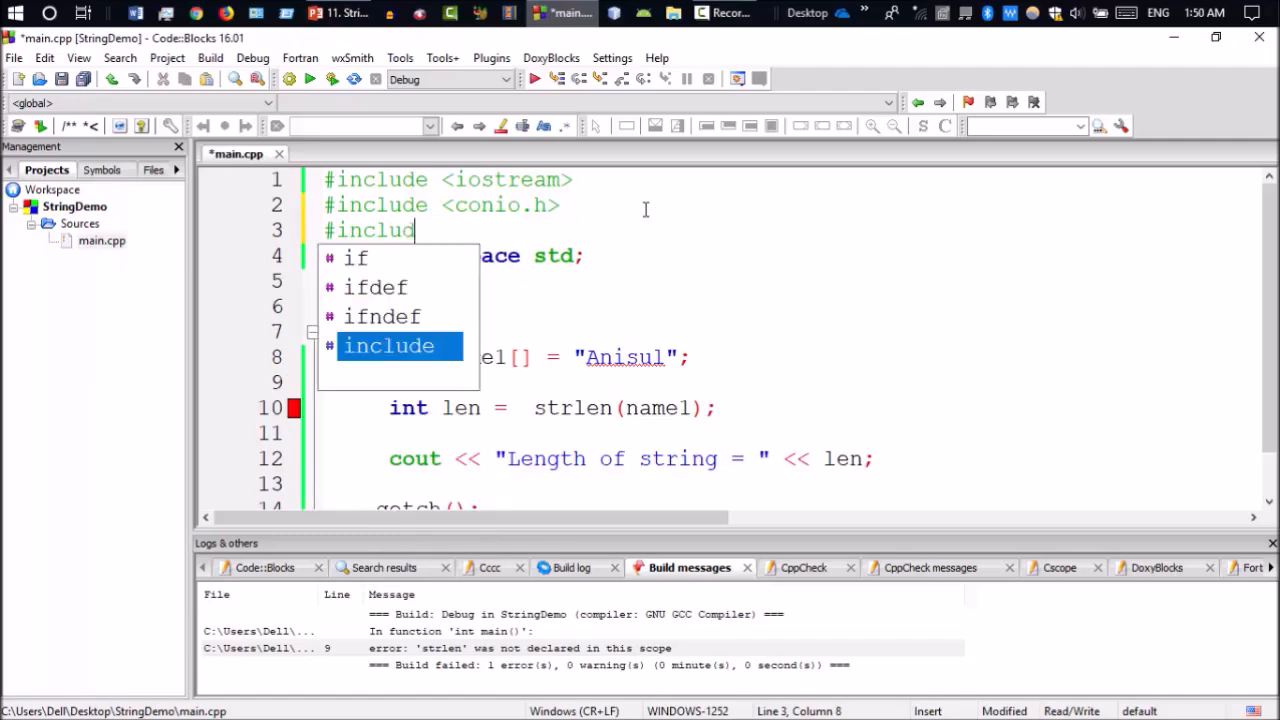
type("<")
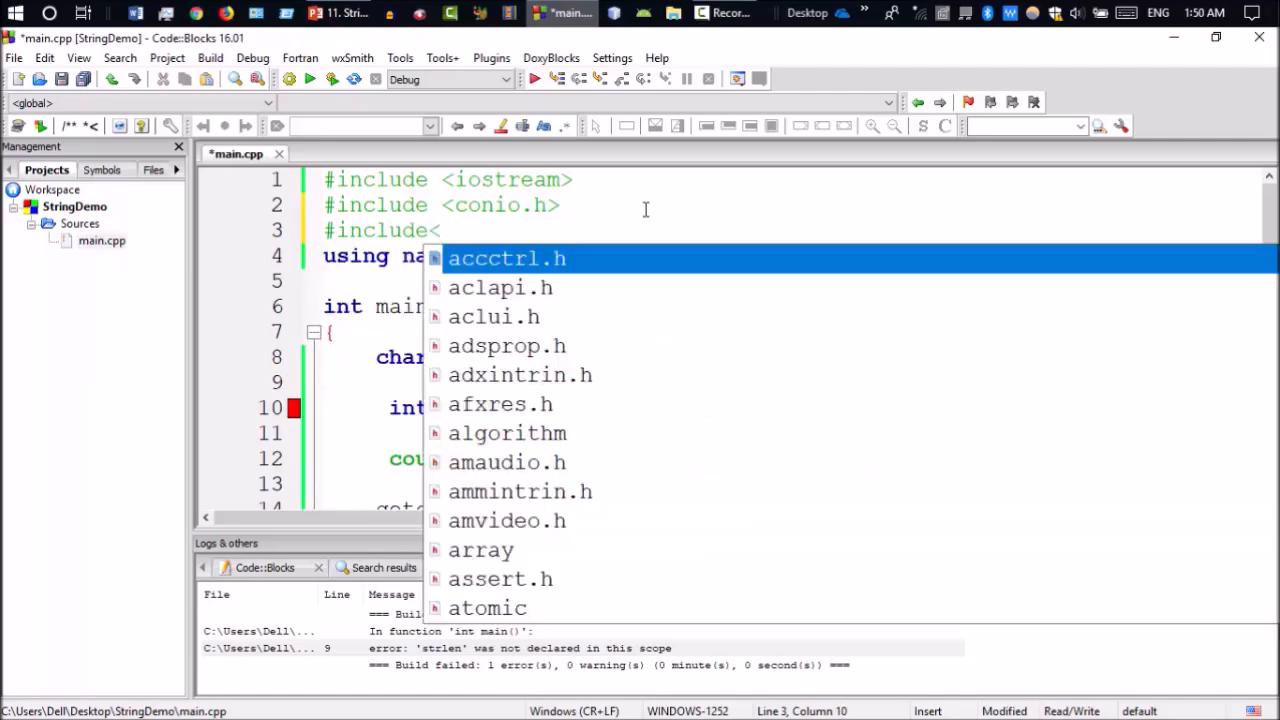
type("cstring>")
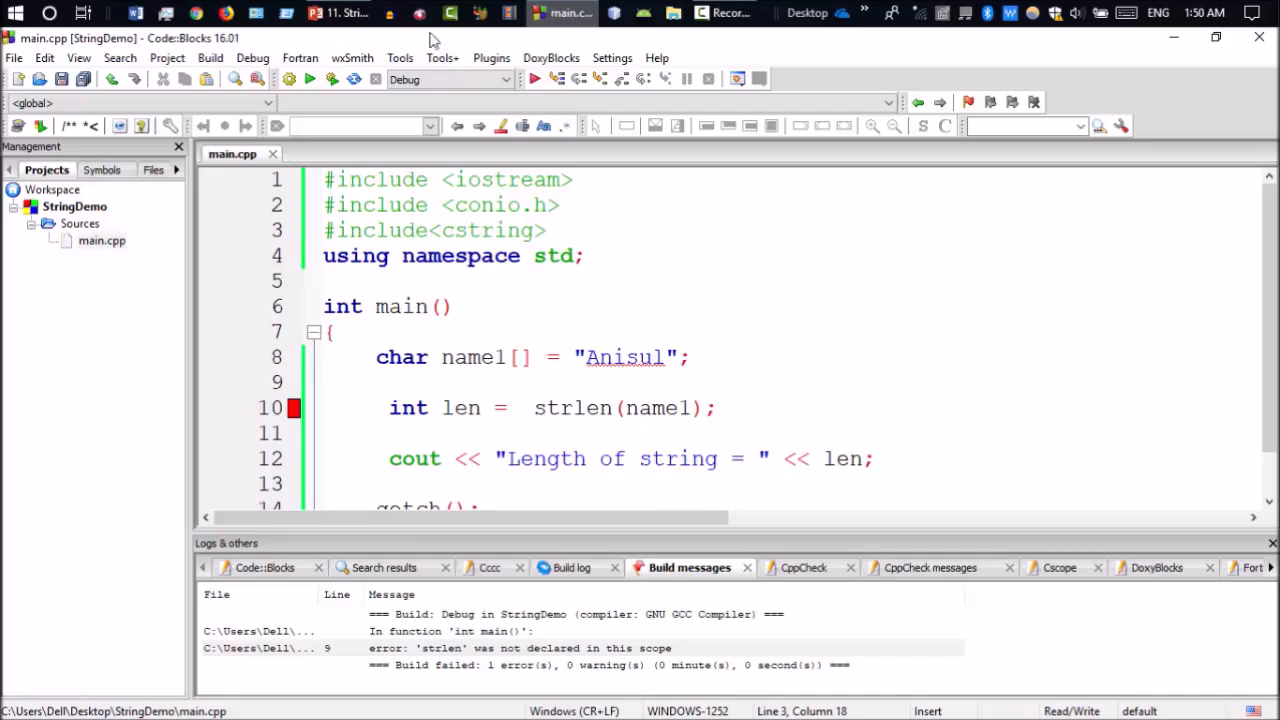
left_click(312, 80)
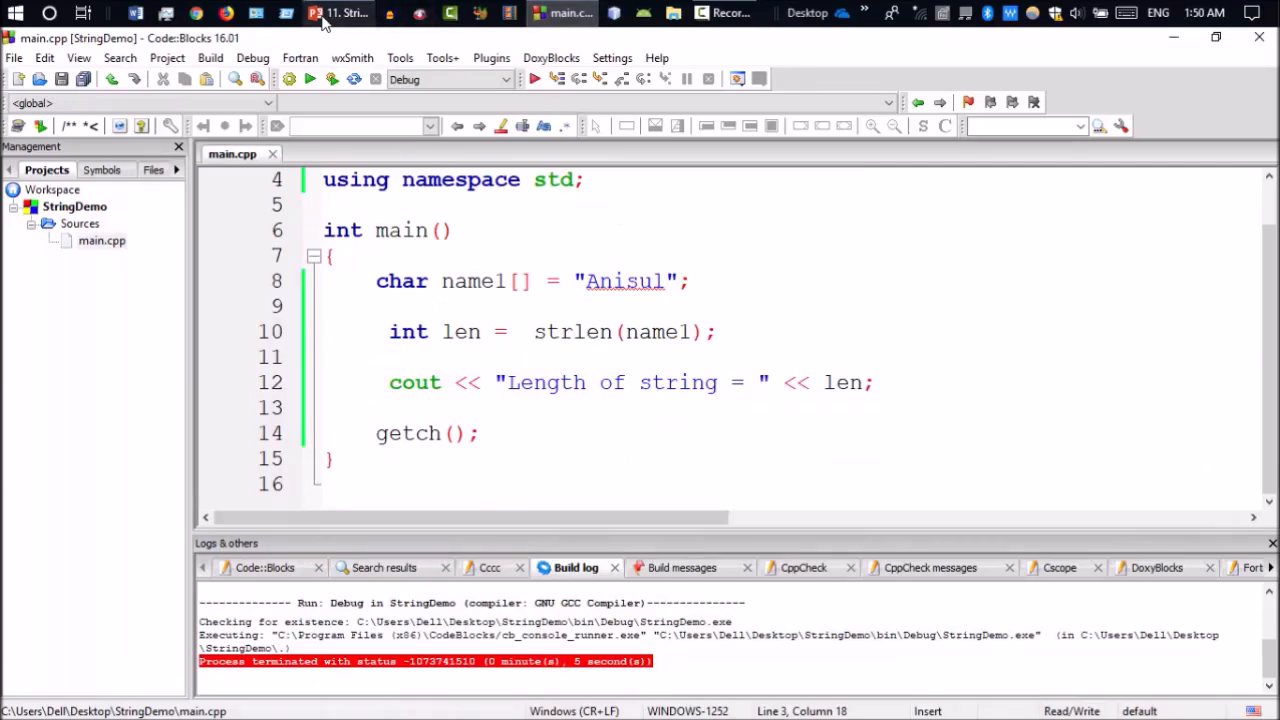
mouse_move(344, 12)
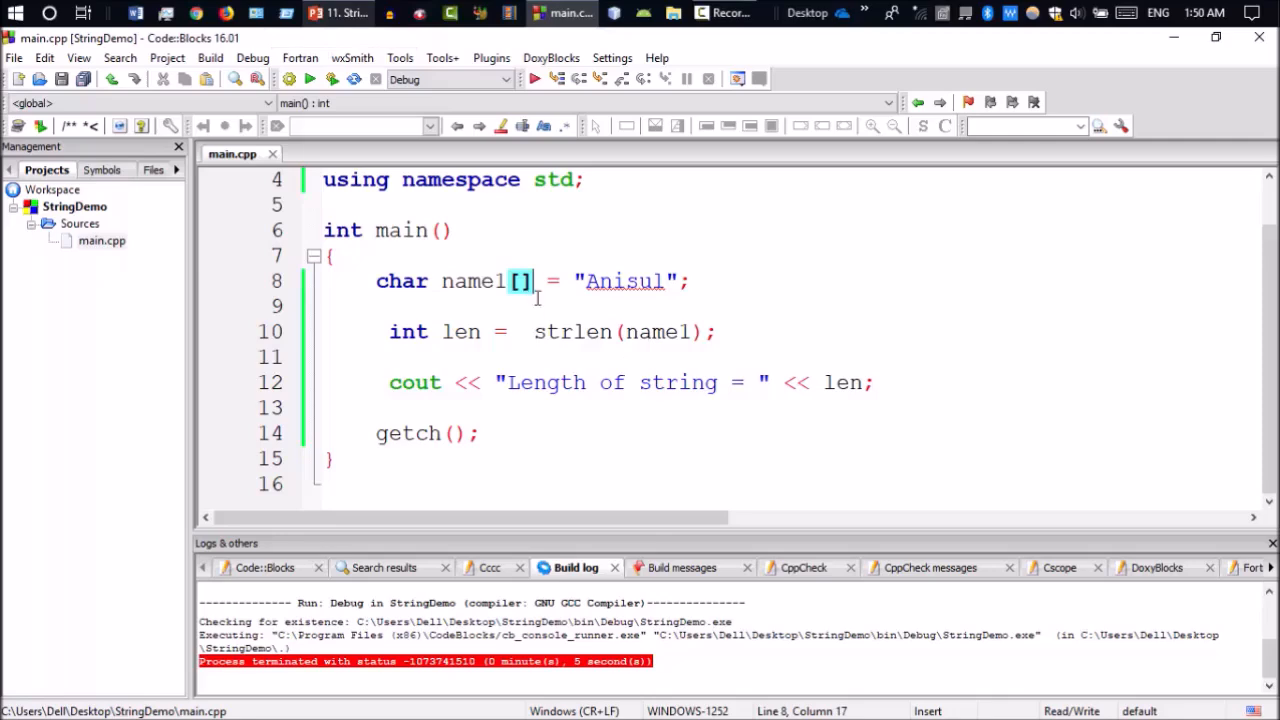
Declare a second array char name2[10] below the first one.
type("1")
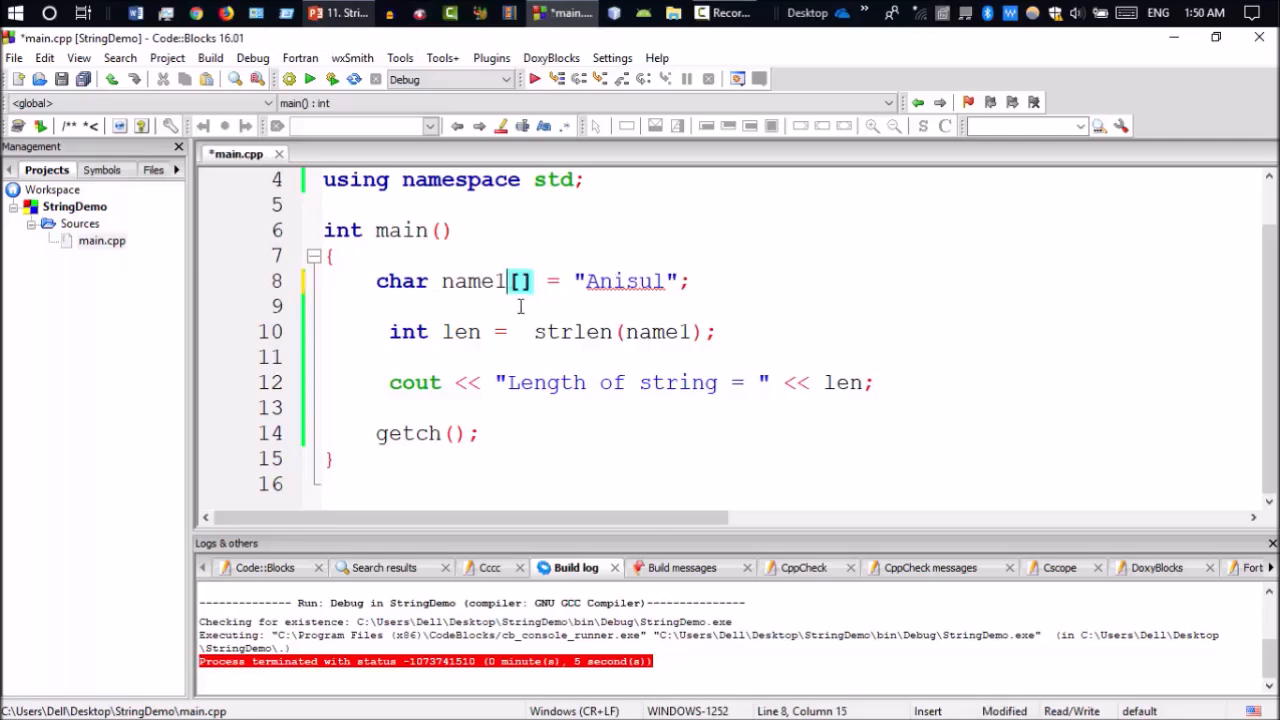
type("1")
left_click(790, 306)
type("char")
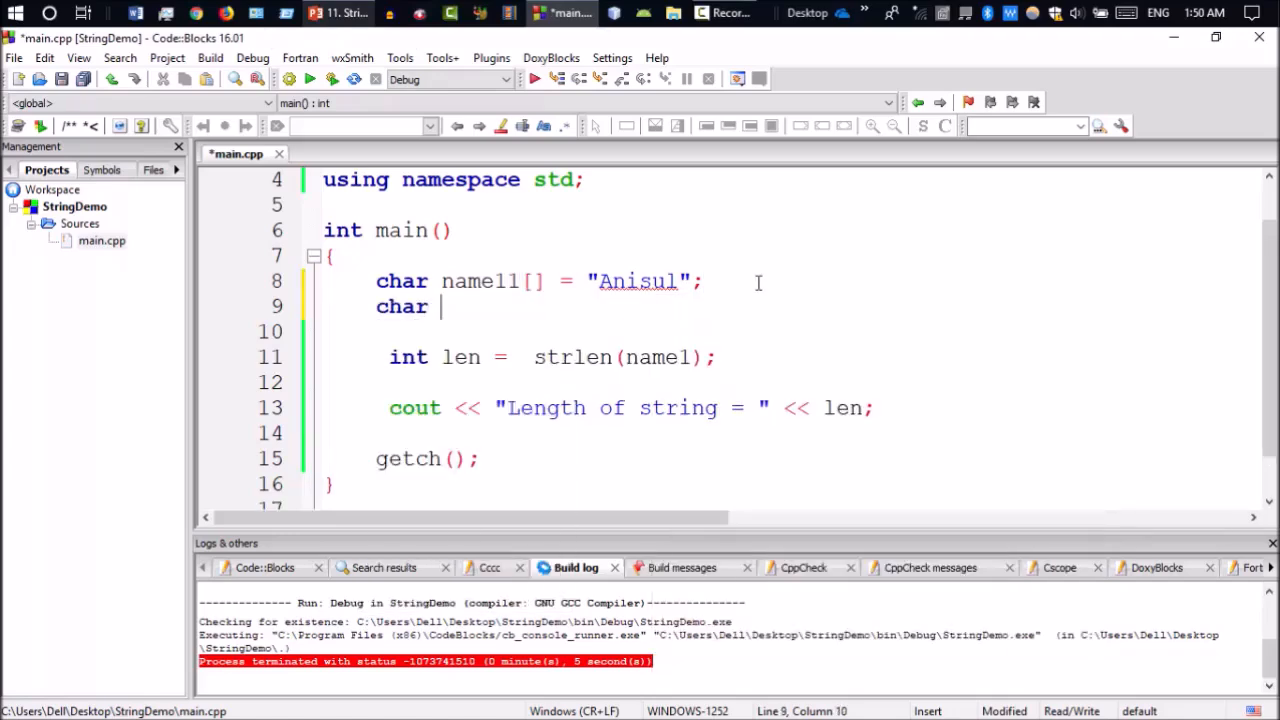
type("name2[]")
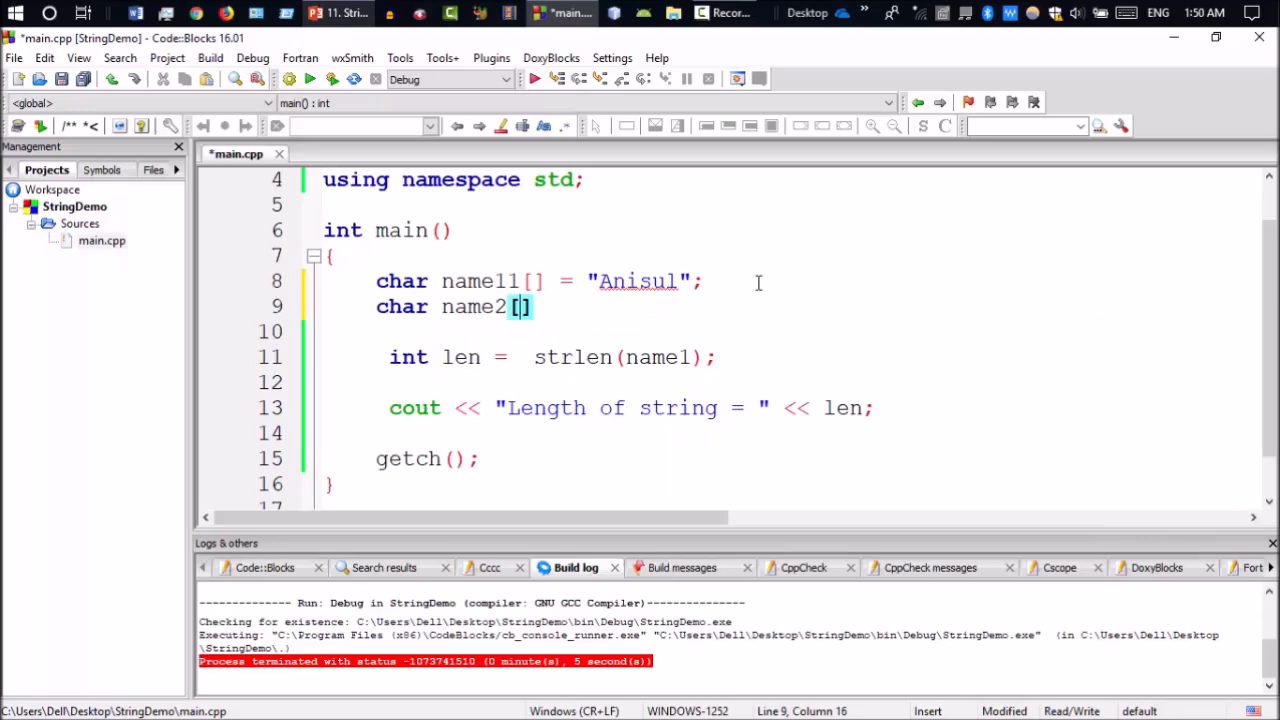
type("10")
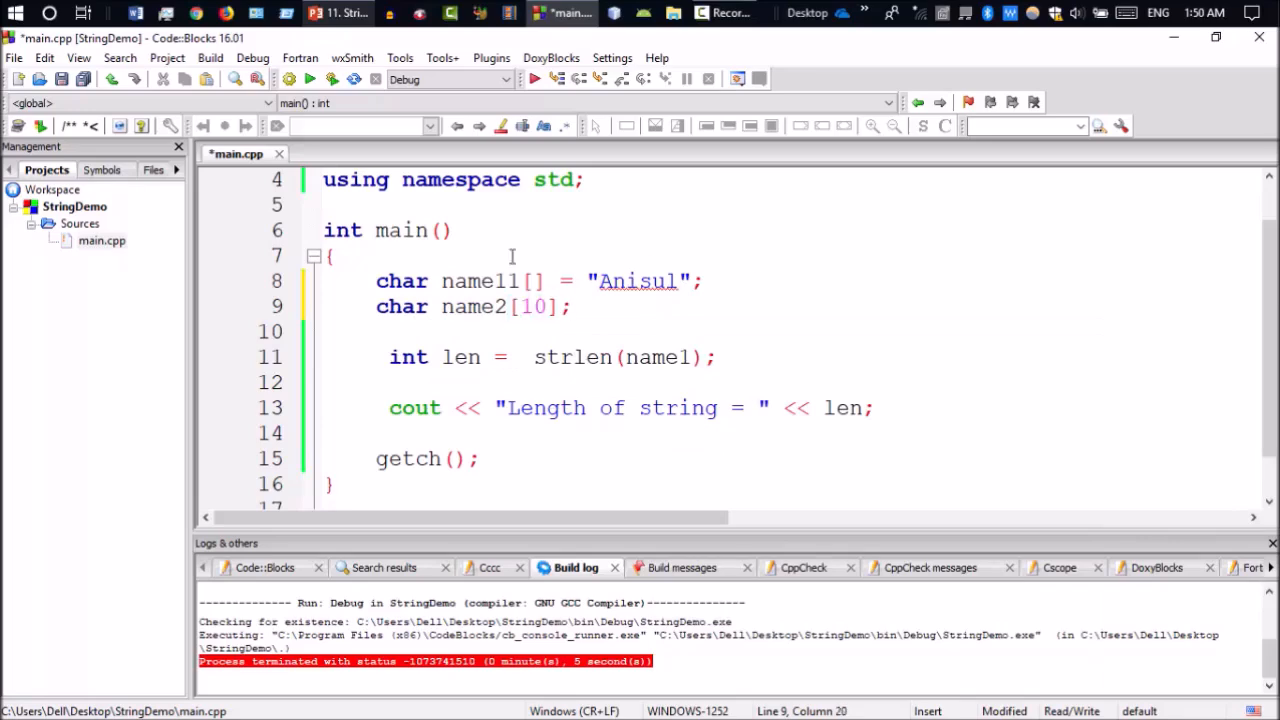
double_click(478, 280)
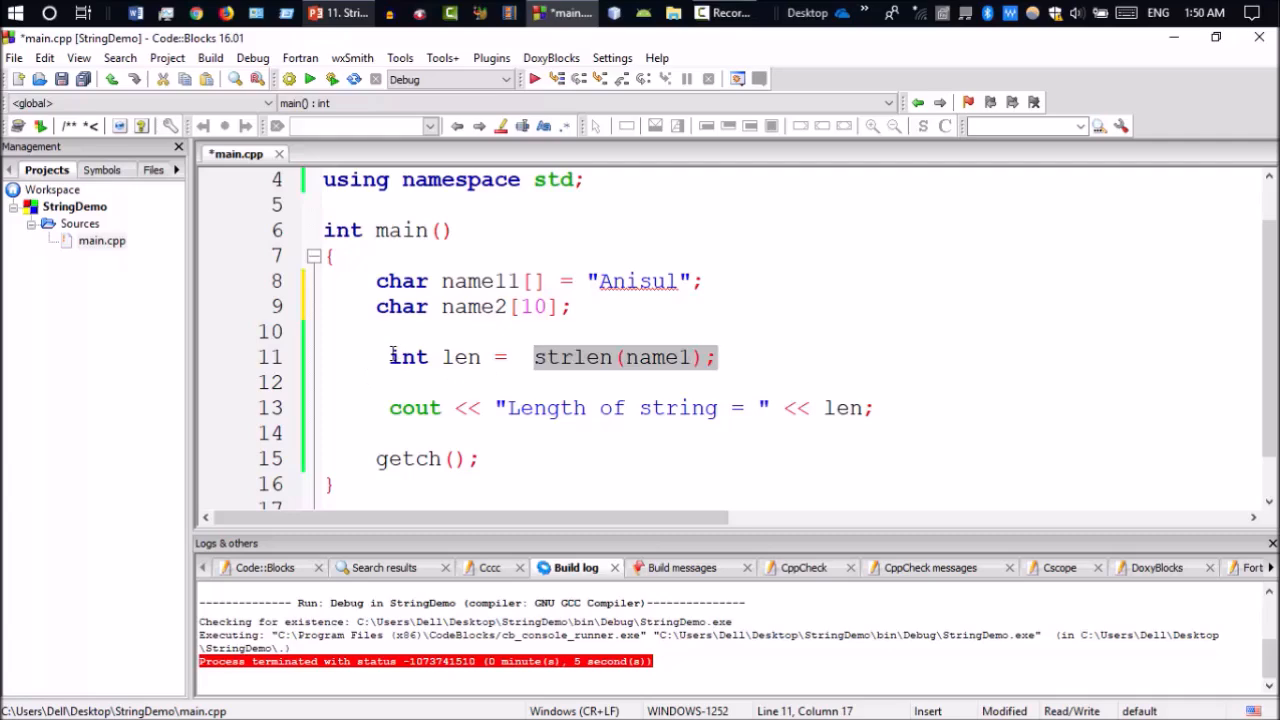
Comment out the length lines and copy name1 into name2 with strcpy(name2,name1).
type("//")
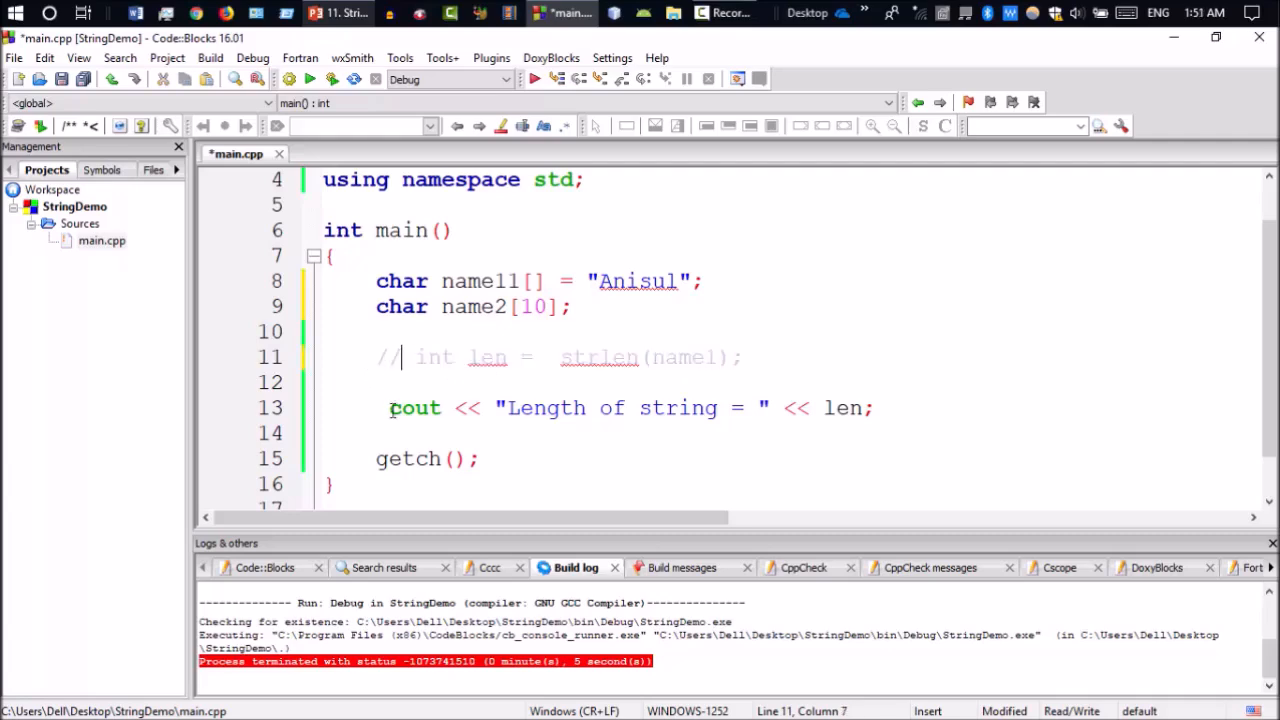
left_click(376, 408)
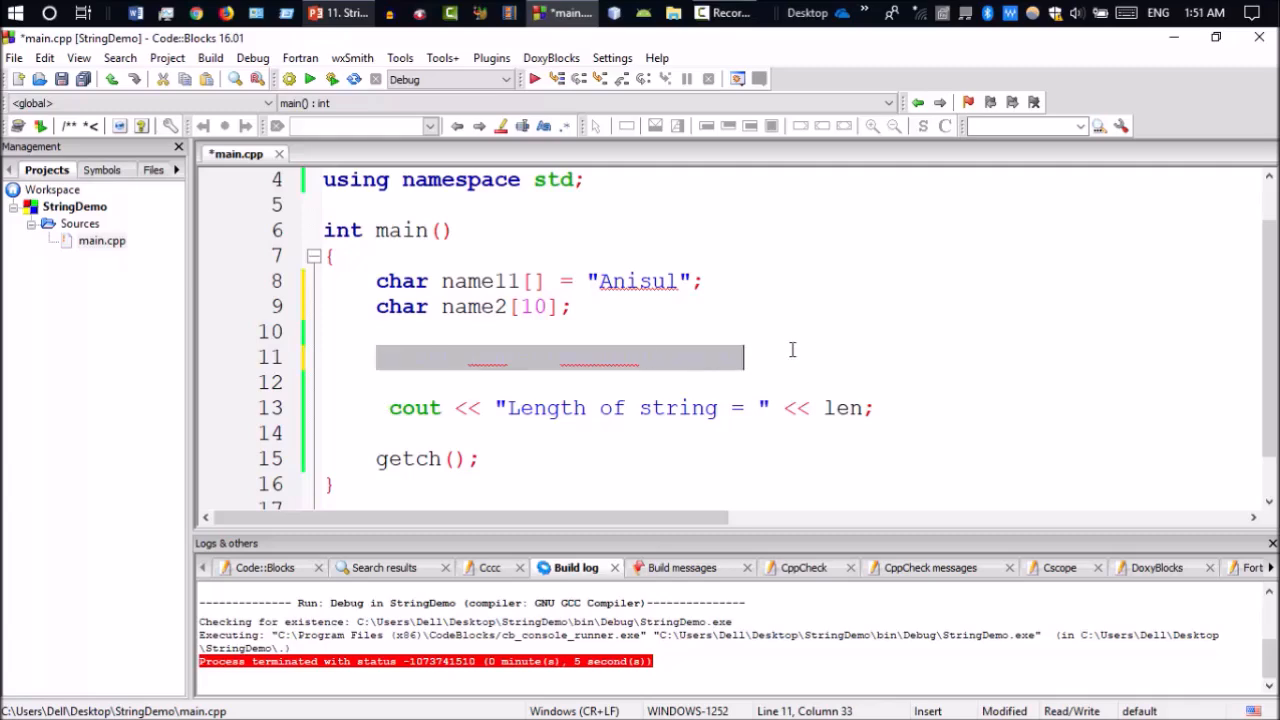
type("//")
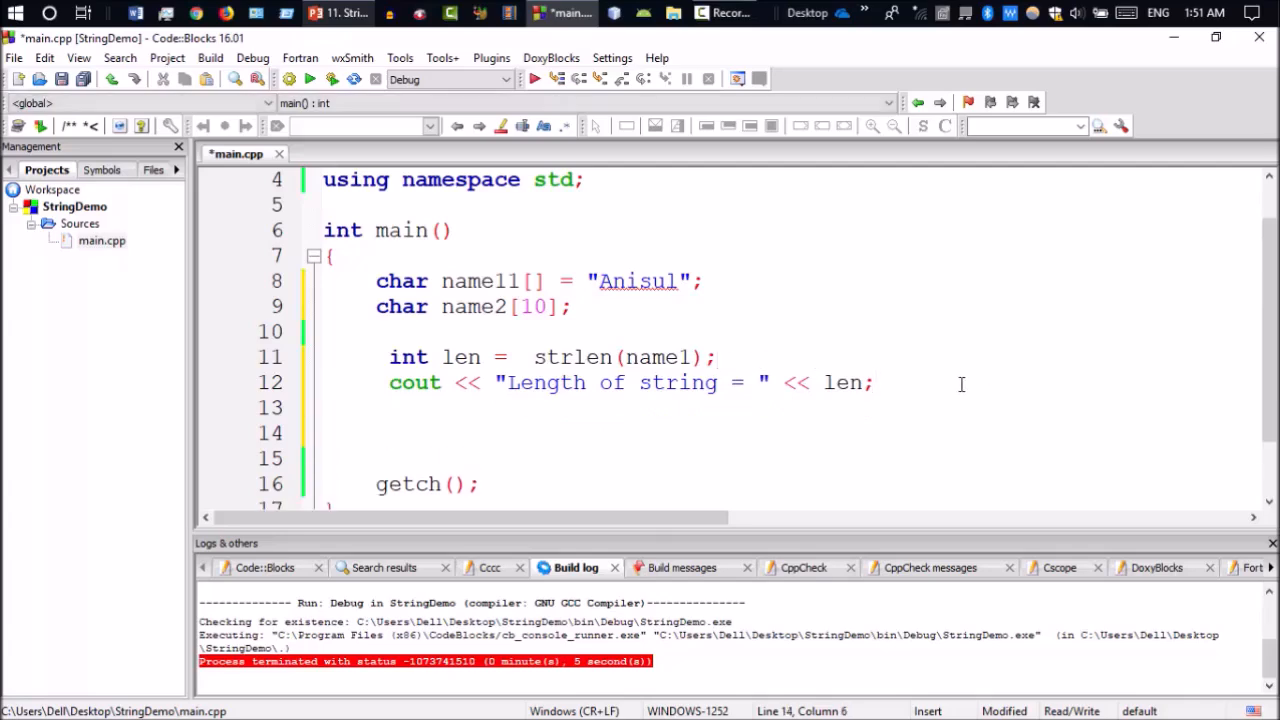
type("strcpy(")
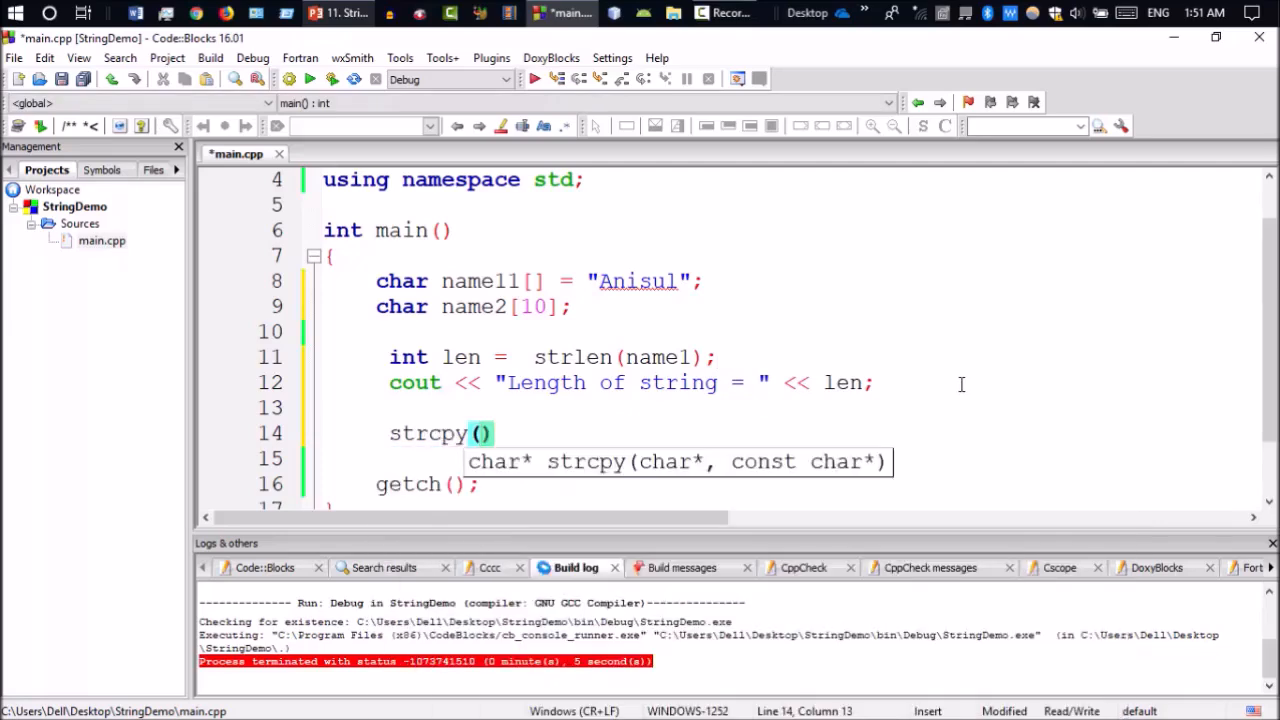
type("name2,")
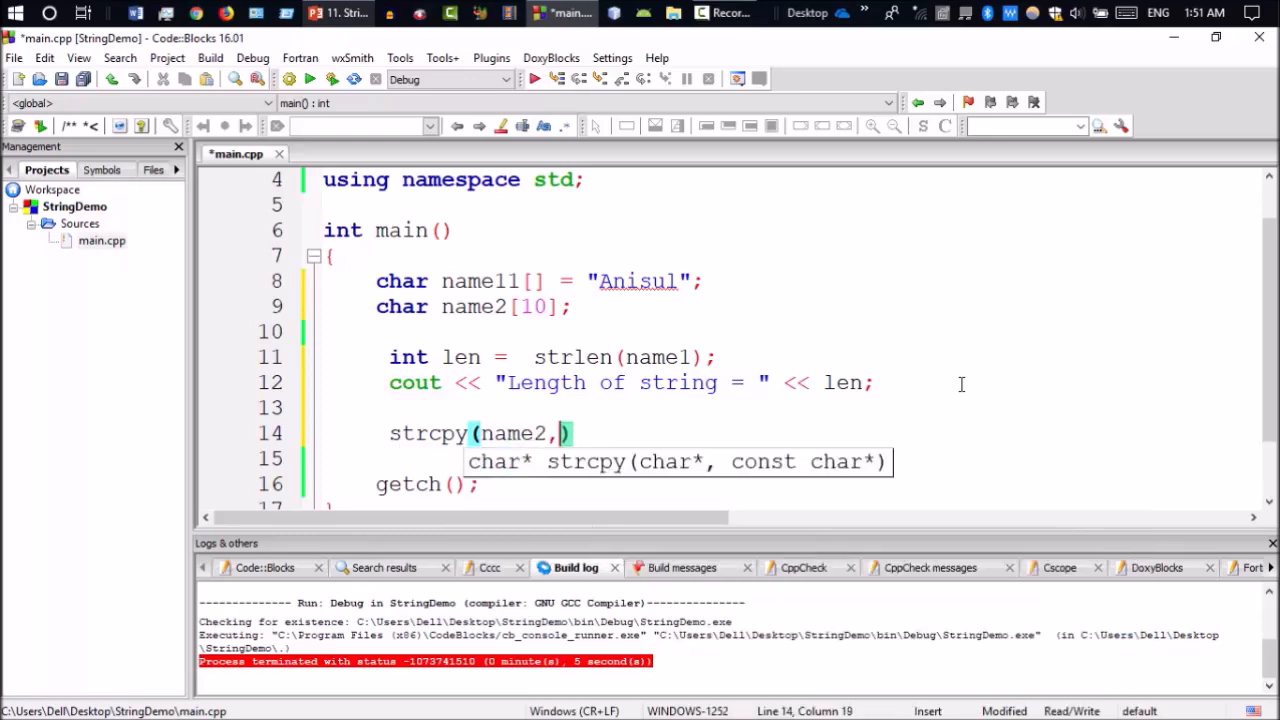
type("name1")
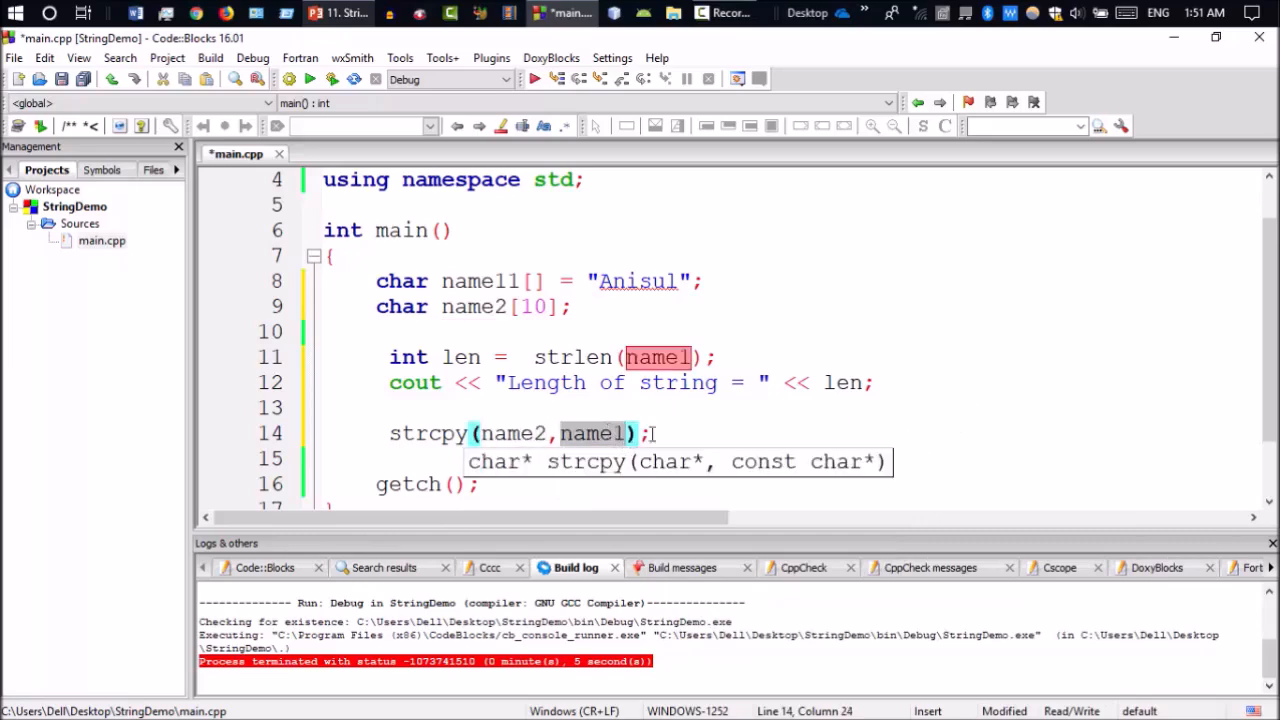
left_click(650, 432)
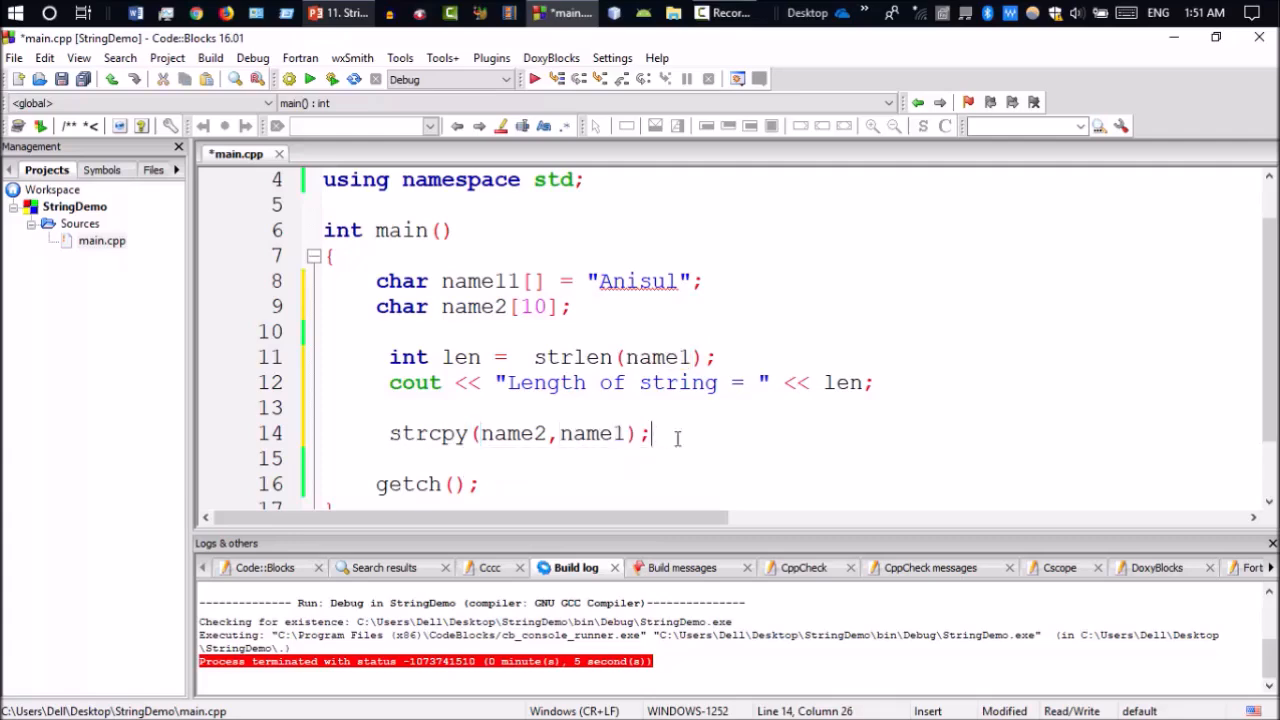
Print "Name2 = " with name2 and append << endl to the length output.
type("cout << \"")
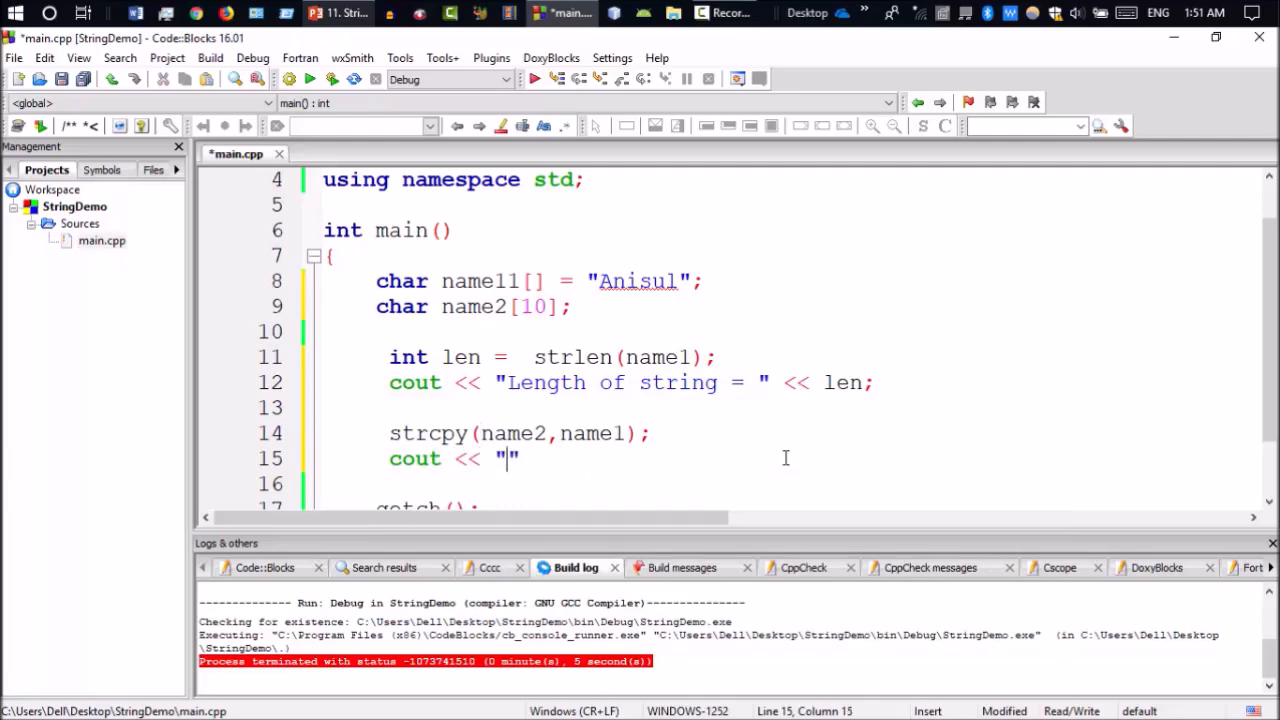
type("Name2 =")
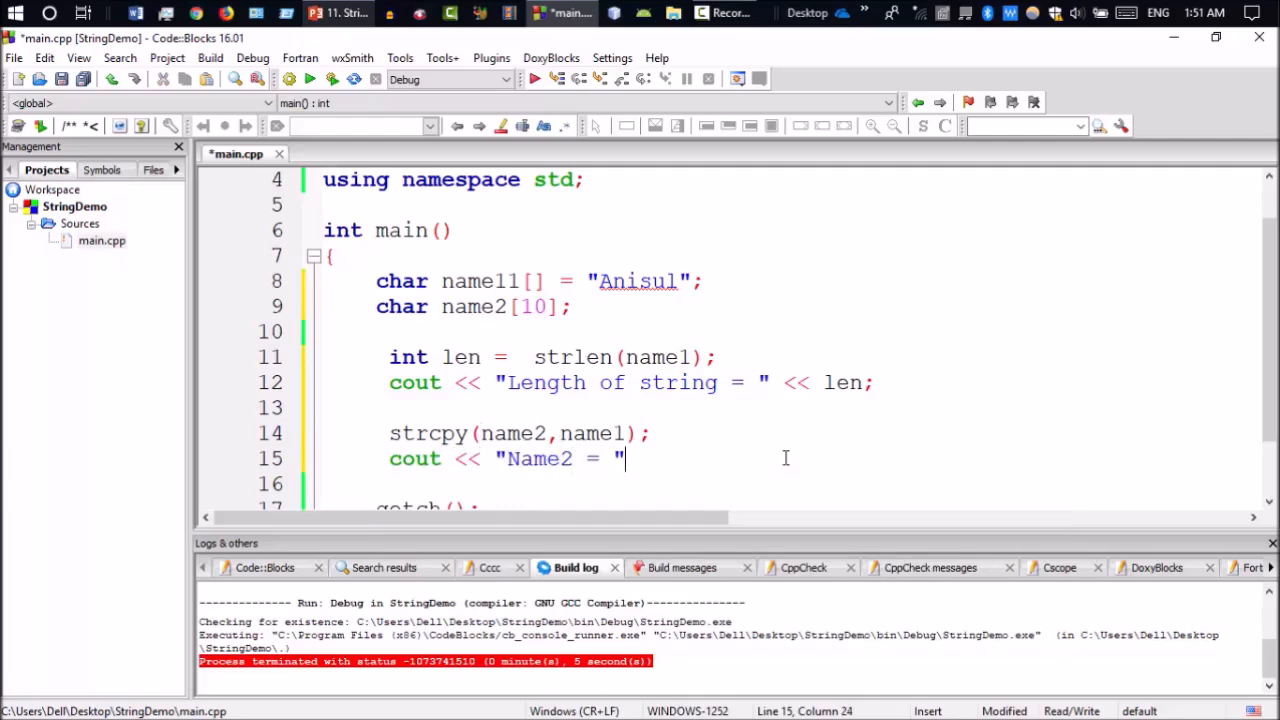
type("<<")
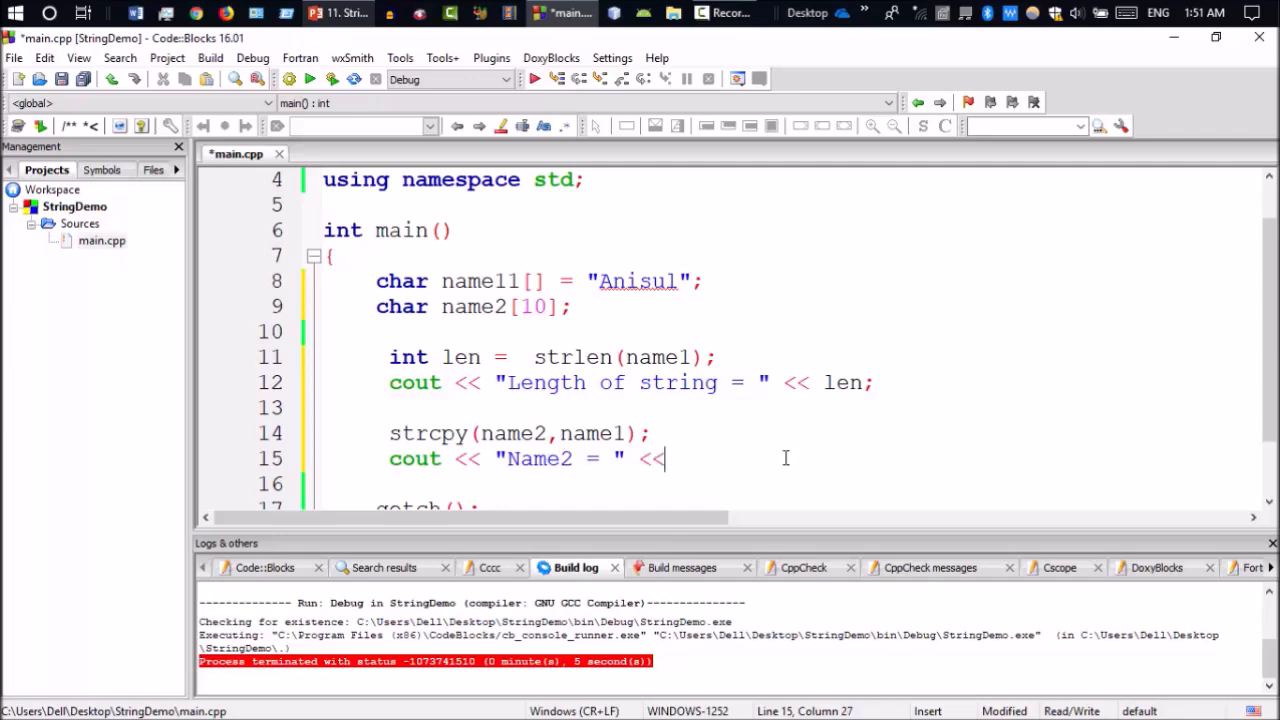
type("name2")
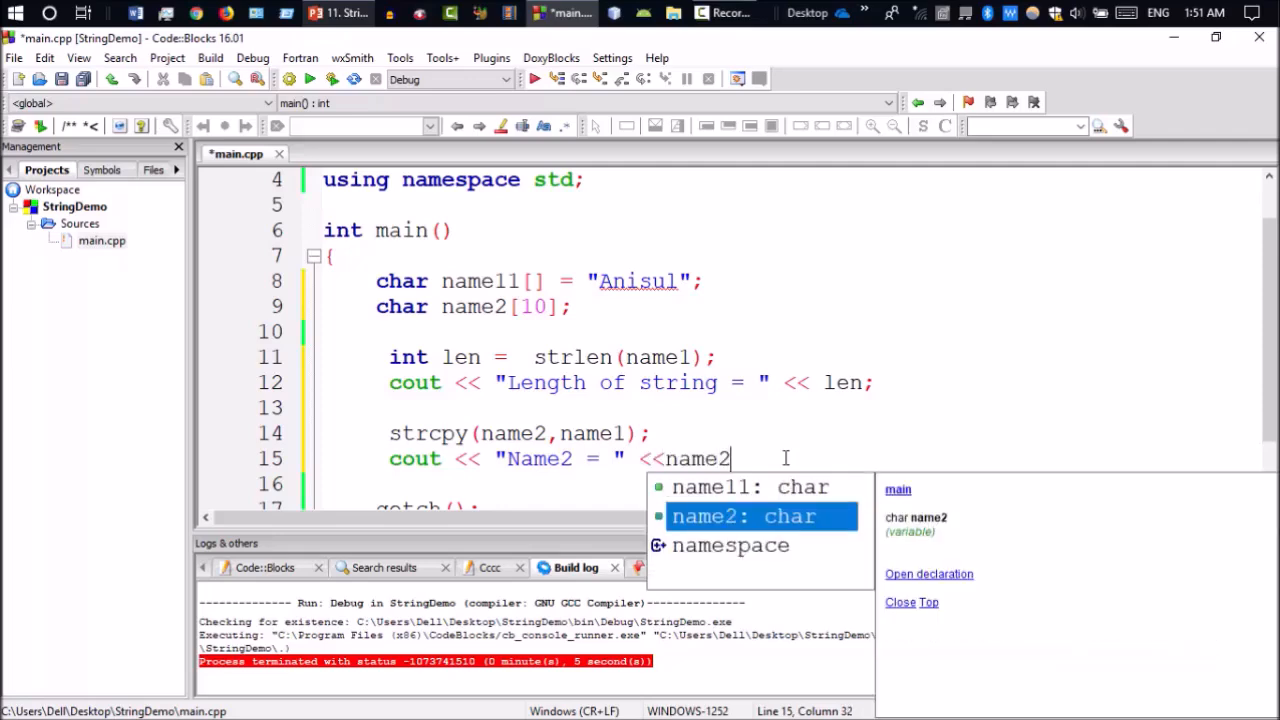
left_click(870, 382)
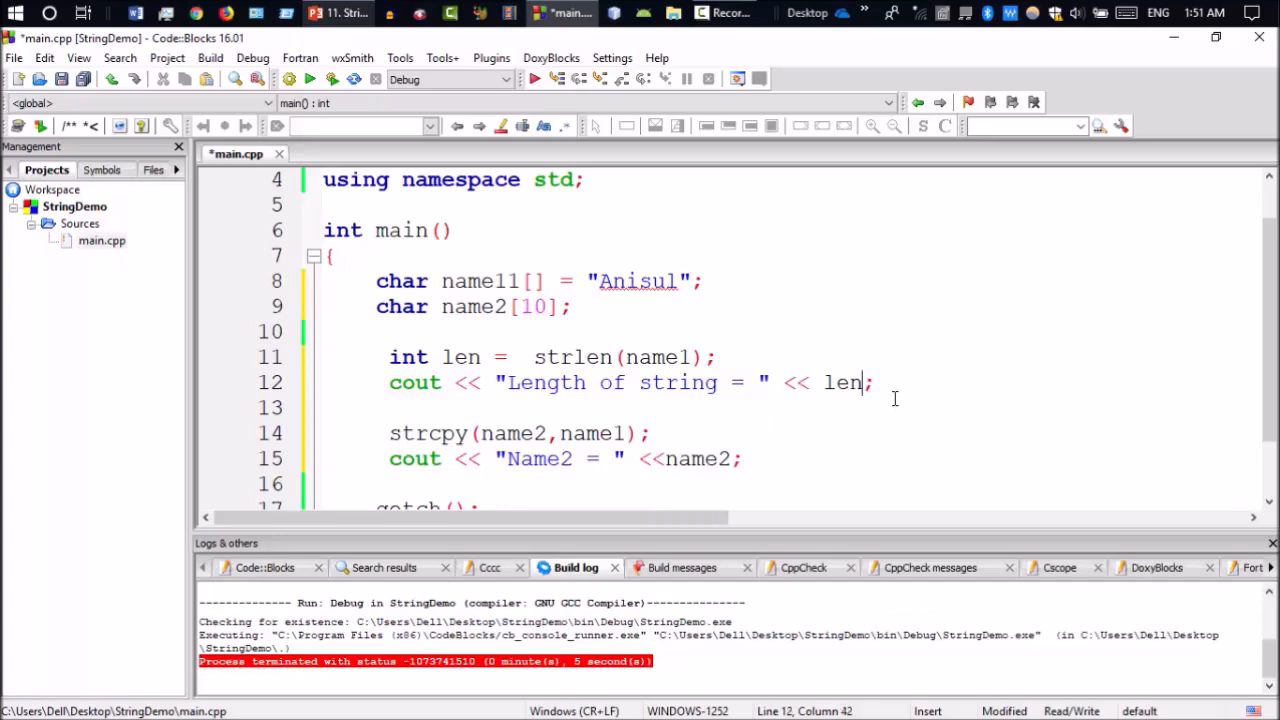
type("<<")
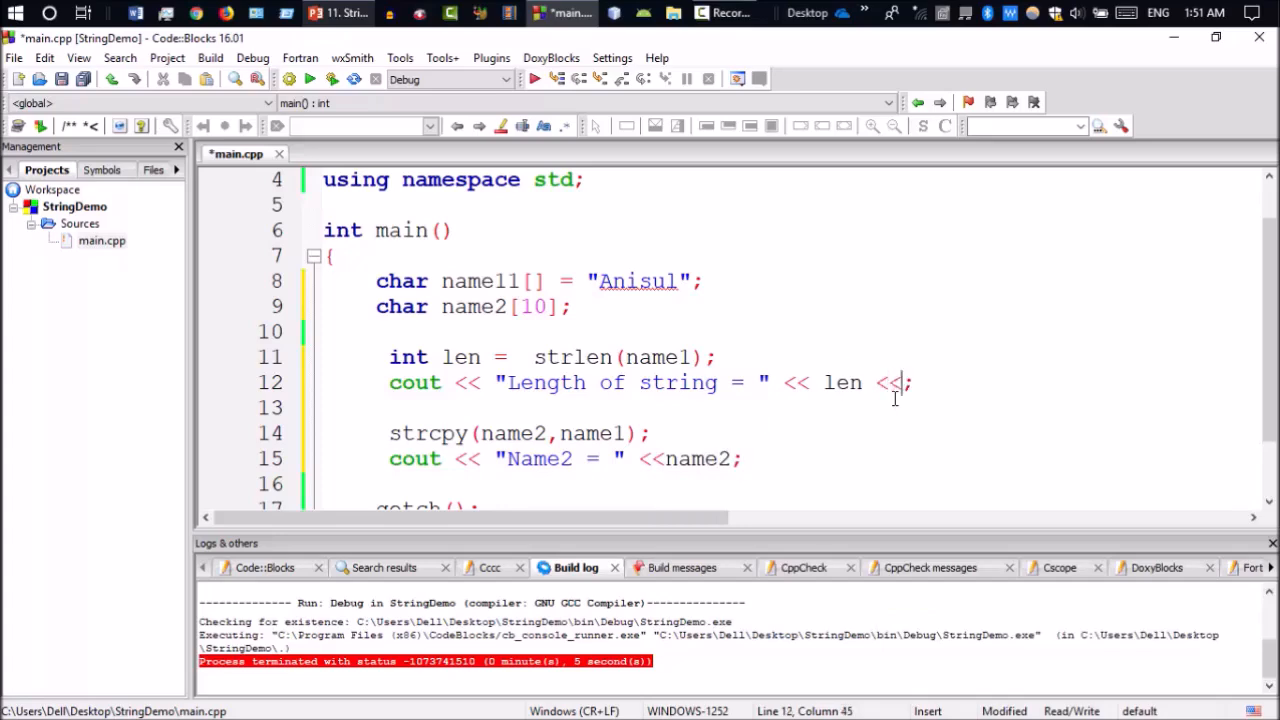
type("endl")
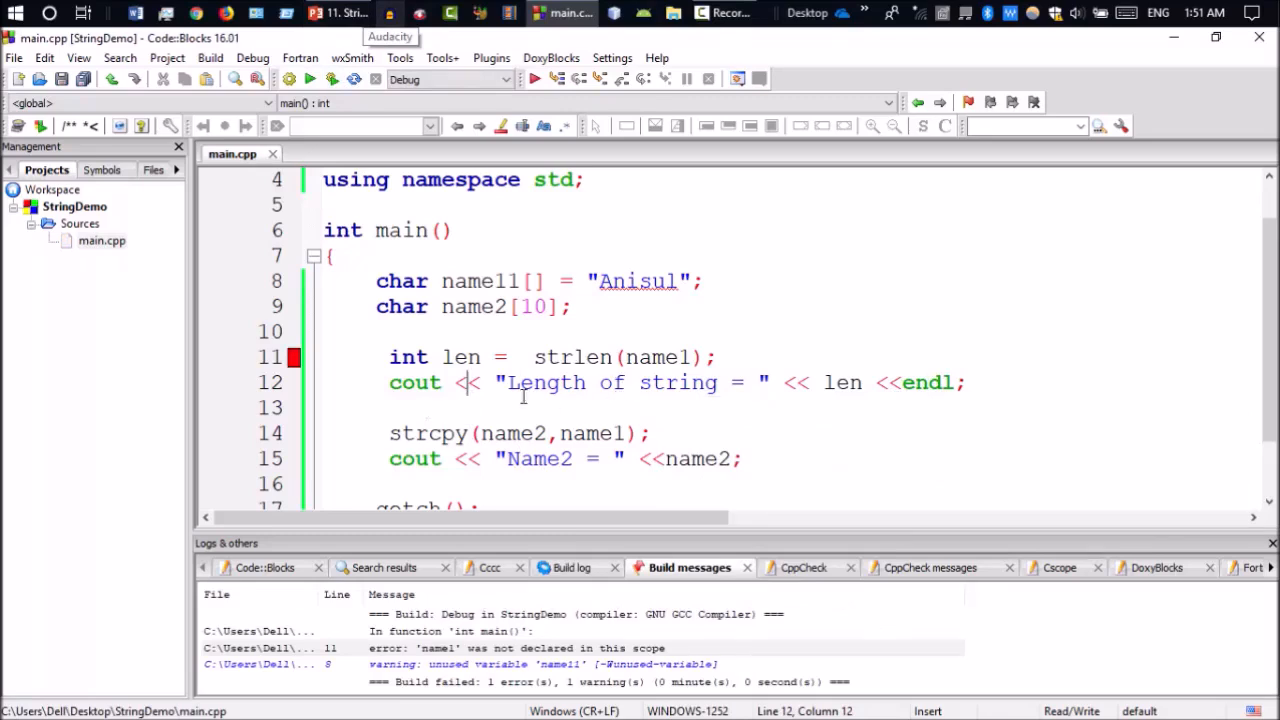
mouse_move(600, 344)
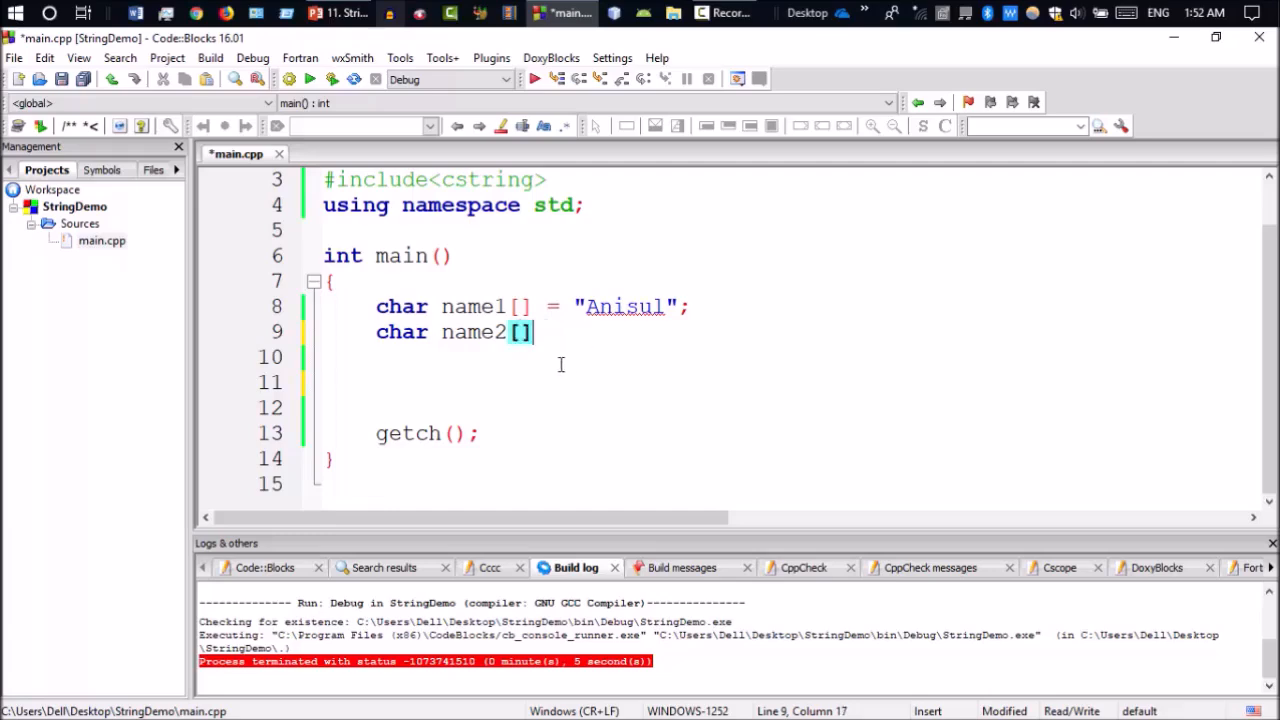
Initialise name2[] with the string " Islam".
type("= \"")
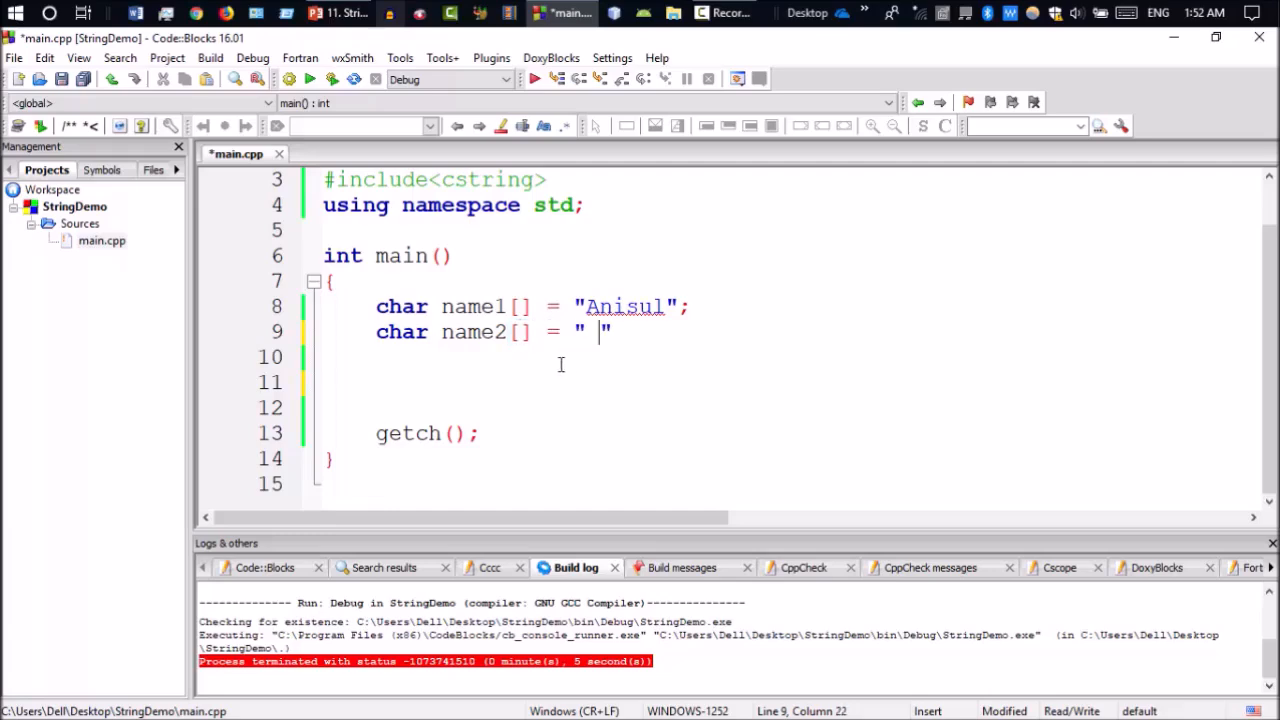
type("I")
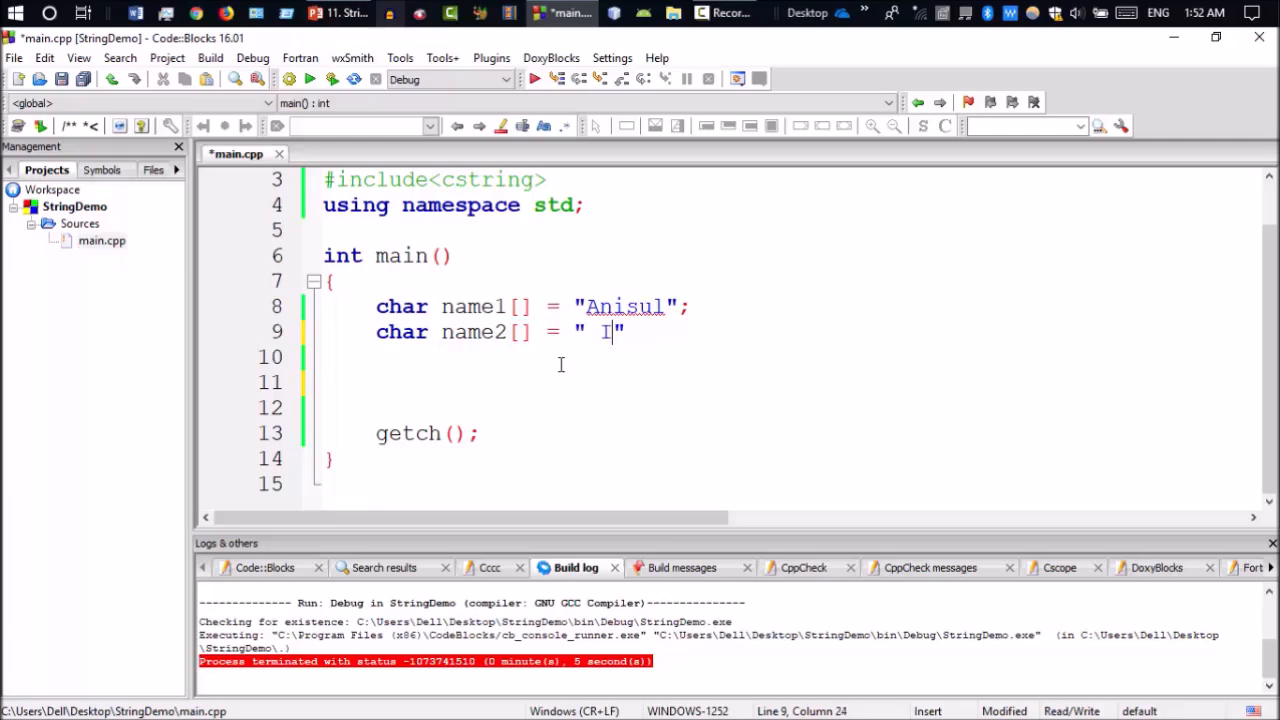
type("slam\";")
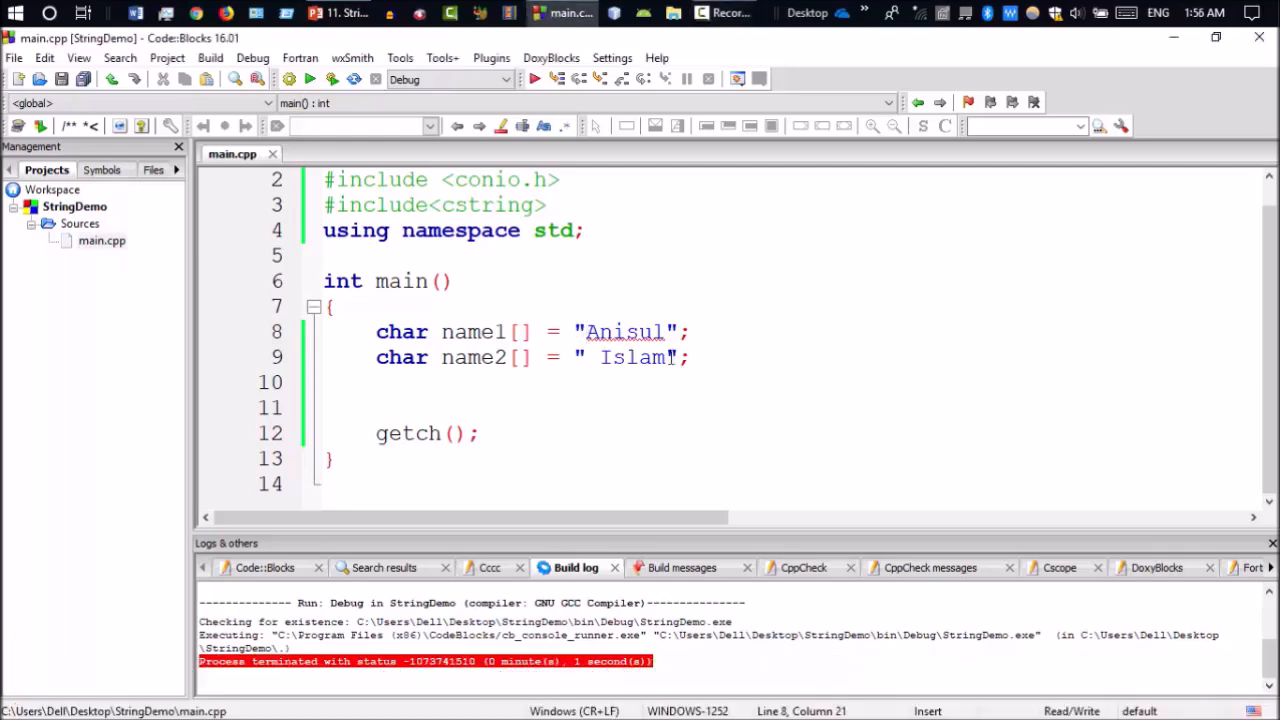
mouse_move(640, 356)
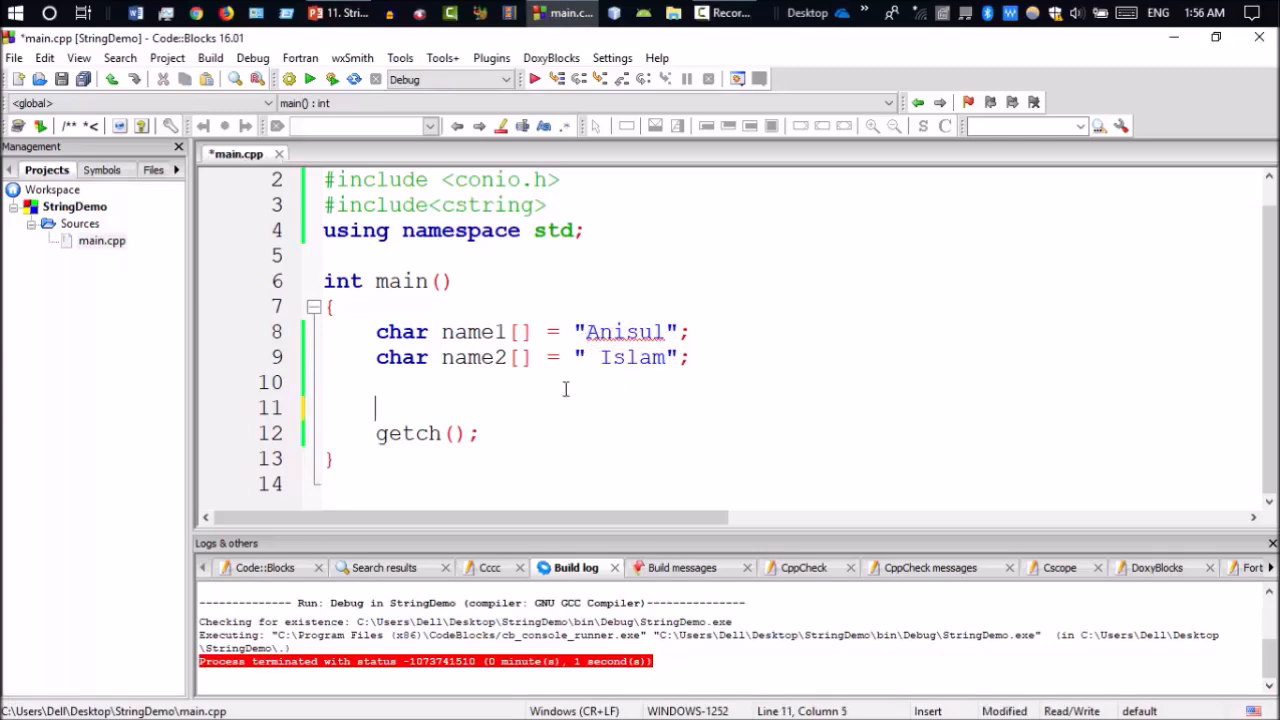
Append name2 onto name1 with strcat(name1,name2) and print name1 with cout.
type("strcat(")
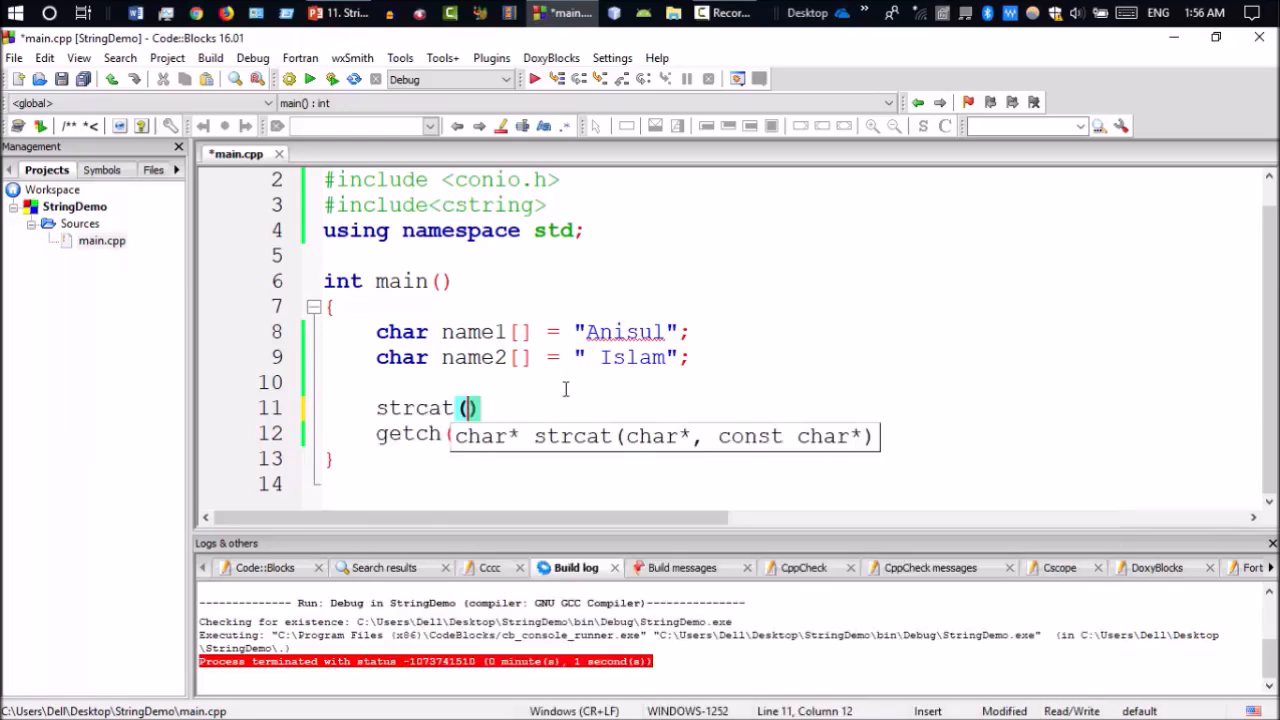
type("name1")
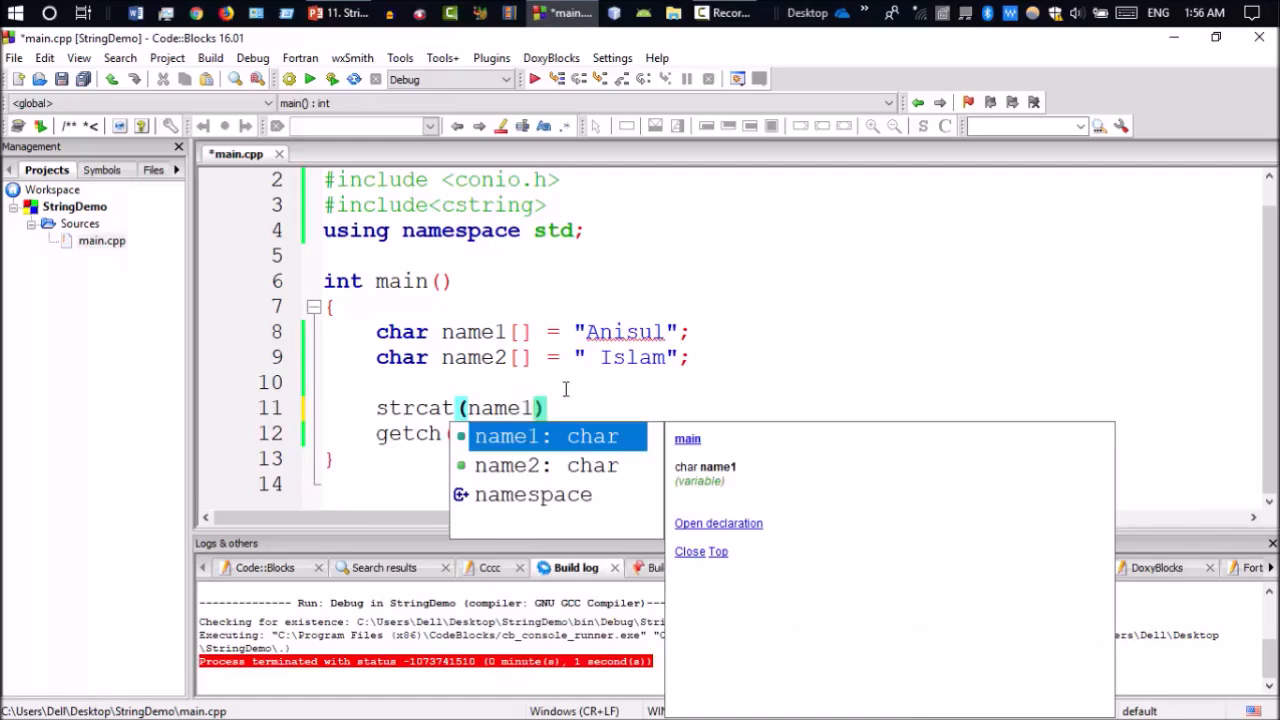
type(",name2")
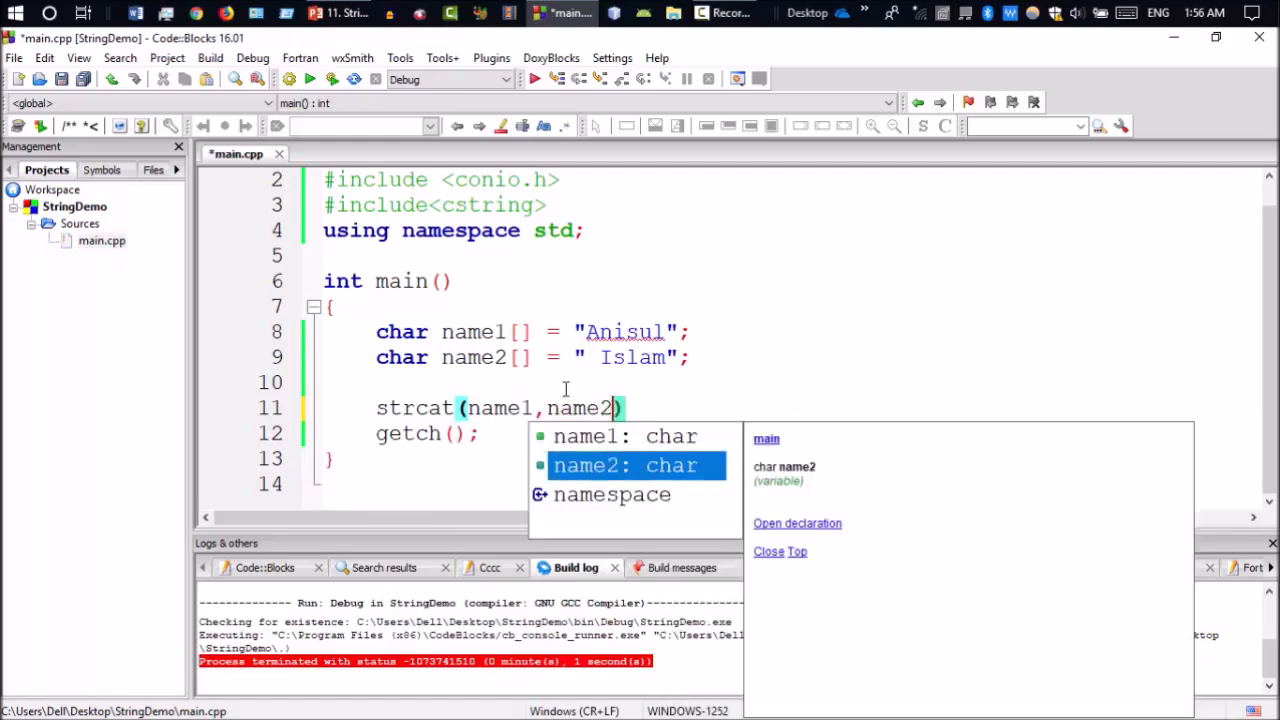
type(";")
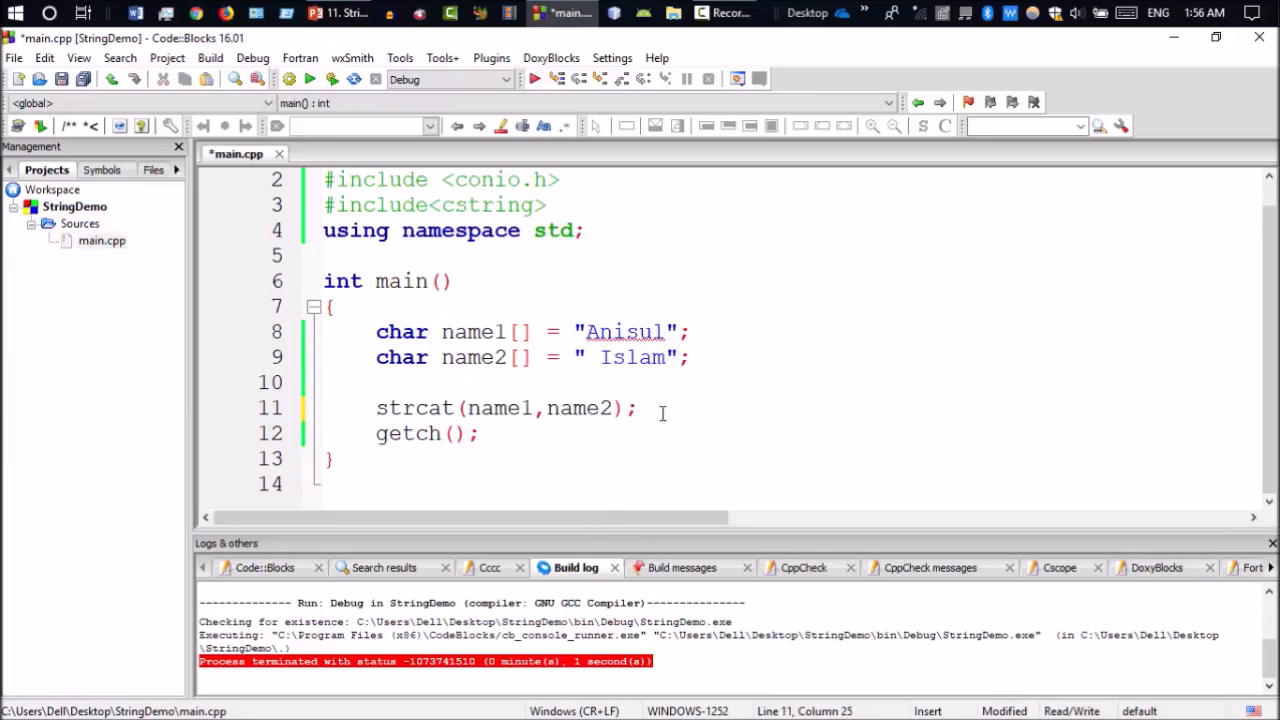
type("cout")
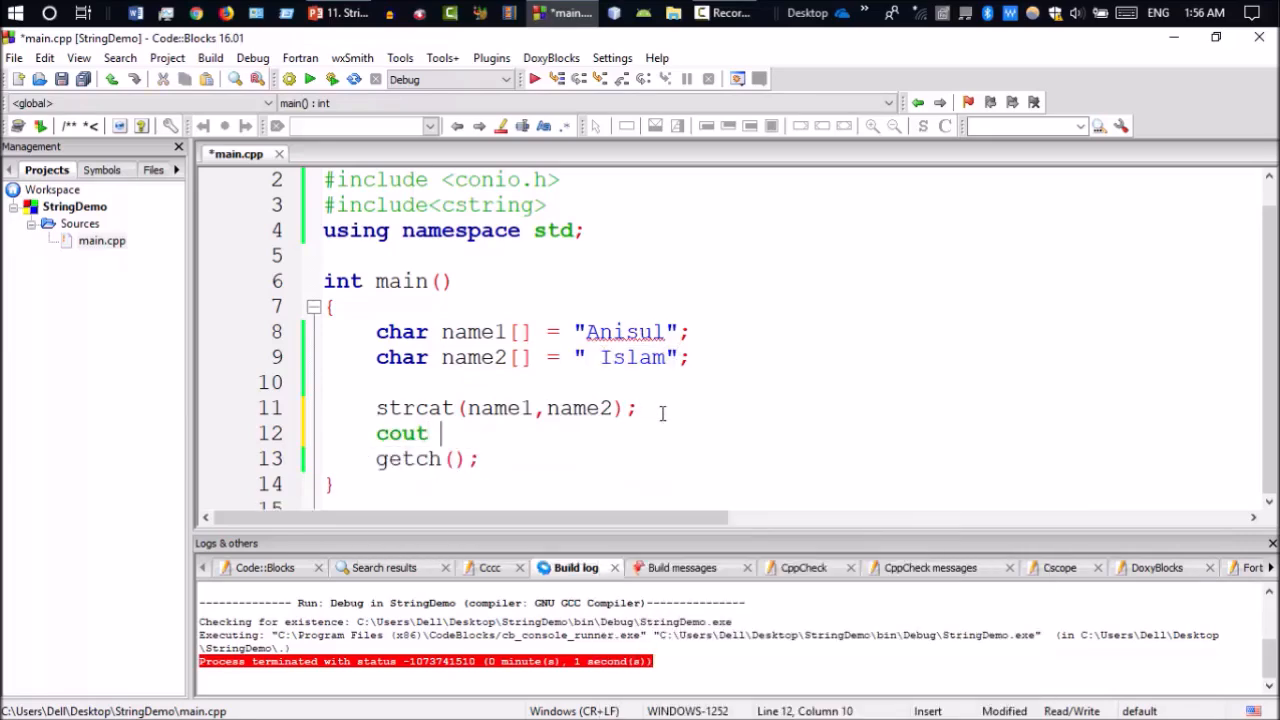
type("<< name1;")
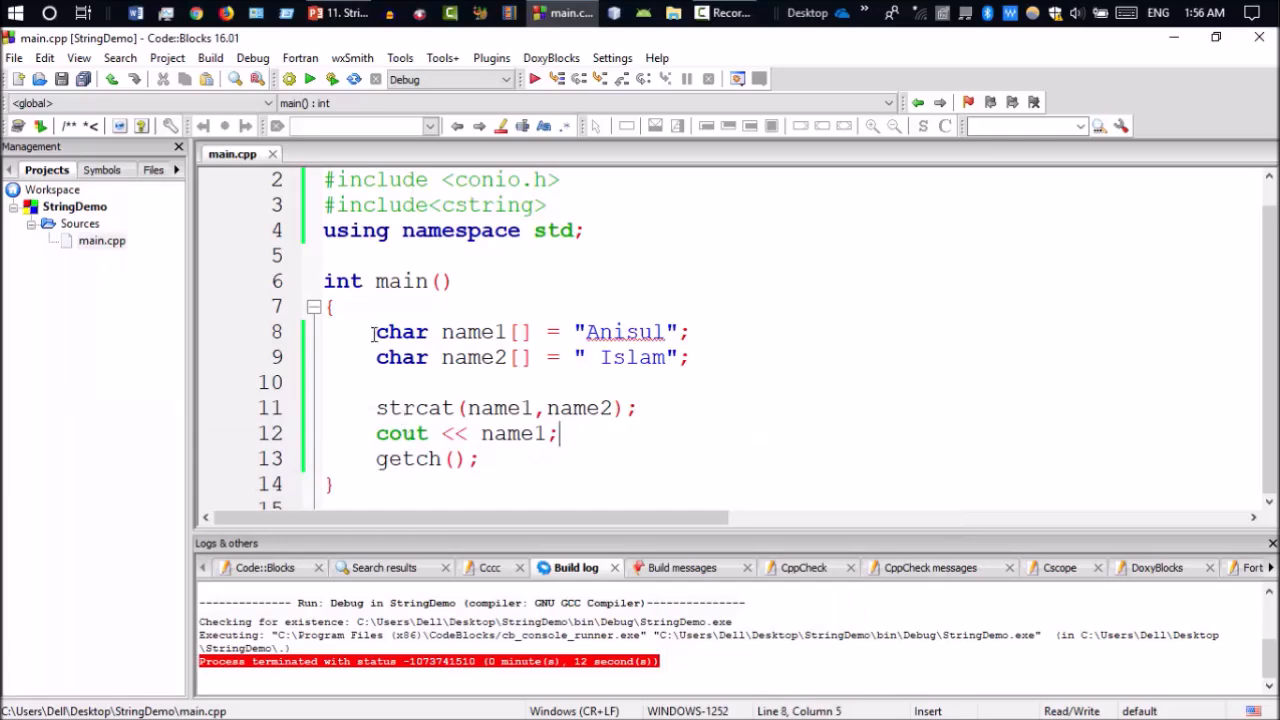
Clear main's string code and retype char name[] holding "Anisul".
left_click_drag(376, 332, 564, 432)
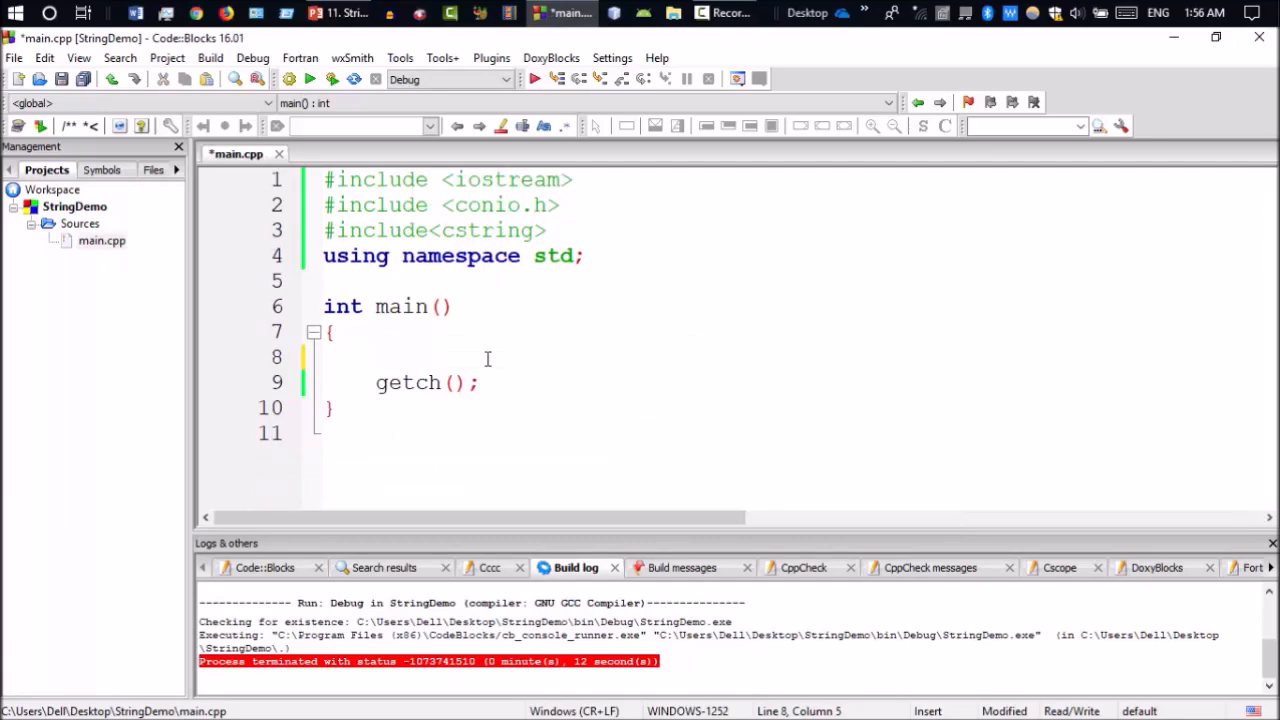
type("char")
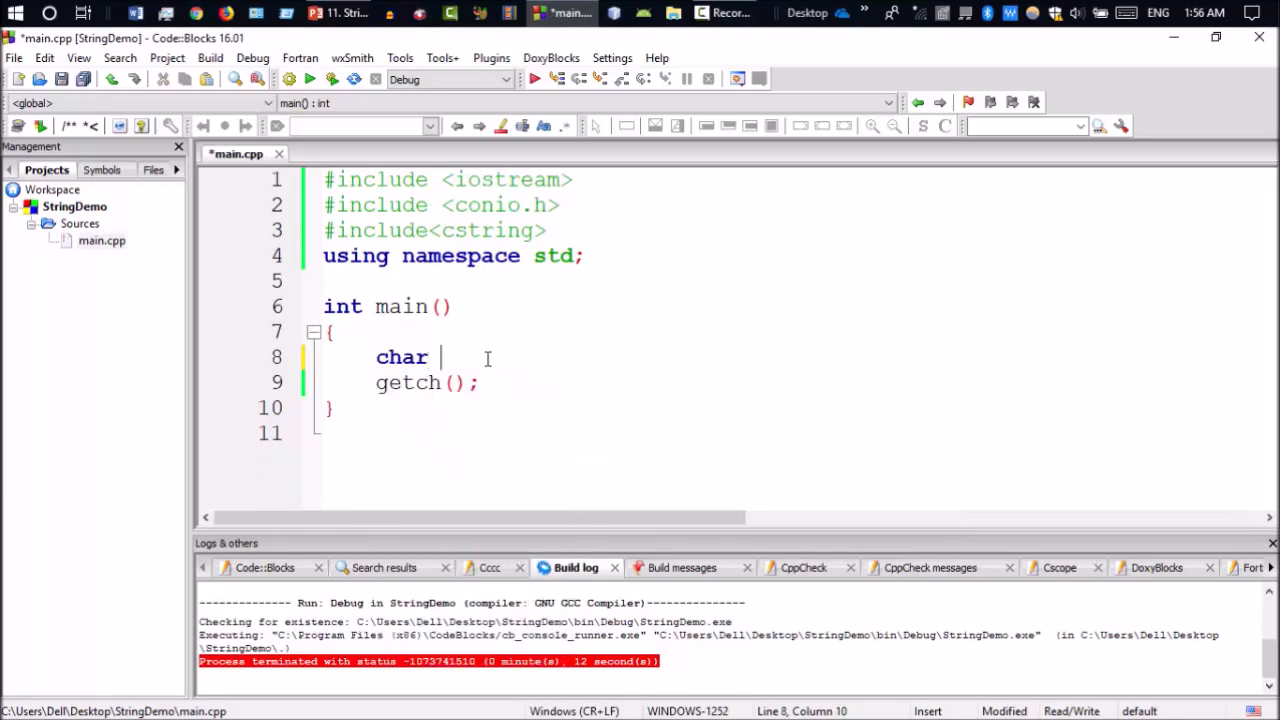
type("name[] =\"")
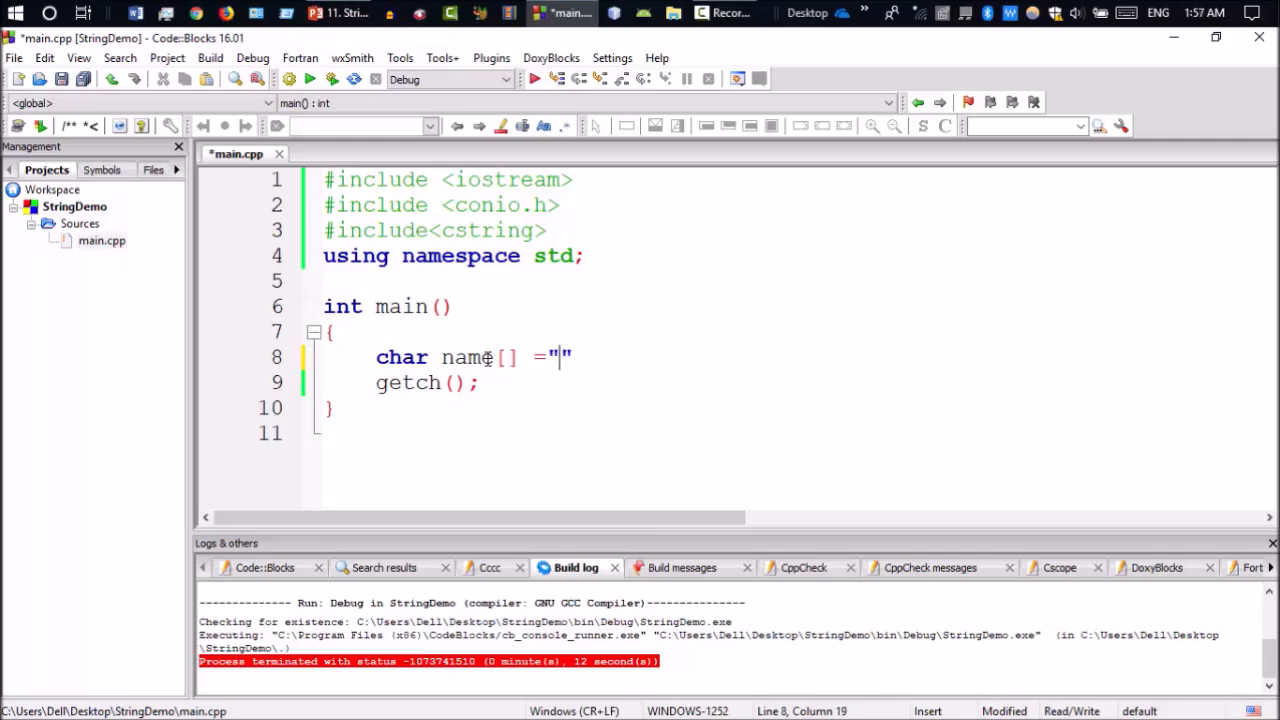
type("Anisul")
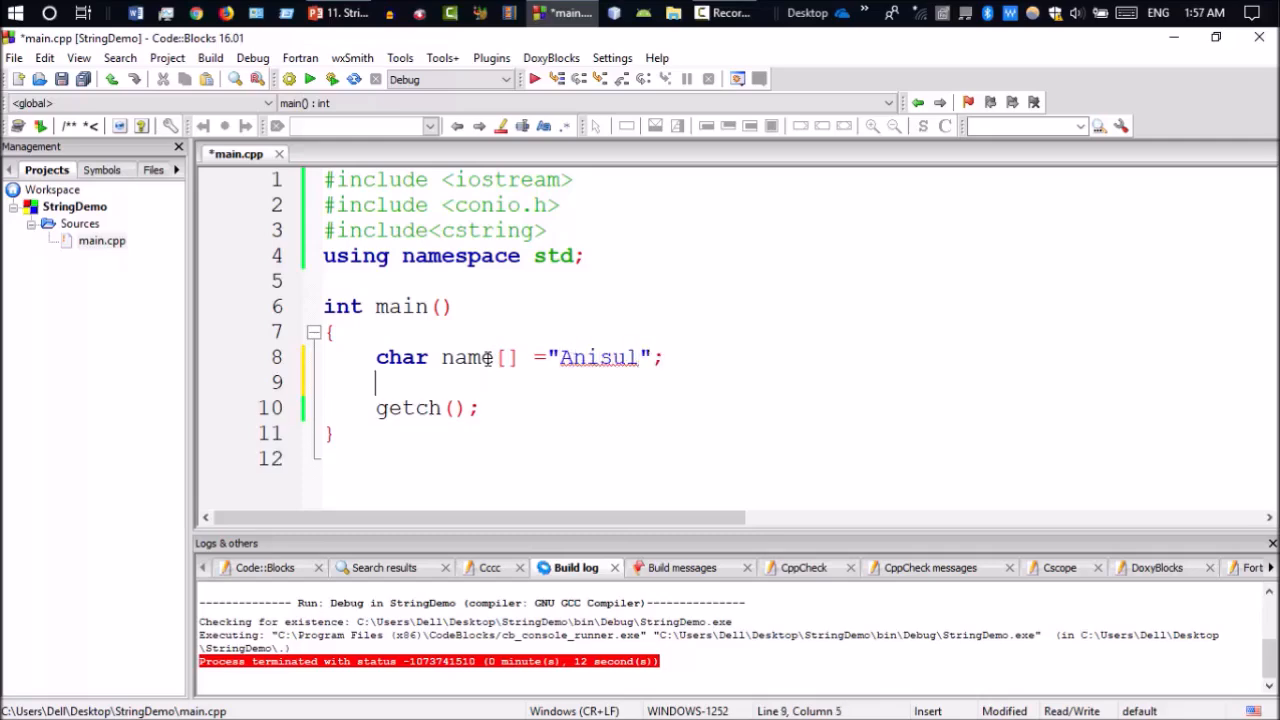
Convert name with strupr(name), print it with cout, and run to see the uppercase output.
type("strupr(n")
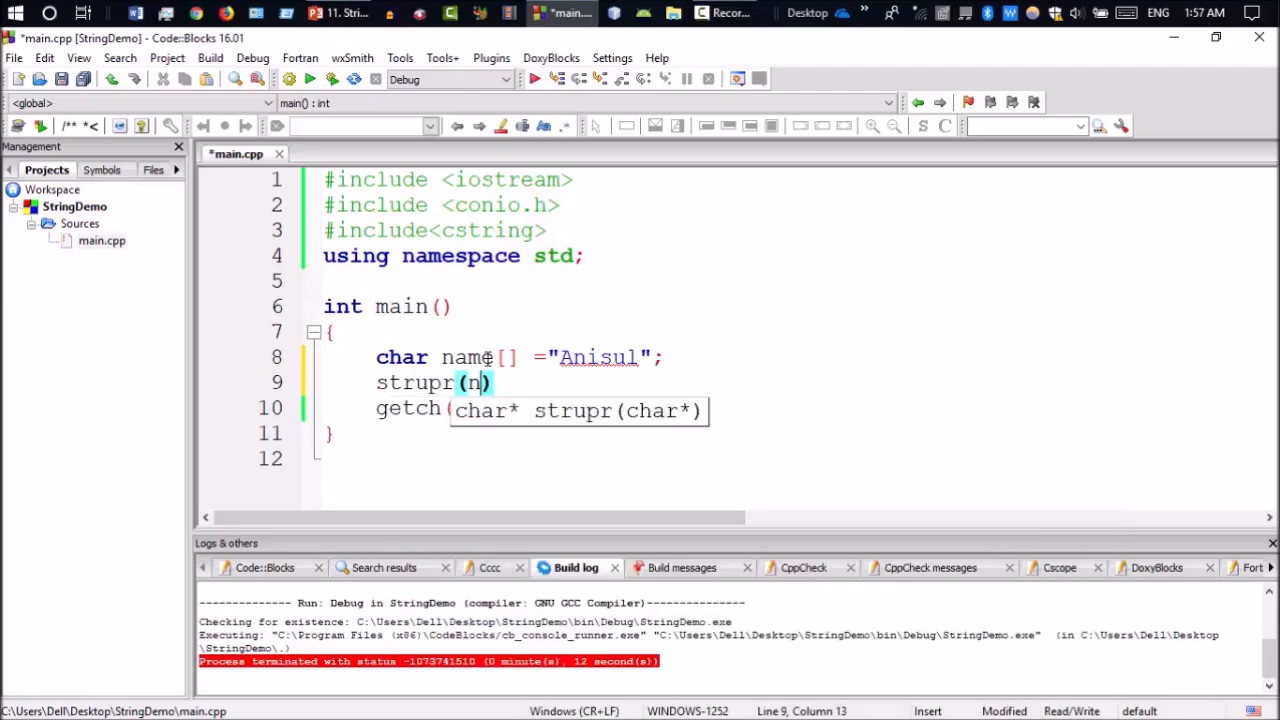
type("ame);")
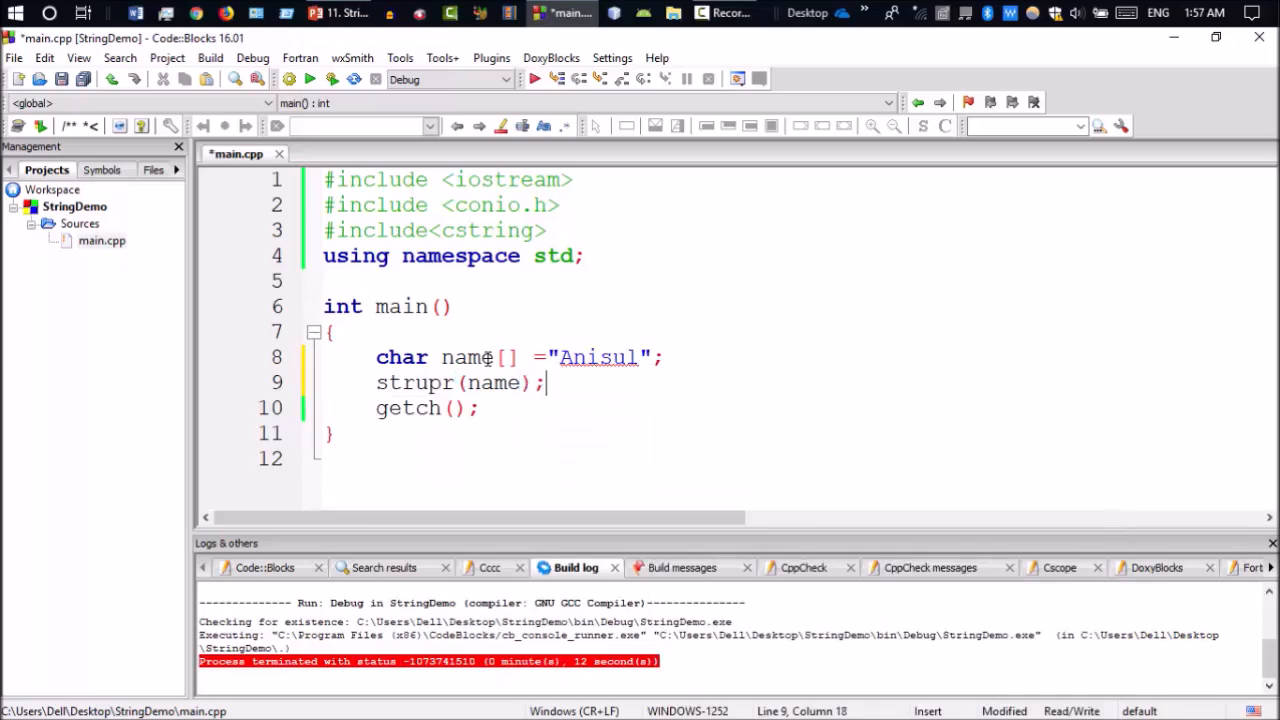
type("cou")
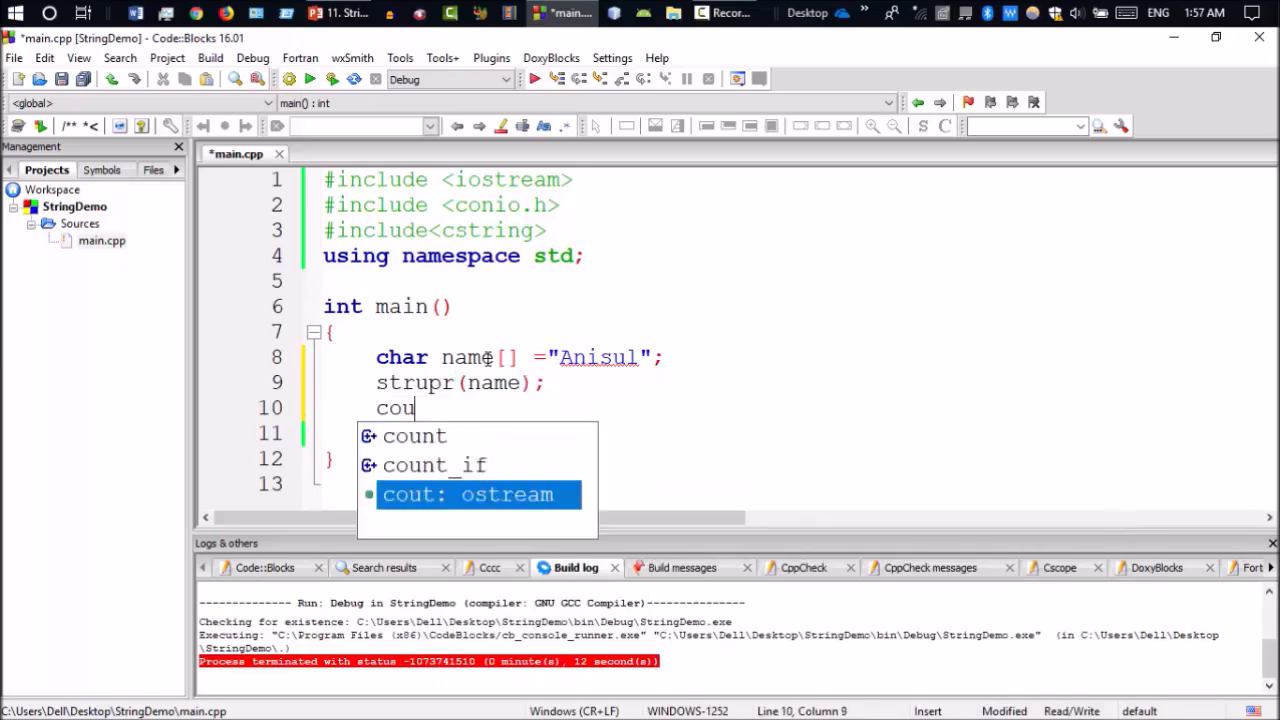
type("<< name;")
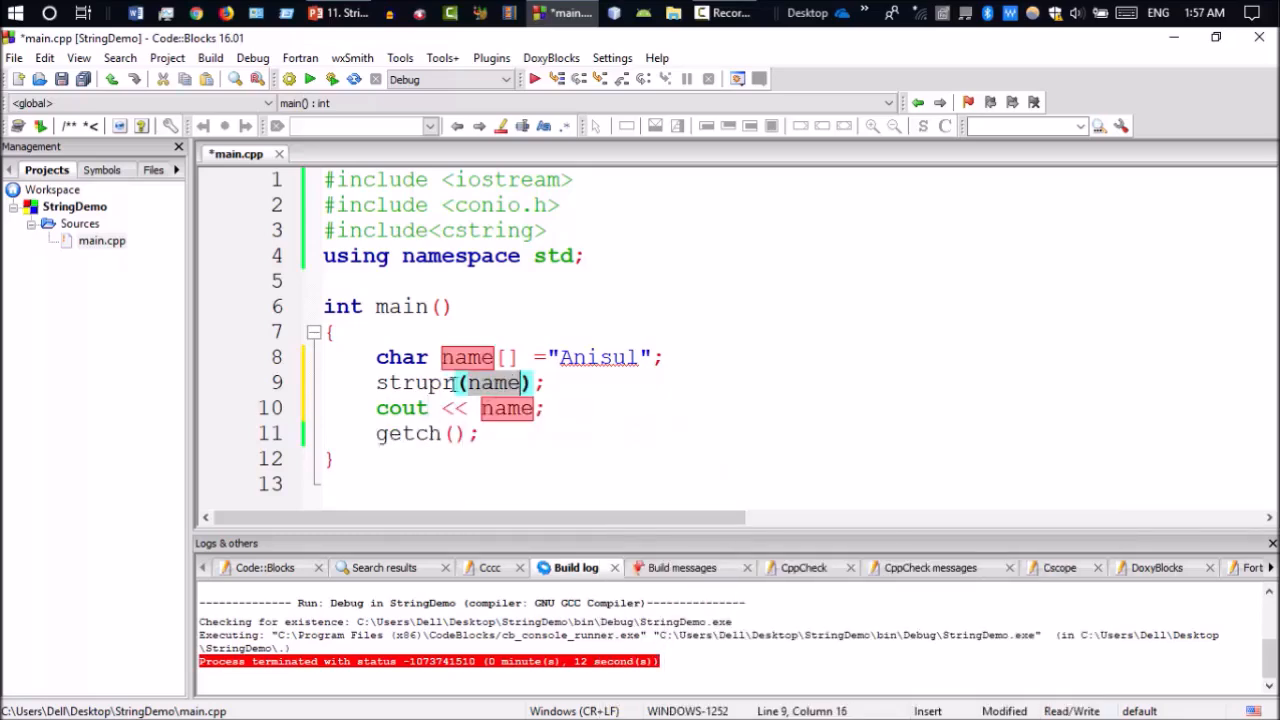
left_click(410, 384)
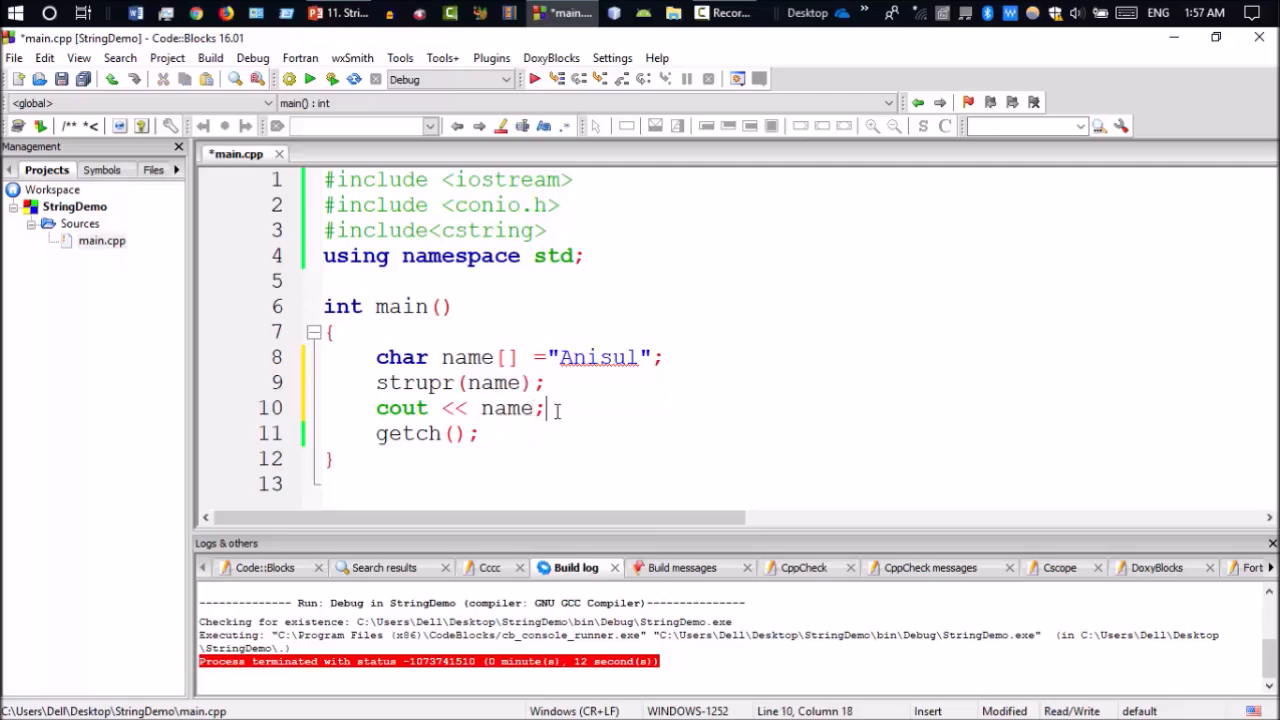
left_click(332, 80)
type("lw")
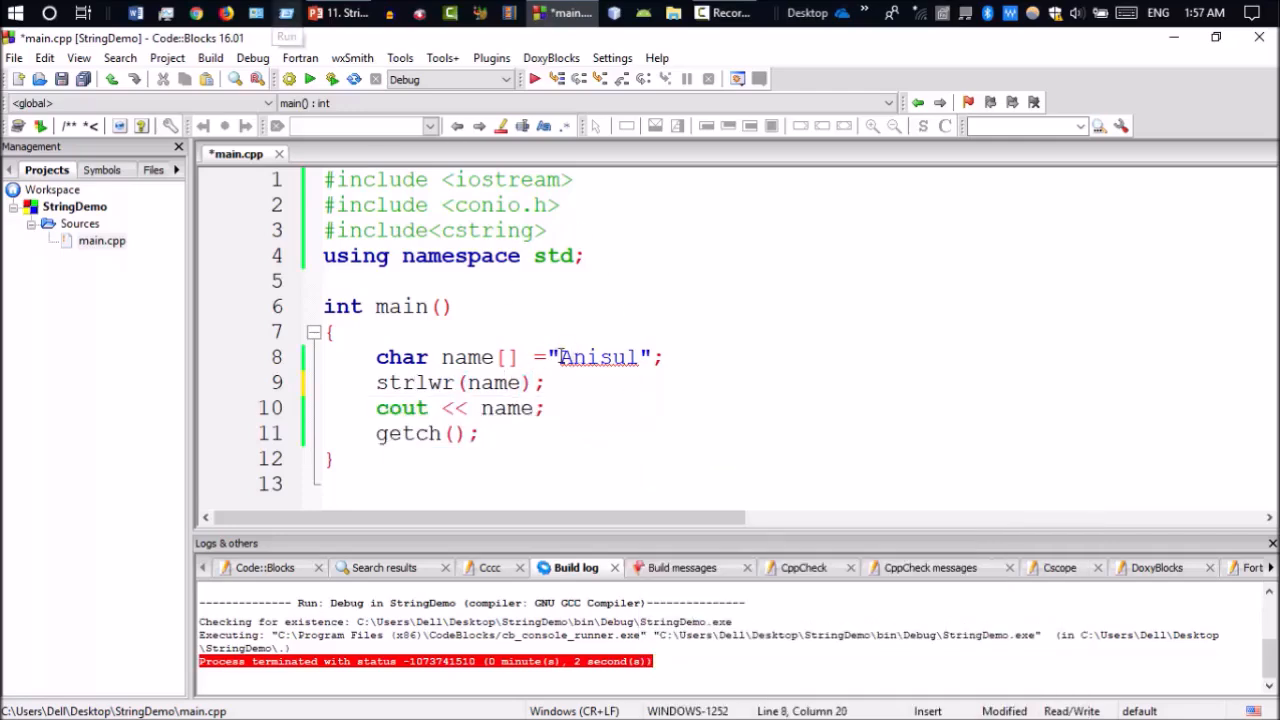
Select the strlwr call and run the program once more.
double_click(598, 356)
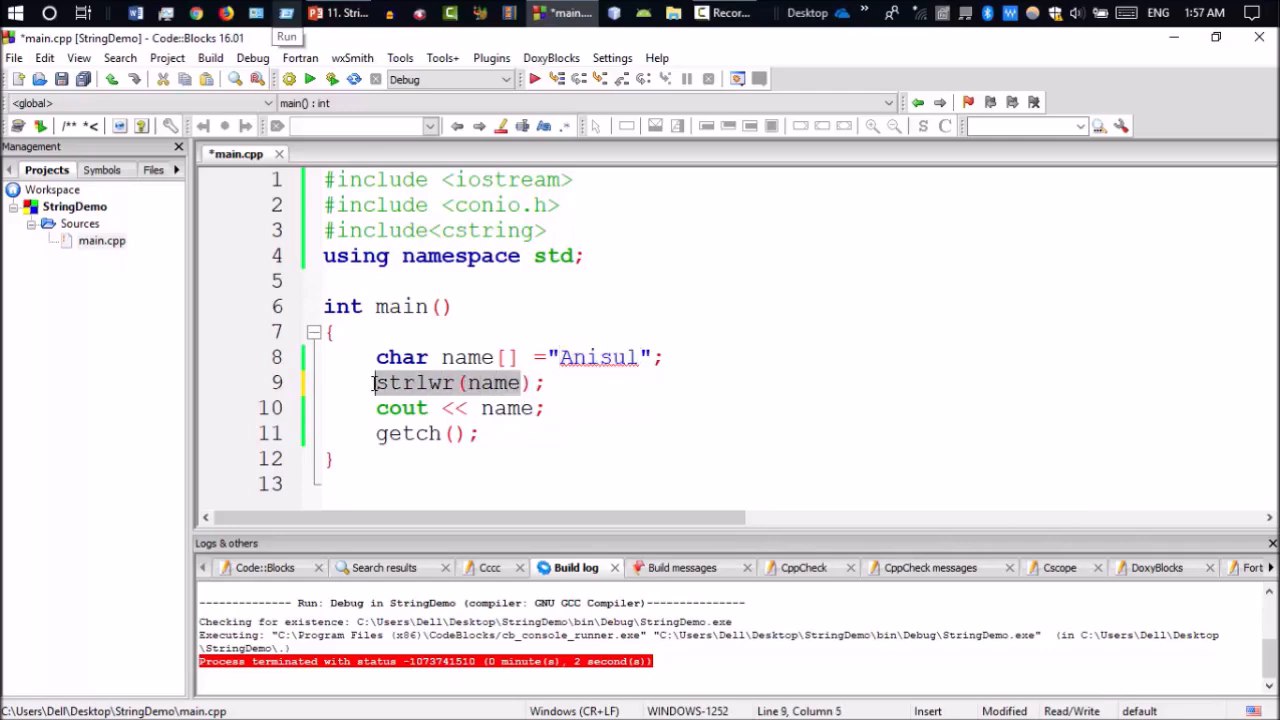
left_click(332, 80)
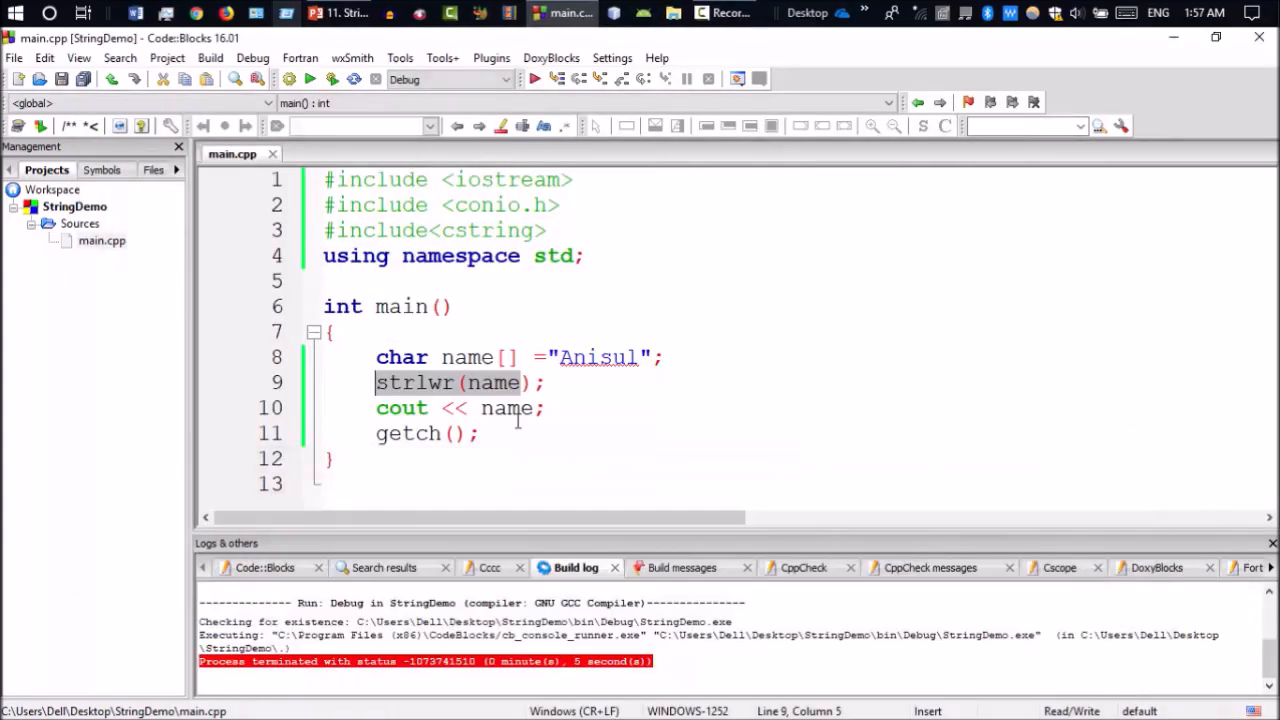
mouse_move(608, 422)
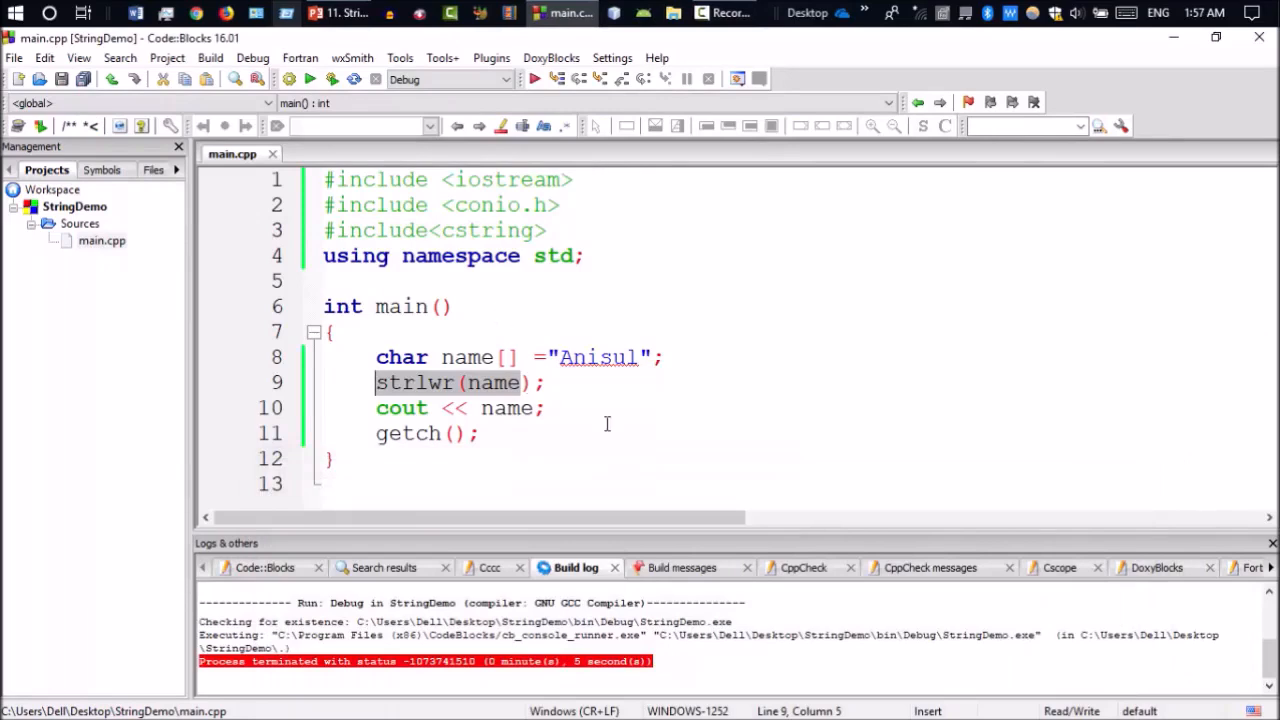
mouse_move(400, 390)
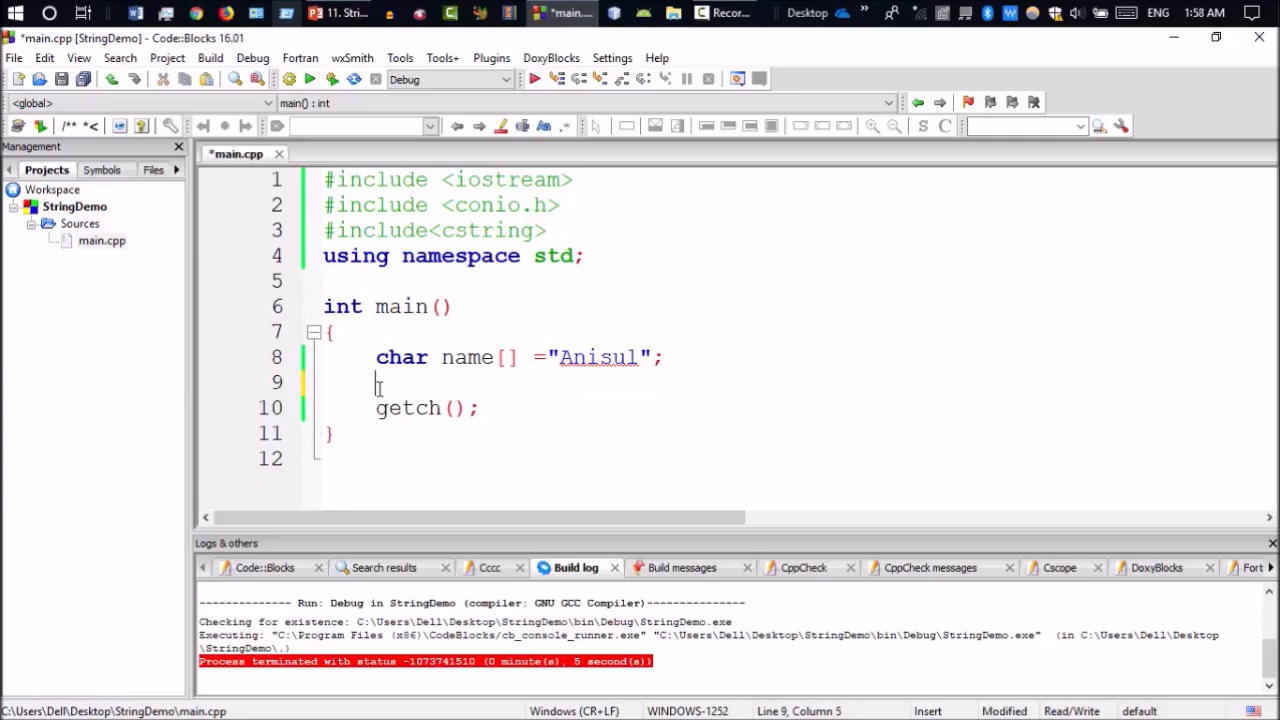
Turn the declaration into name1 "Anisul" and name2 "anisul" on separate lines.
left_click(524, 356)
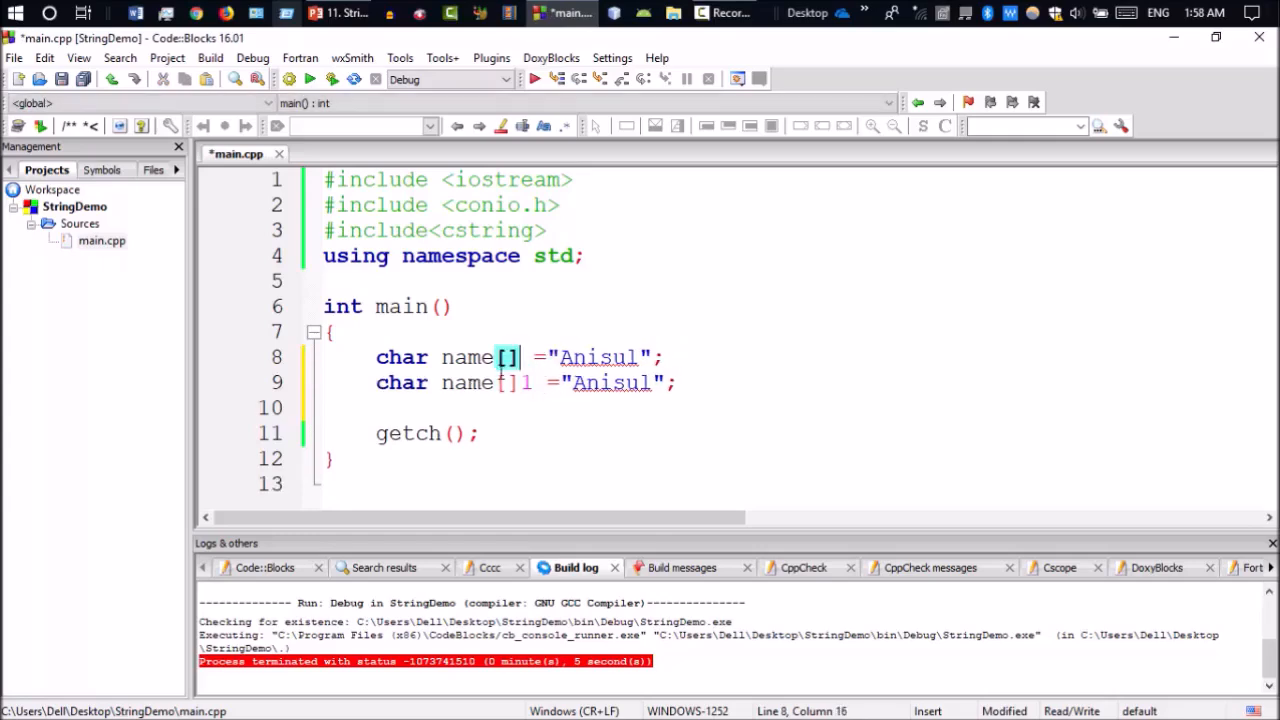
type("1")
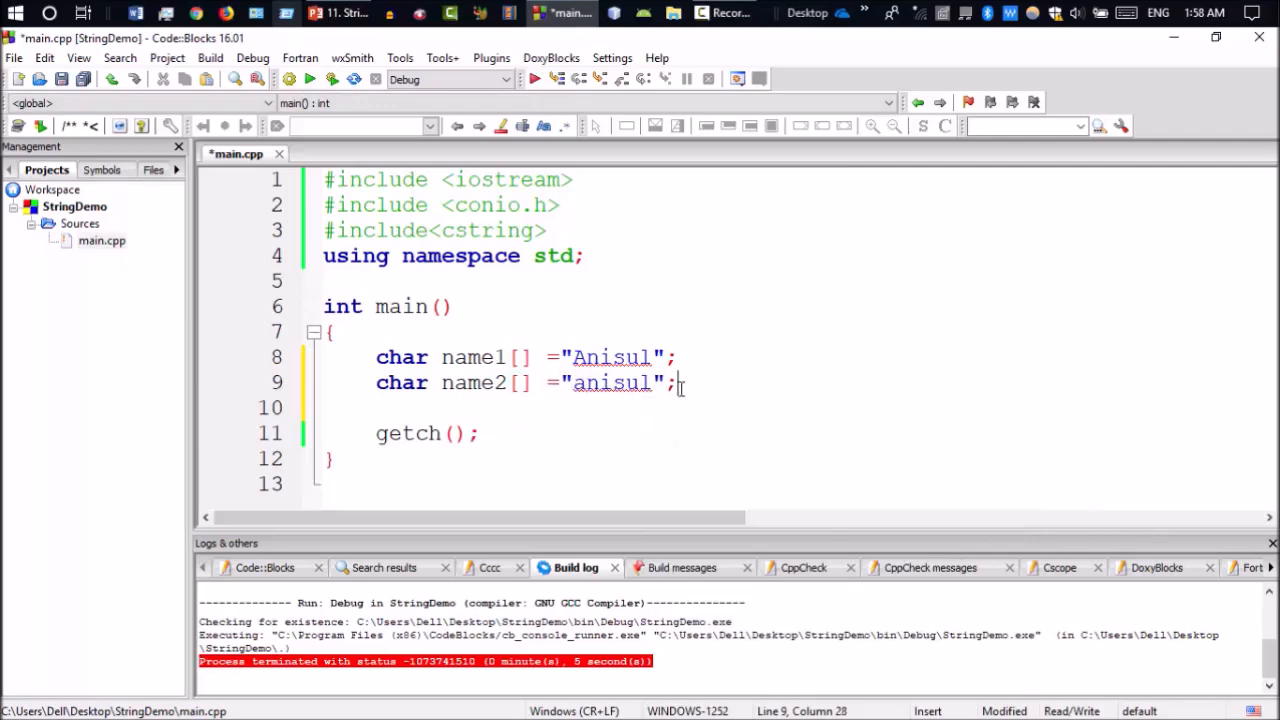
left_click(584, 384)
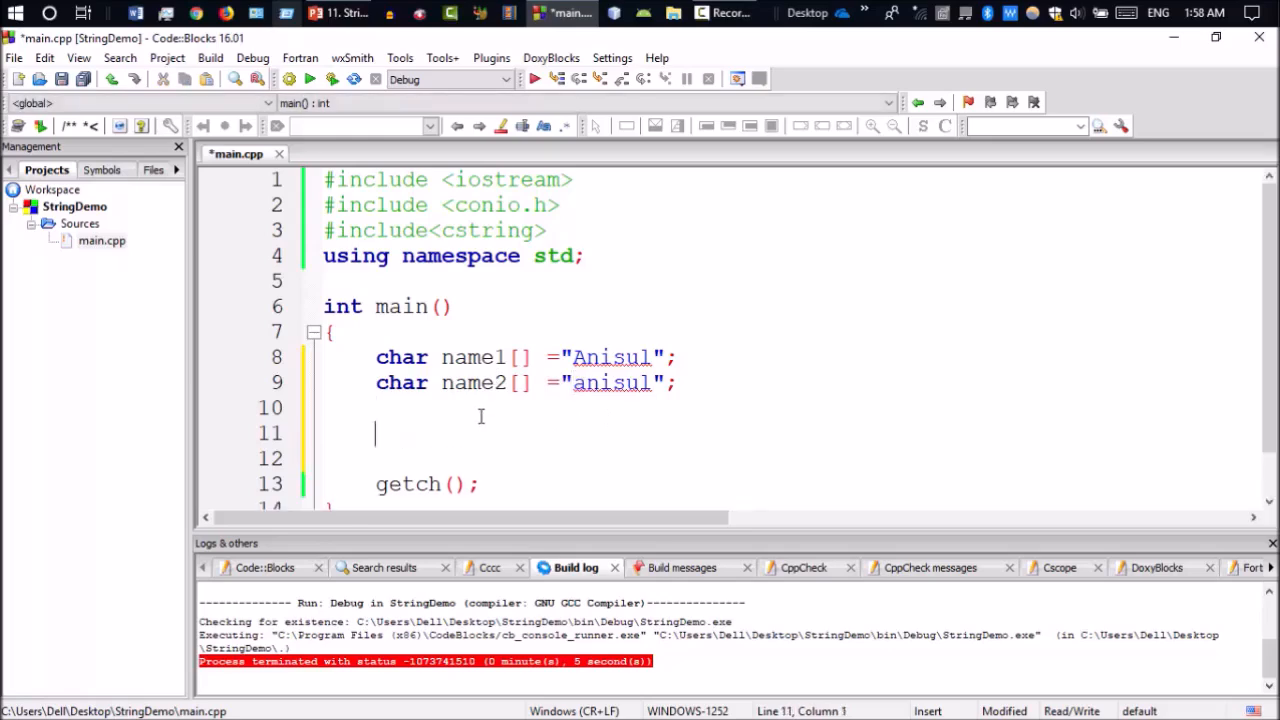
Write int value = strcmp(name1,name2); and place the cursor at the line's end.
type("str")
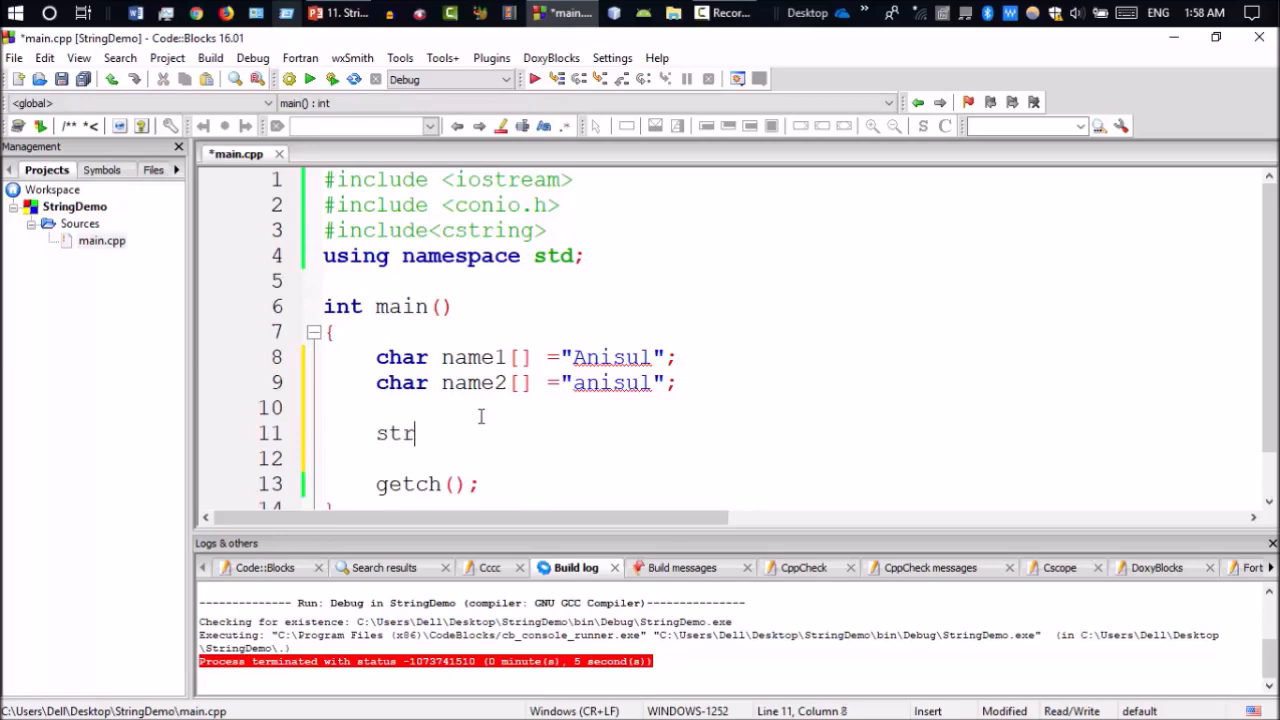
type("cmp(name1,name2")
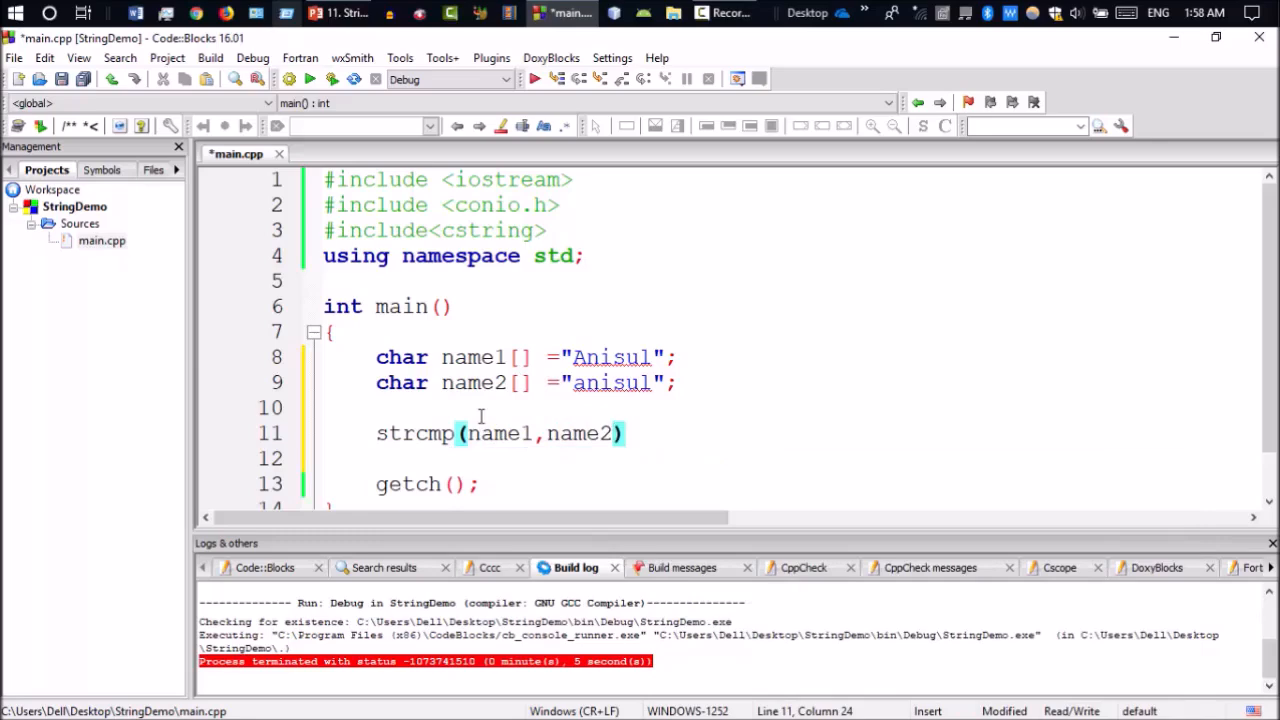
mouse_move(492, 404)
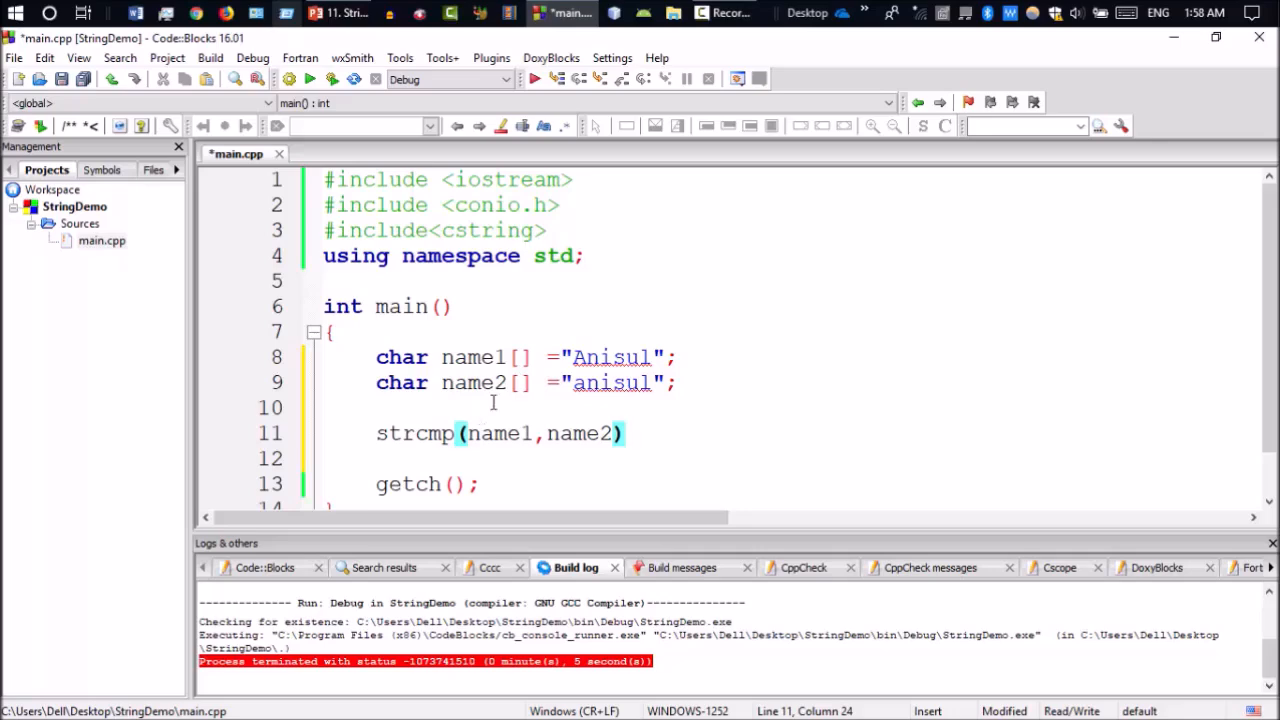
type("int value =")
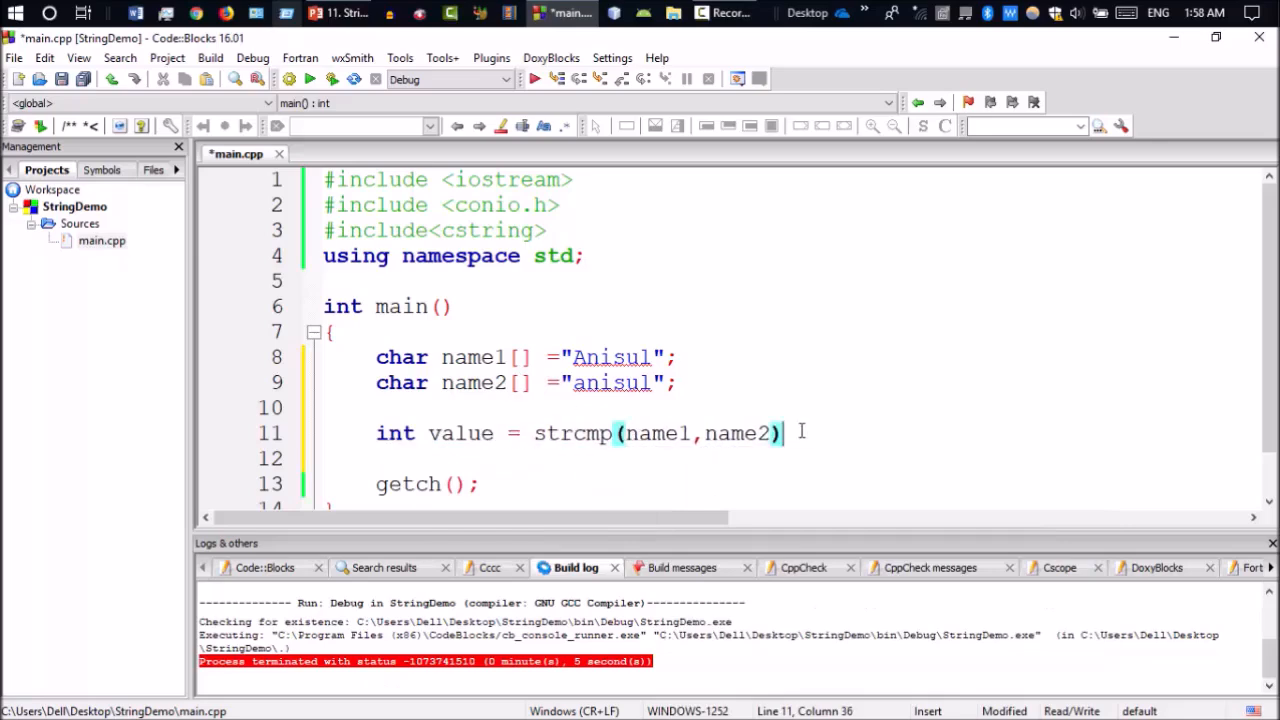
type(";")
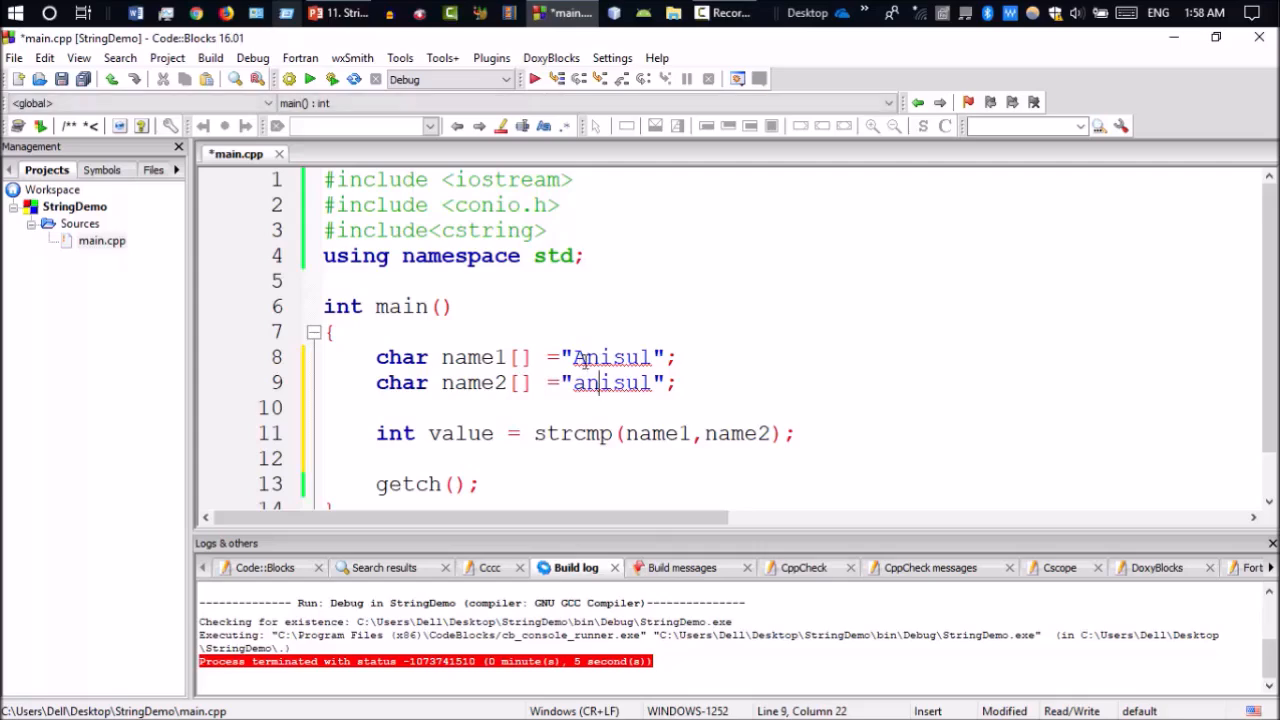
left_click(598, 384)
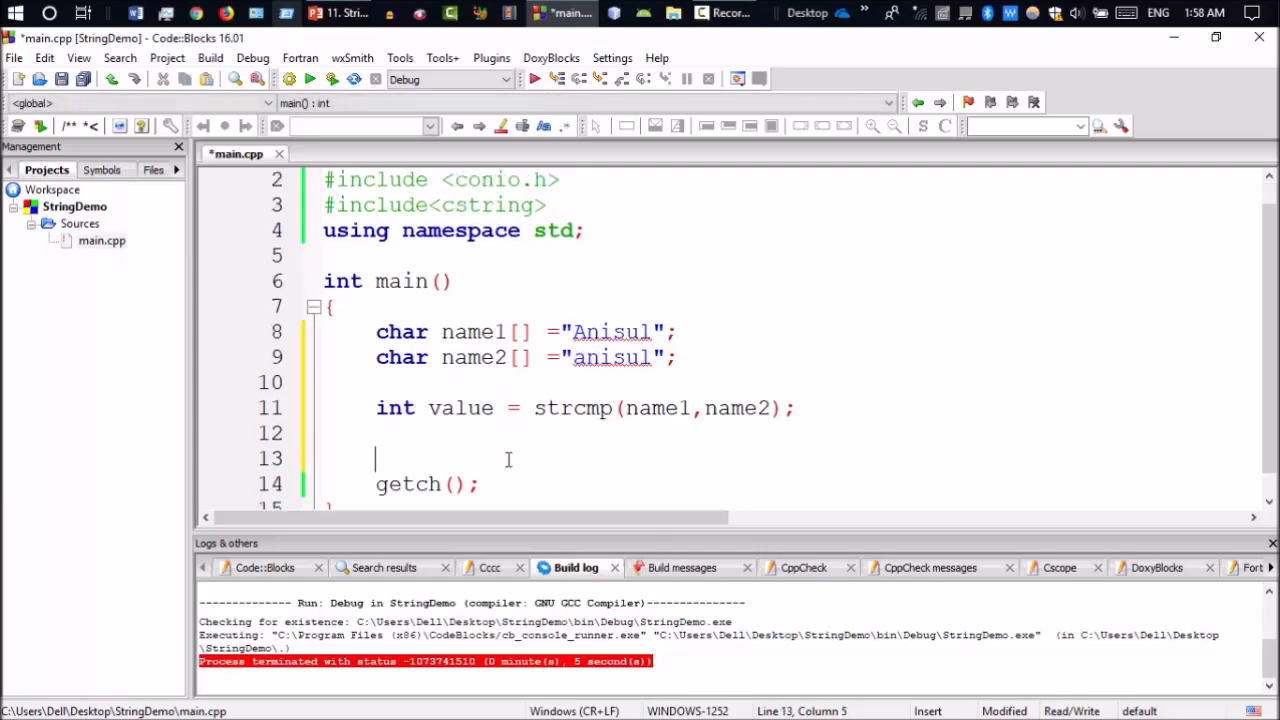
Write if(value==0) with cout printing "Strings are equal".
type("if")
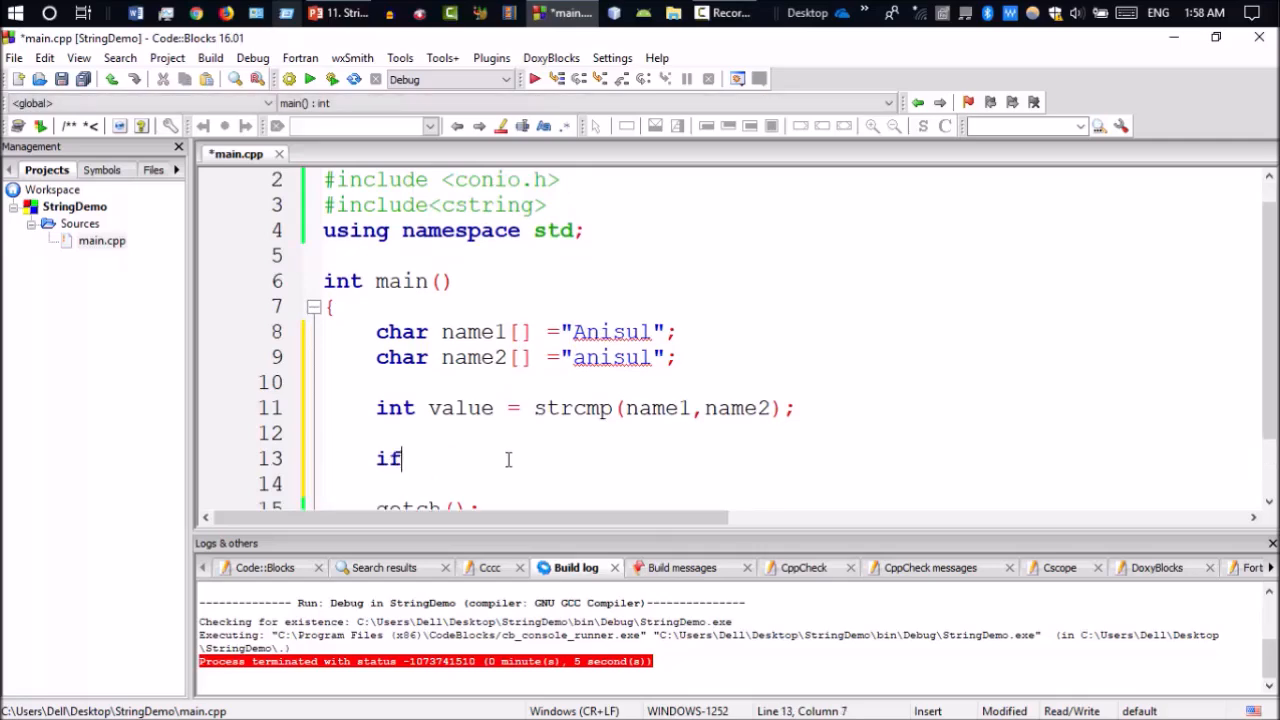
type("(val")
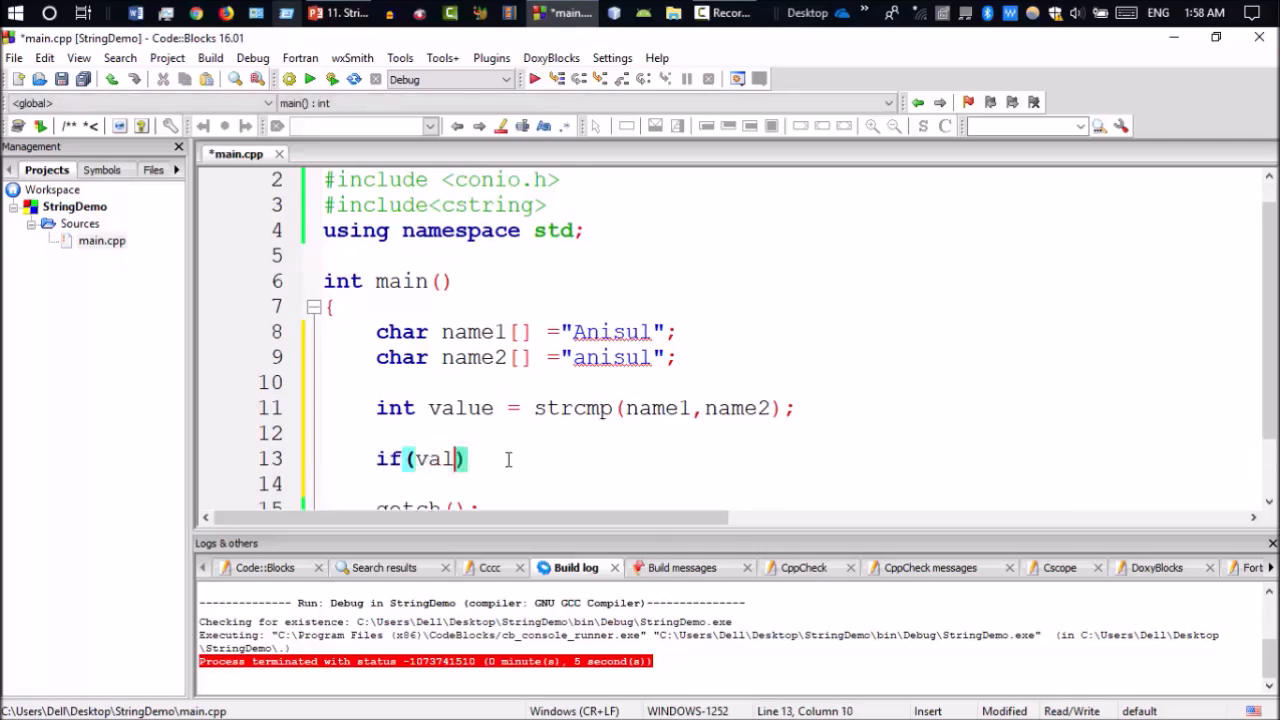
type("ue==0")
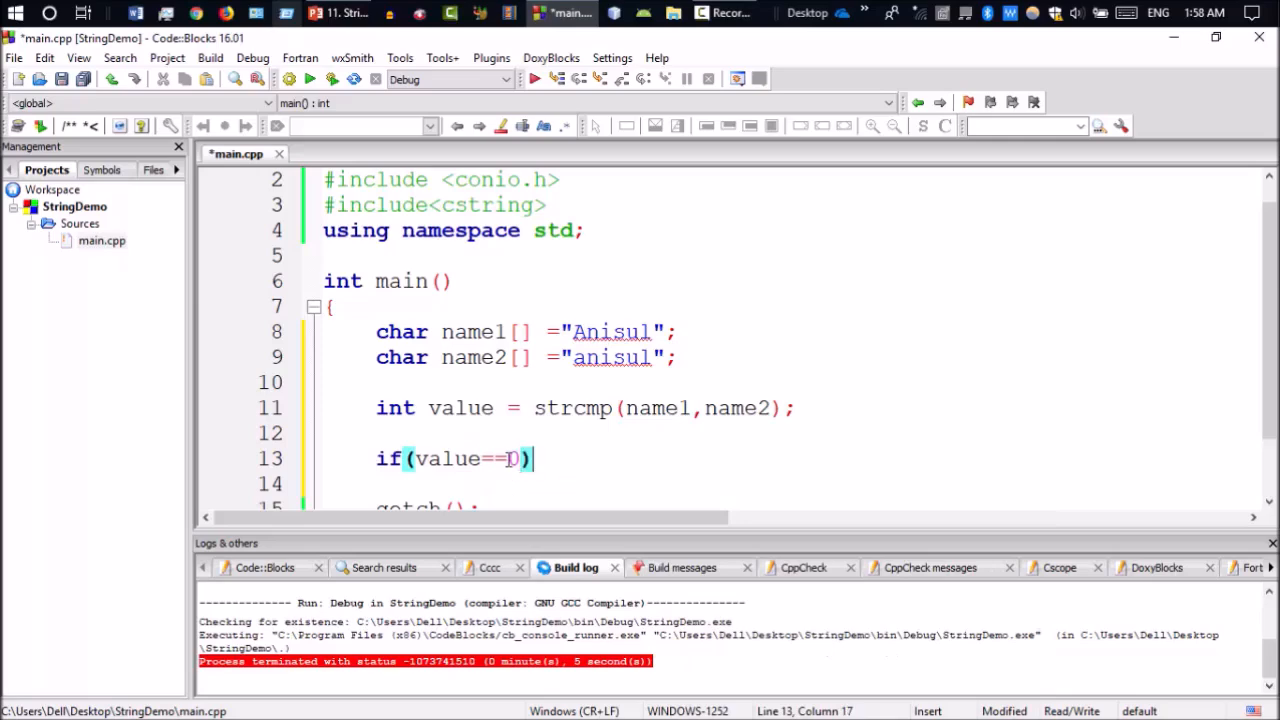
type("cout")
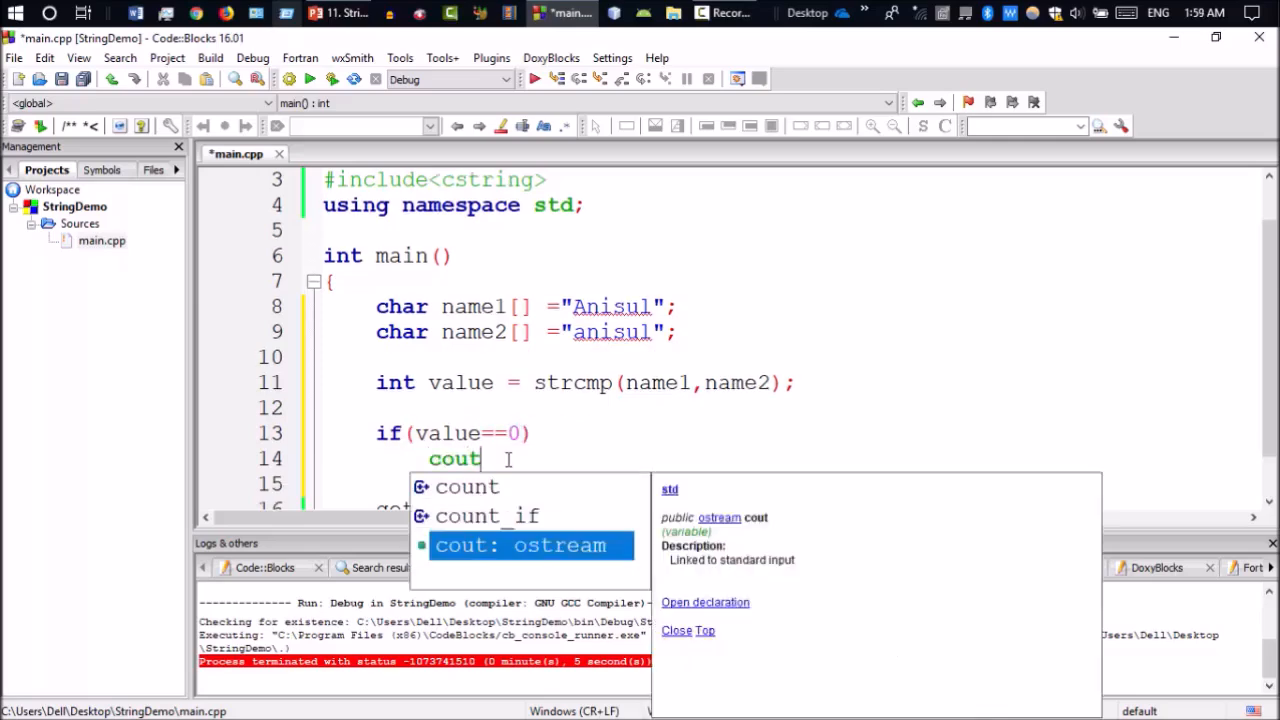
type("<< \"S\"")
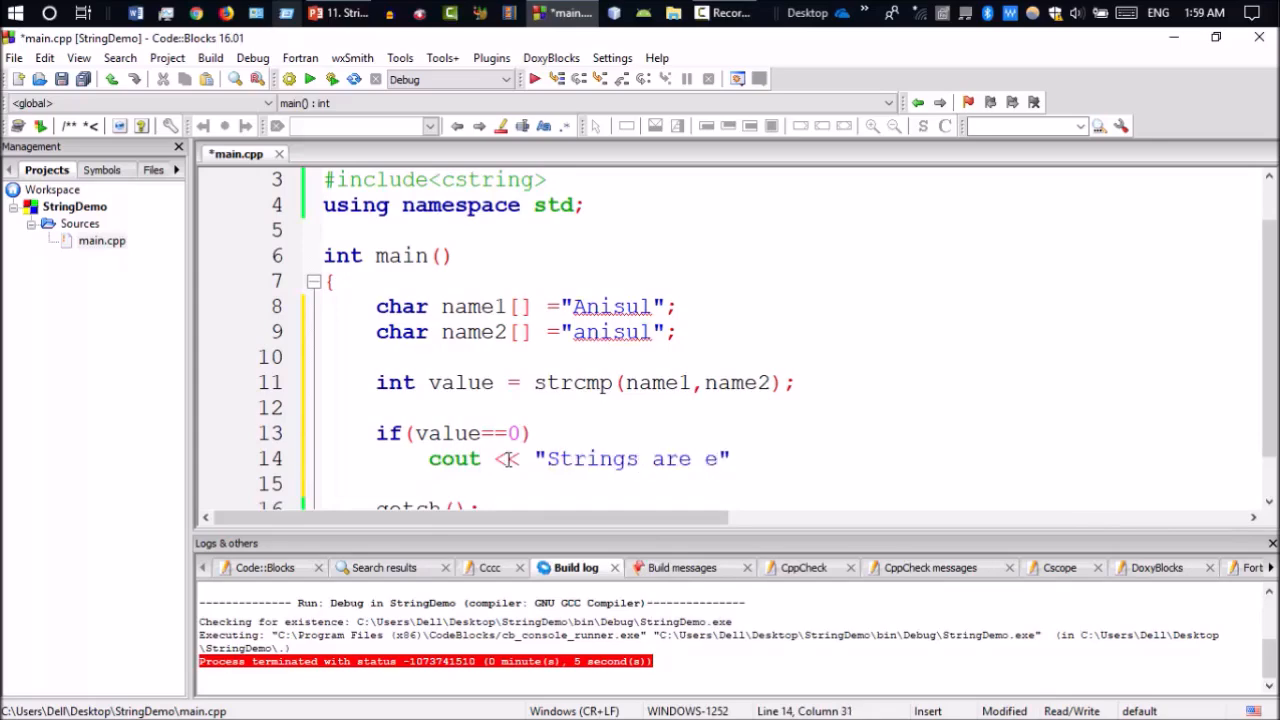
type("quakl")
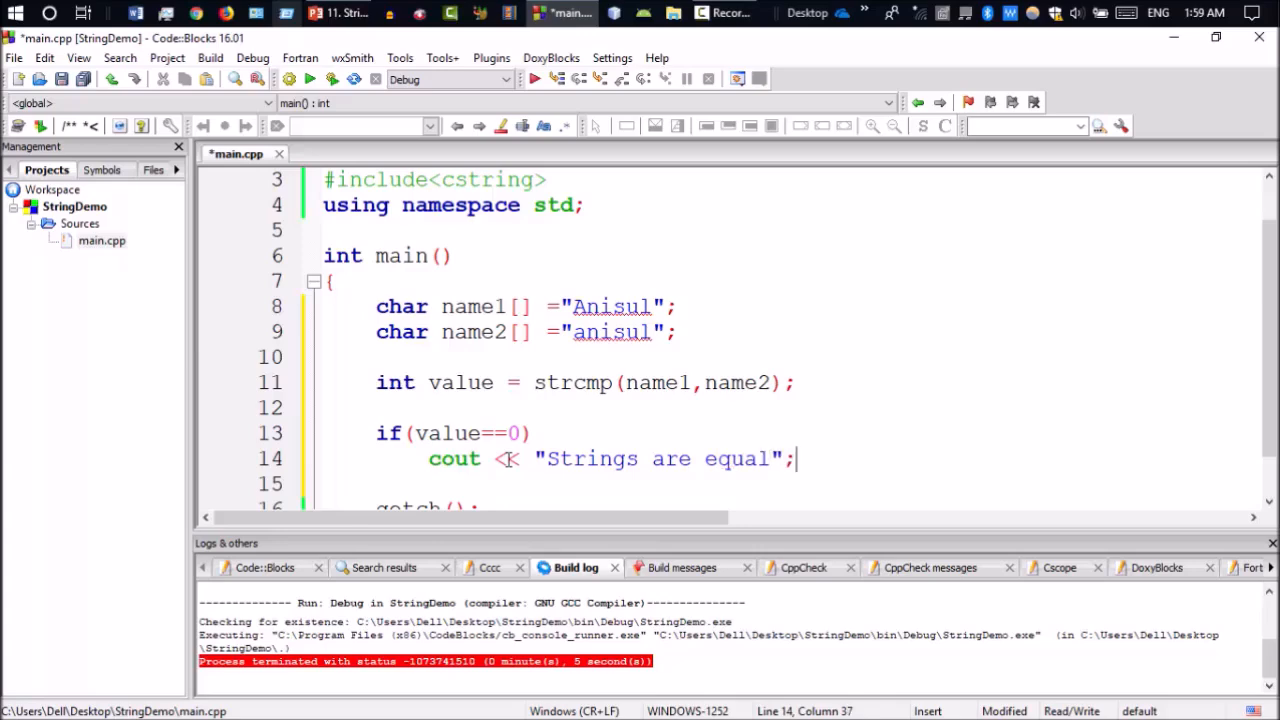
Add the else branch printing "Strings are not equal", run, and change name1 to "anisul".
type("else")
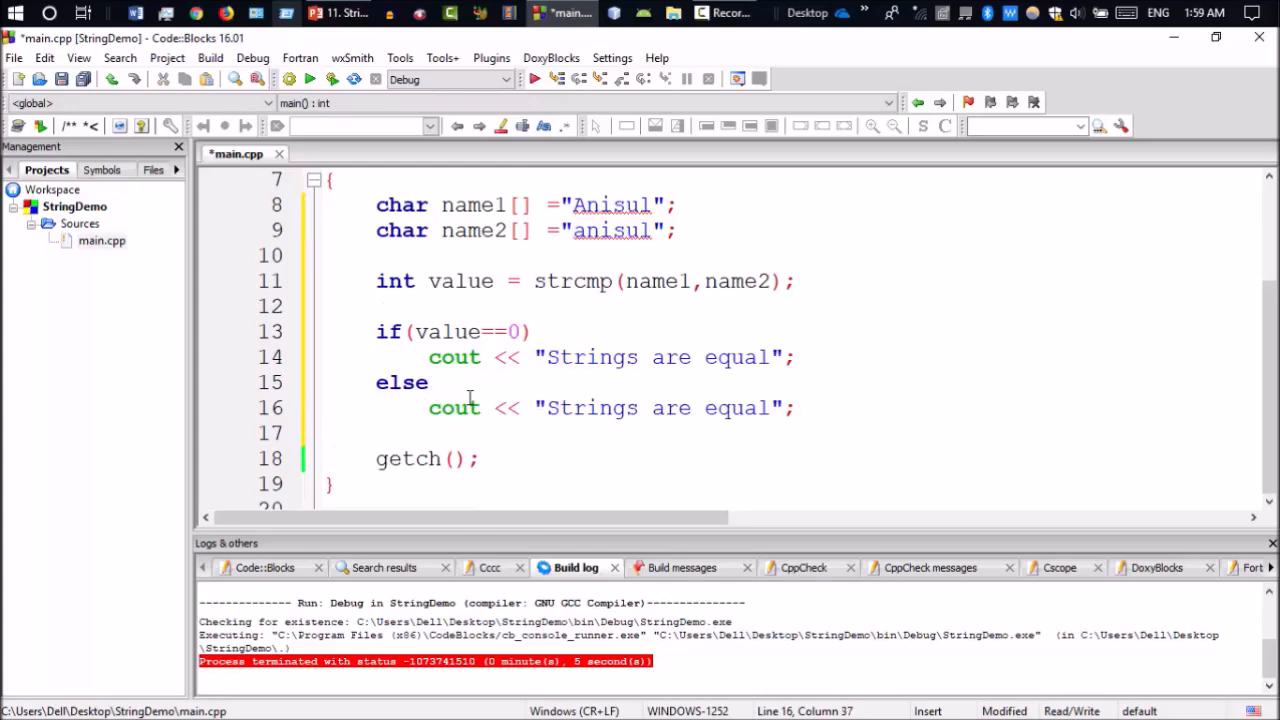
type("not")
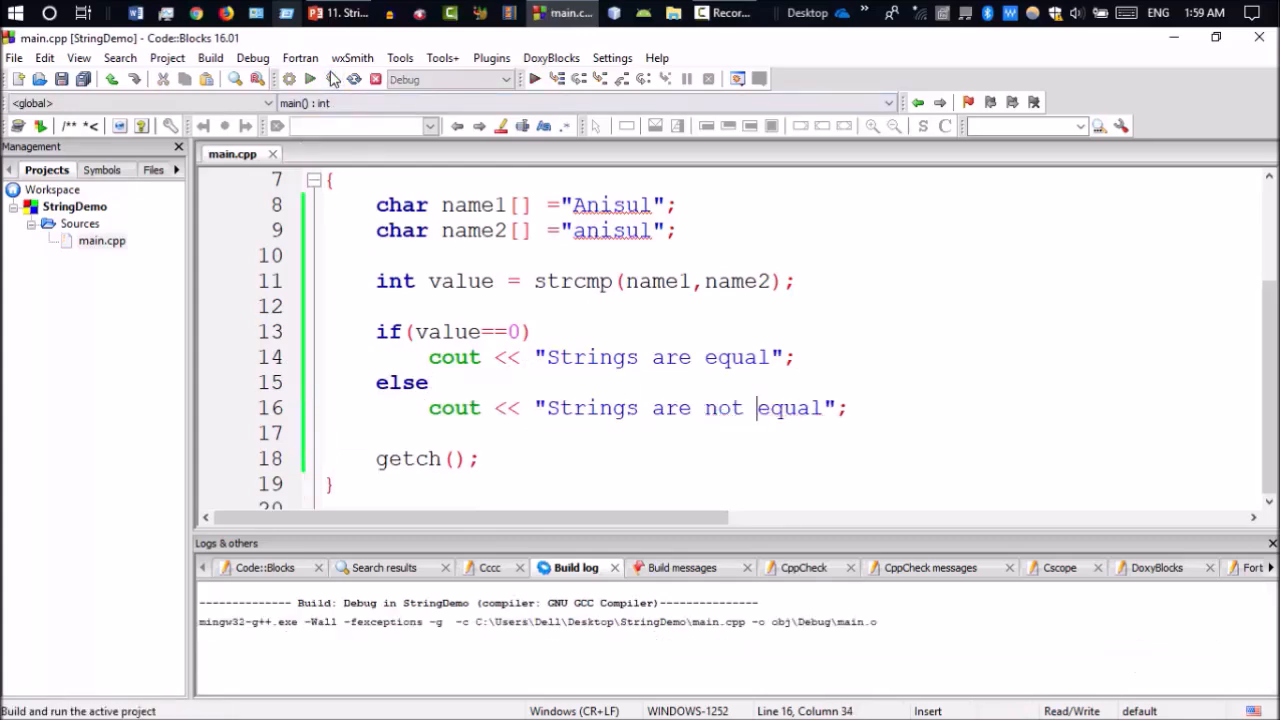
left_click(312, 80)
type("a")
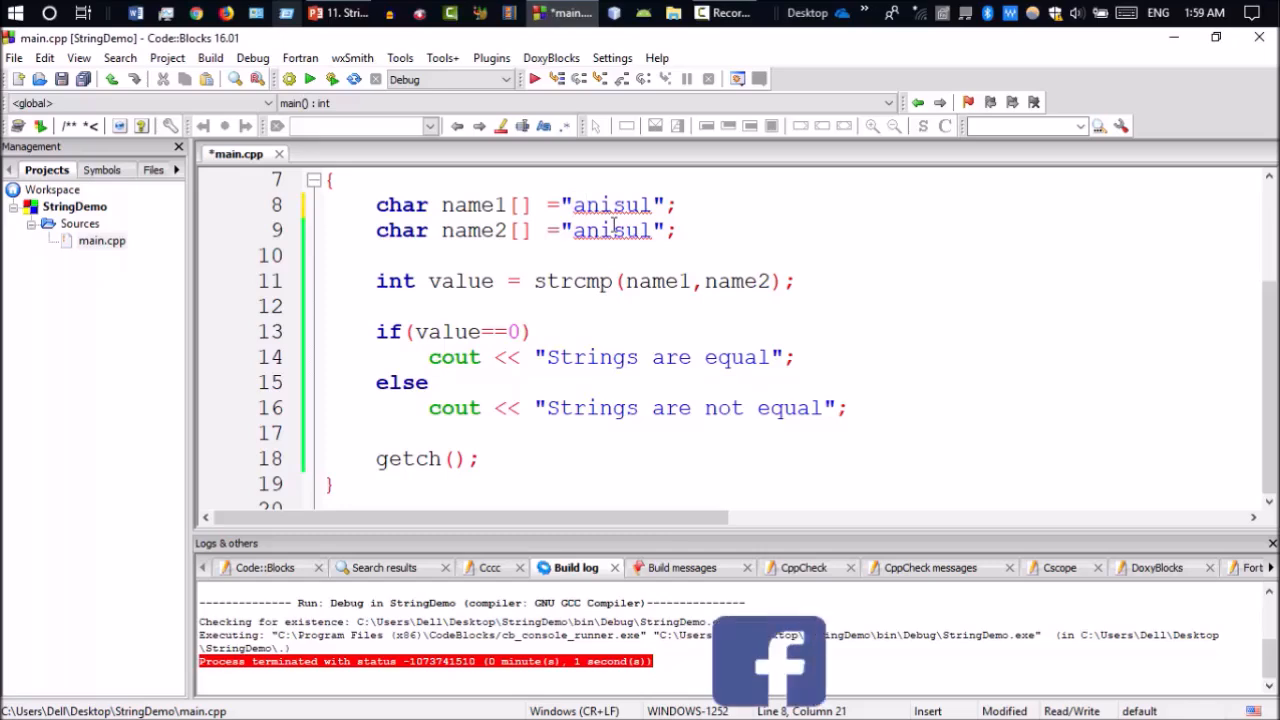
Build and run the project again with both strings set to "anisul".
left_click(332, 80)
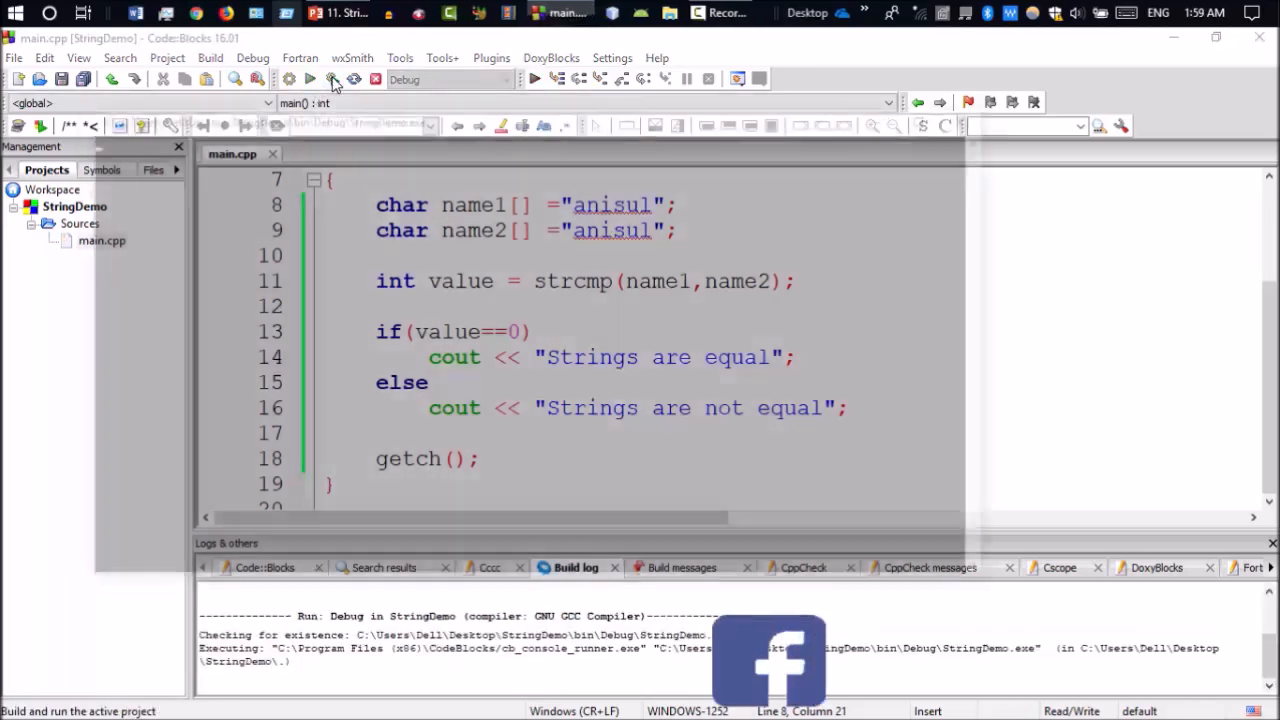
left_click(312, 80)
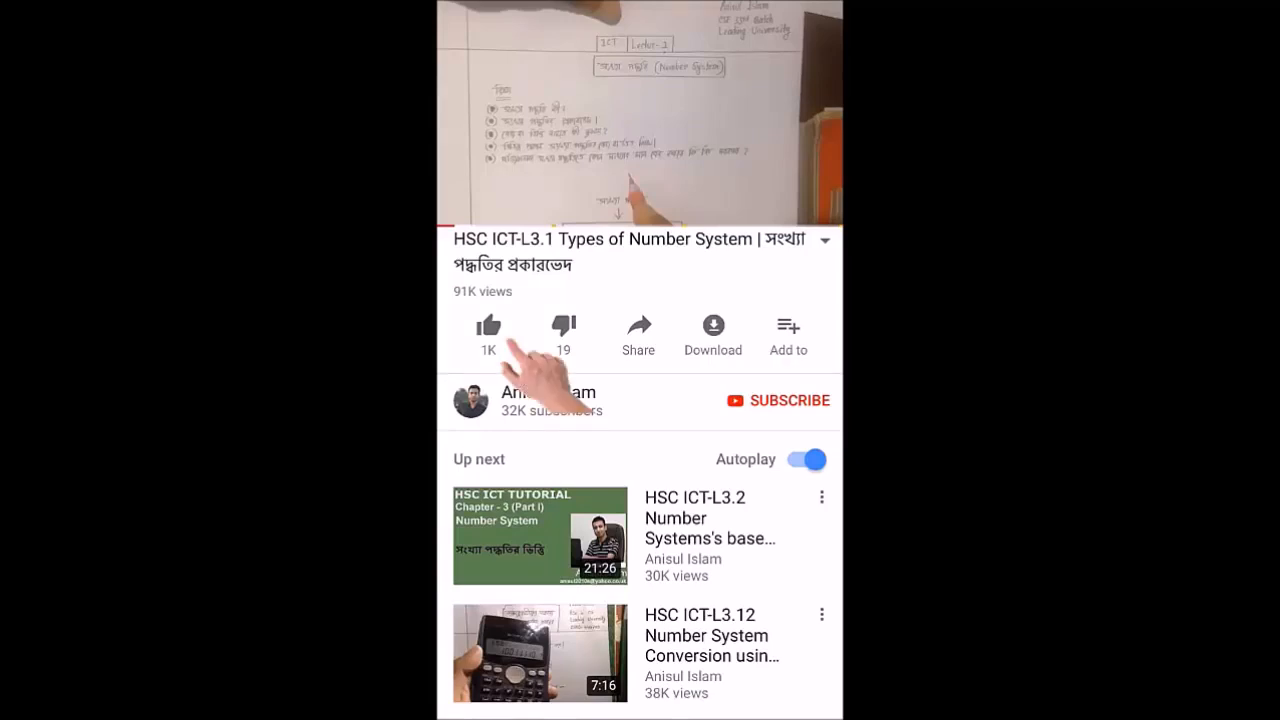
Like the HSC ICT-L3.1 video and subscribe to the Anisul Islam channel.
left_click(488, 328)
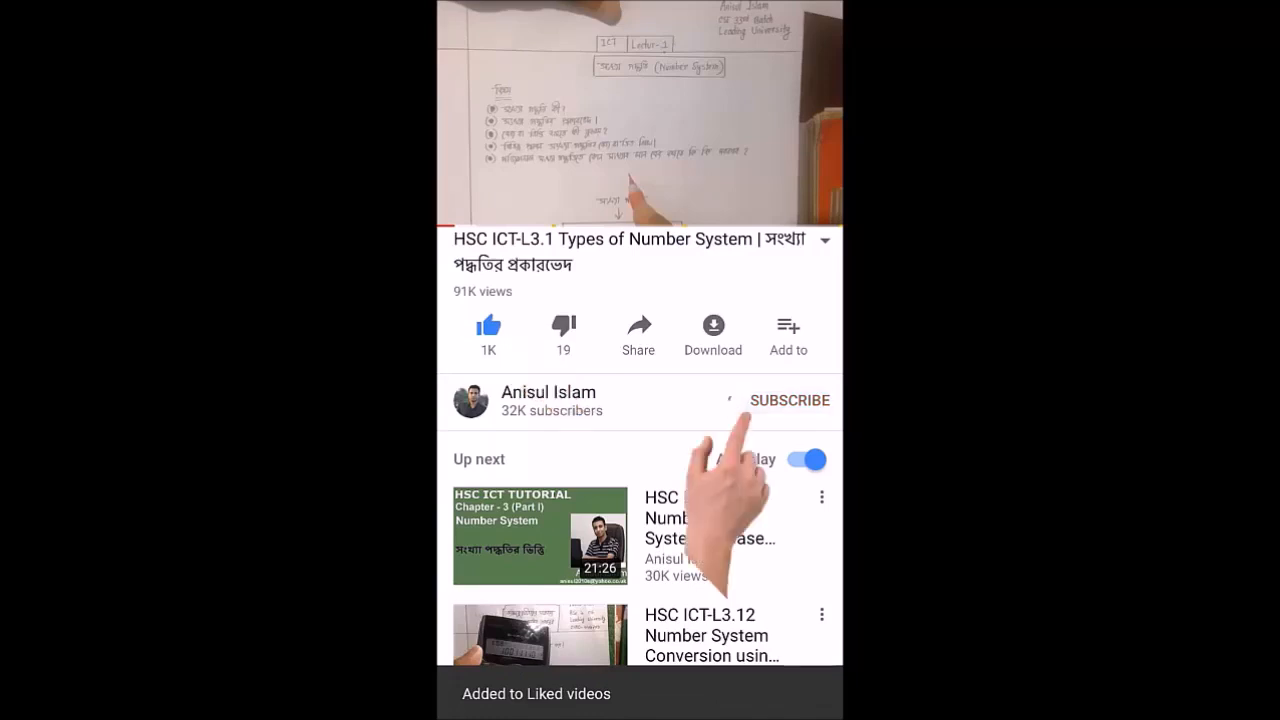
left_click(788, 400)
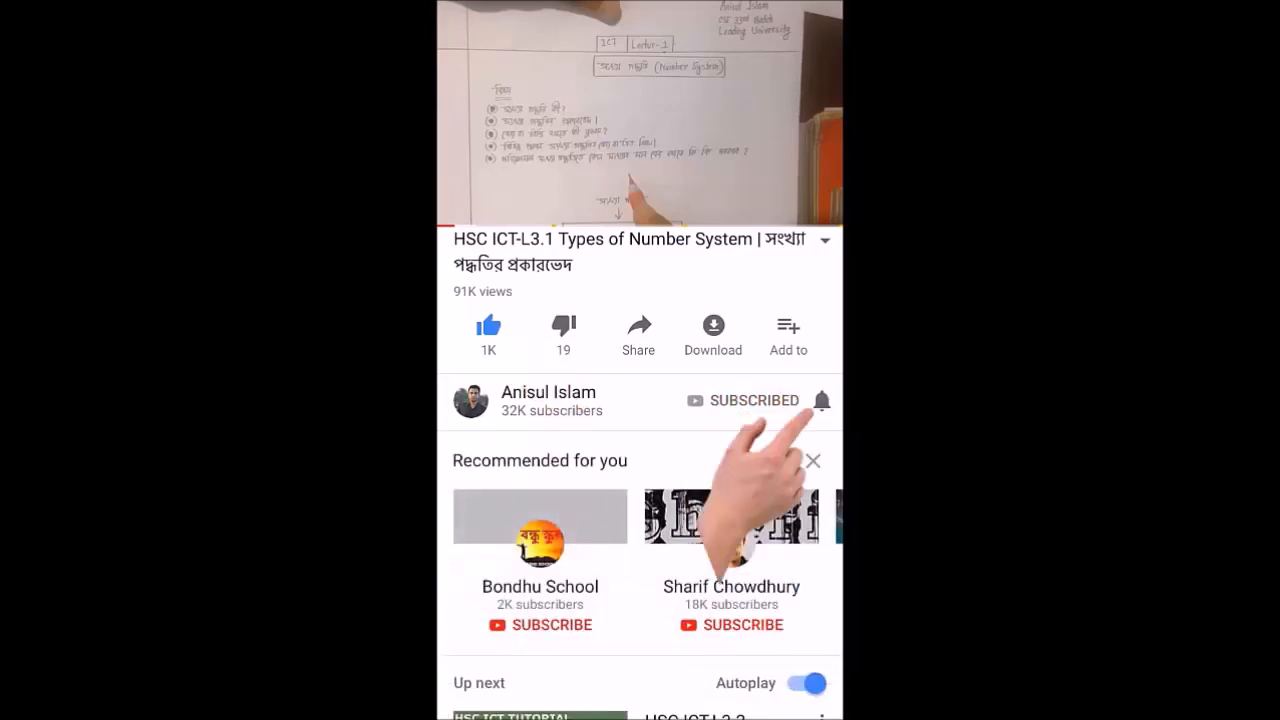